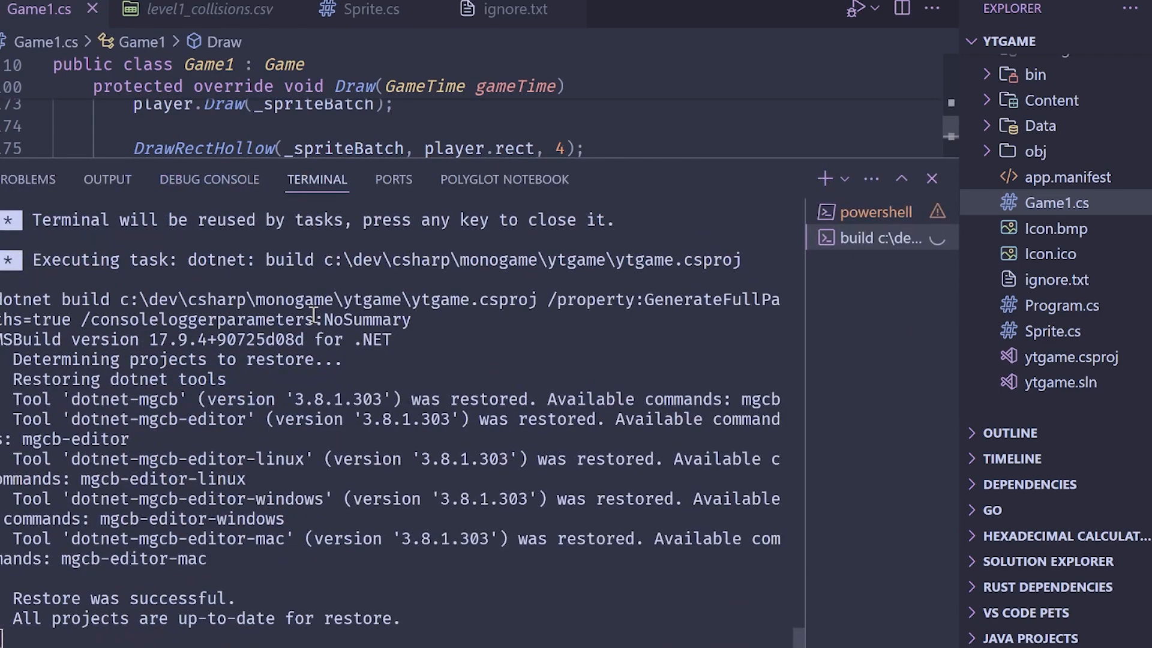
- Build and run ytgame to watch the player sprite move over the tile level
click(208, 179)
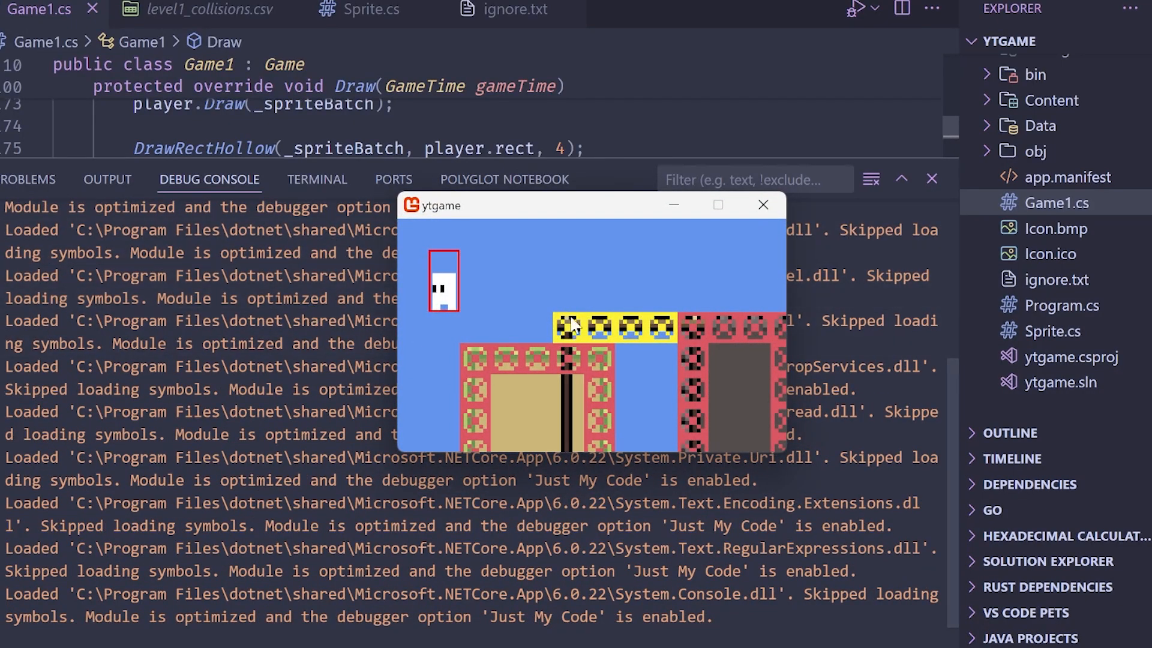
mouse_move(575, 349)
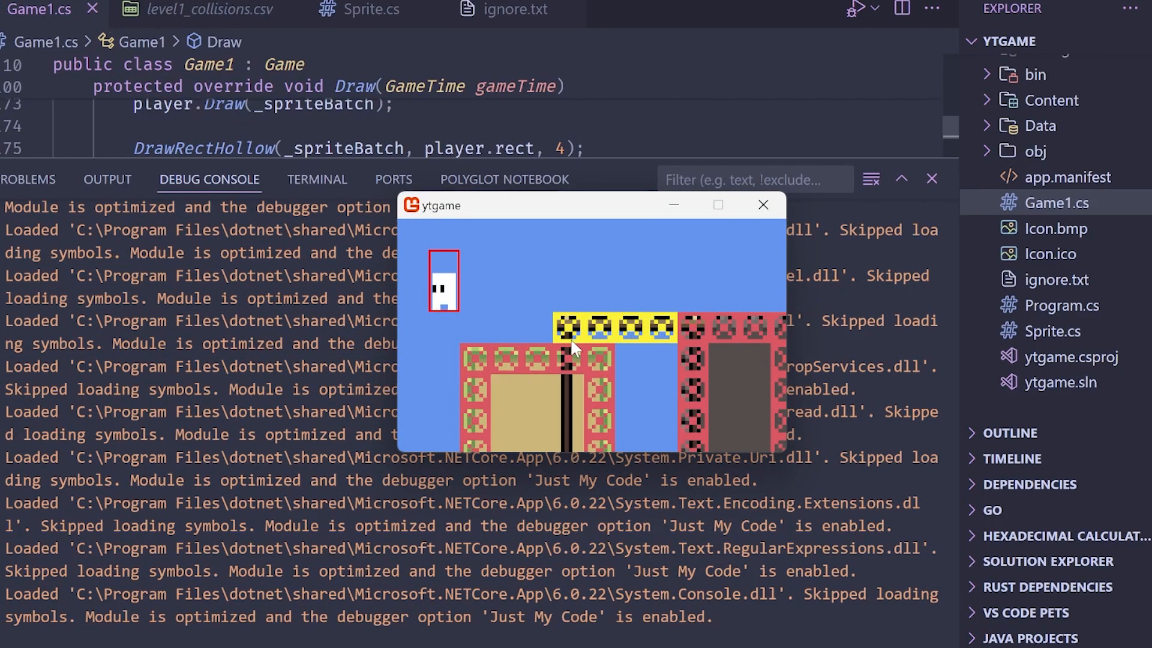
mouse_move(678, 347)
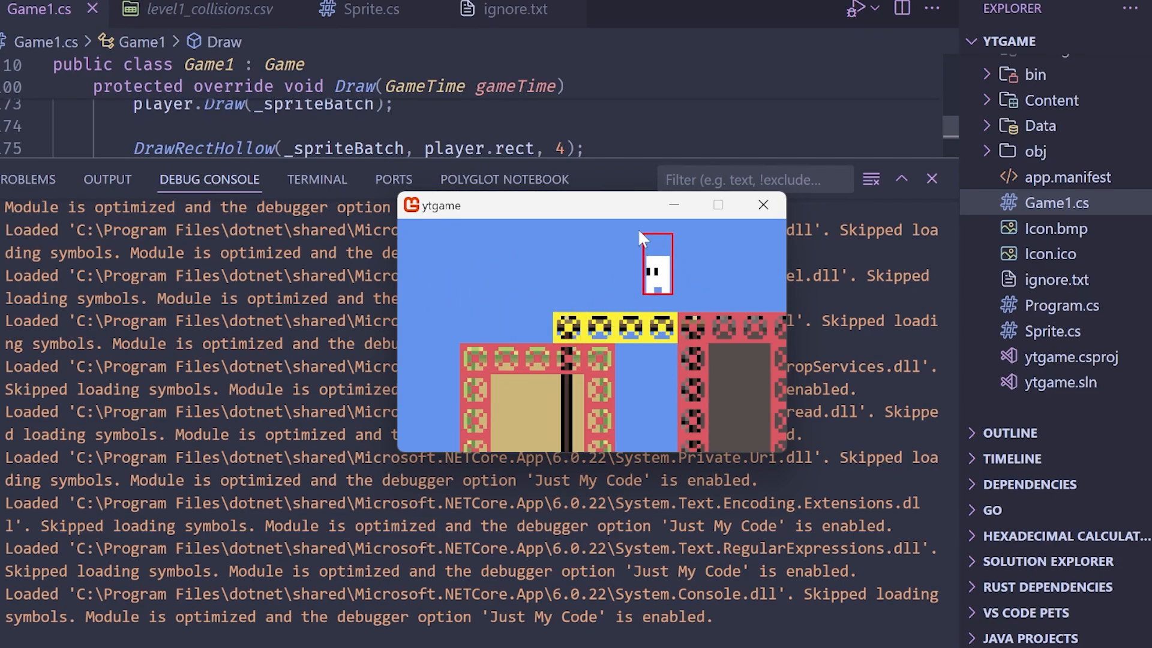
mouse_move(657, 242)
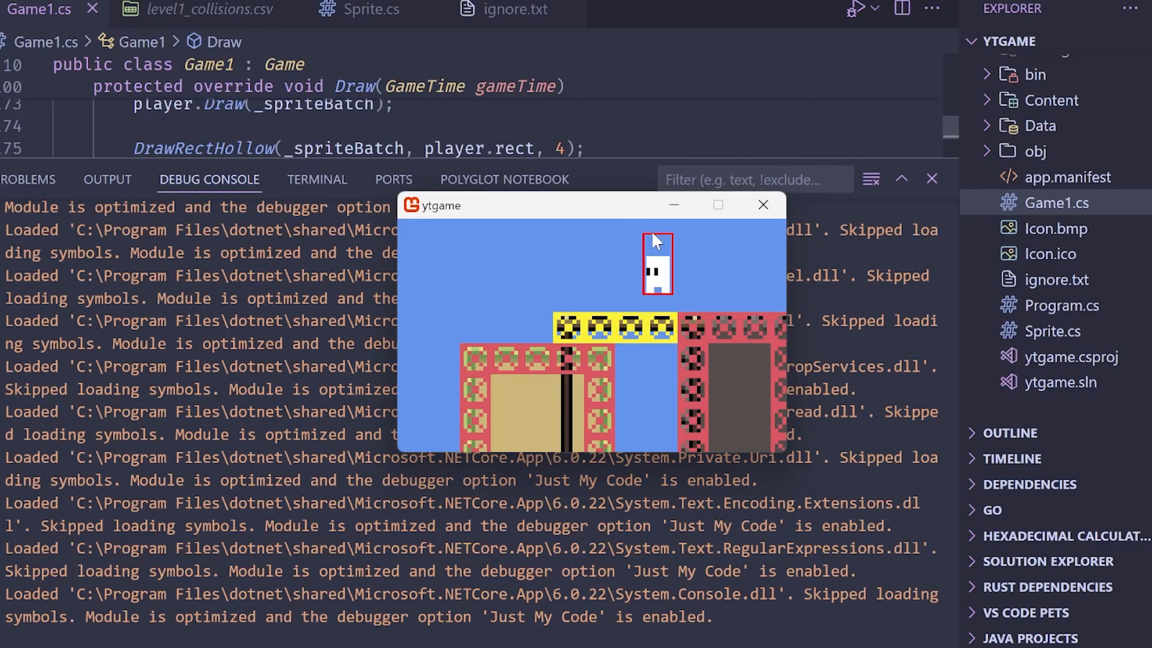
mouse_move(663, 247)
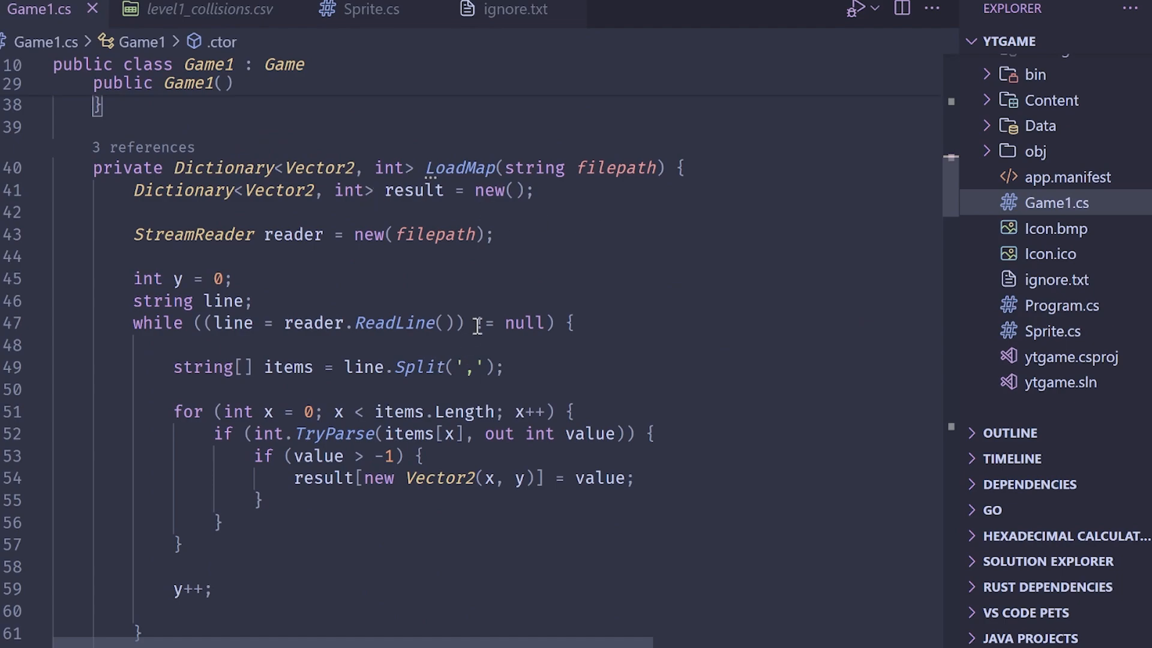
mouse_move(467, 367)
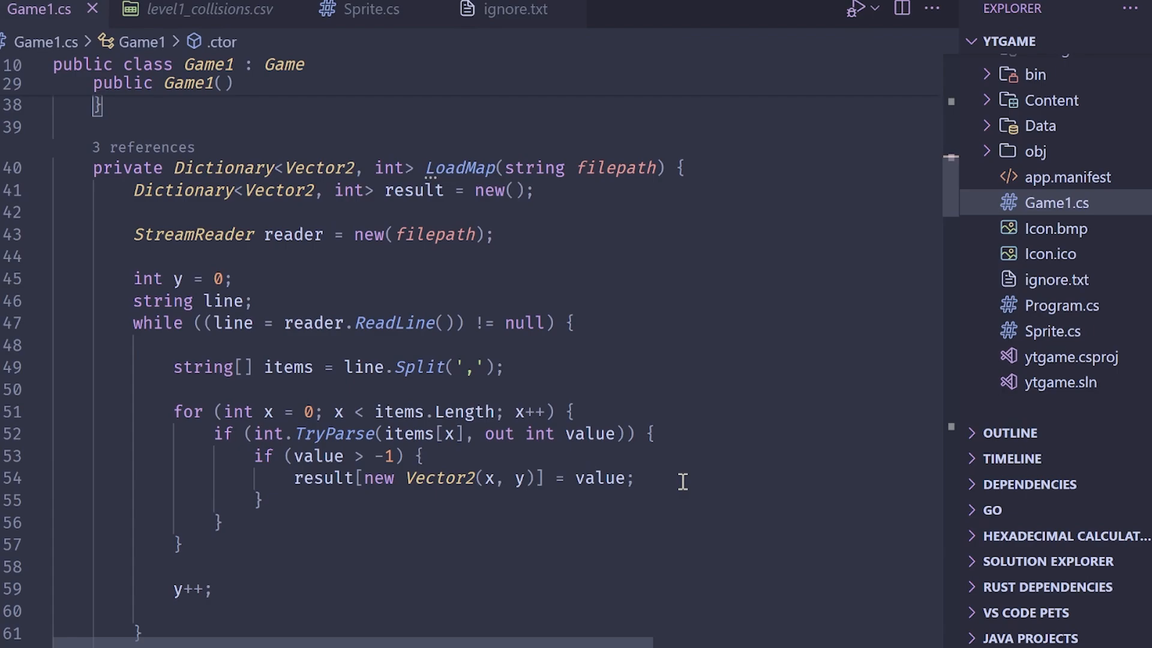
click(603, 479)
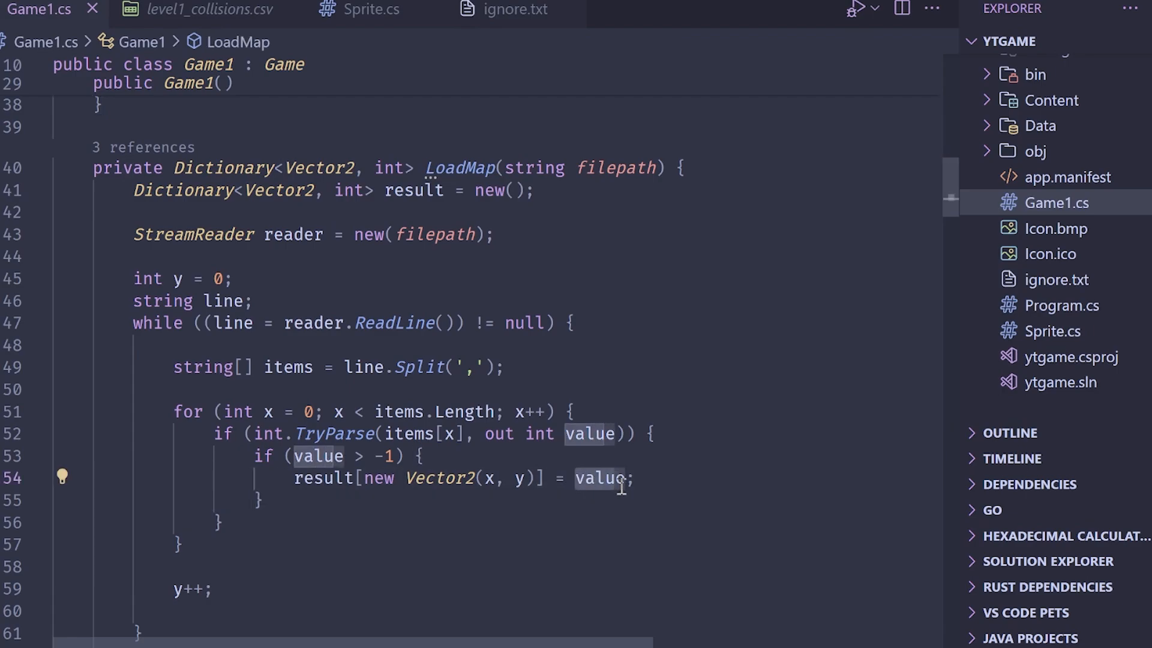
scroll(down, 3)
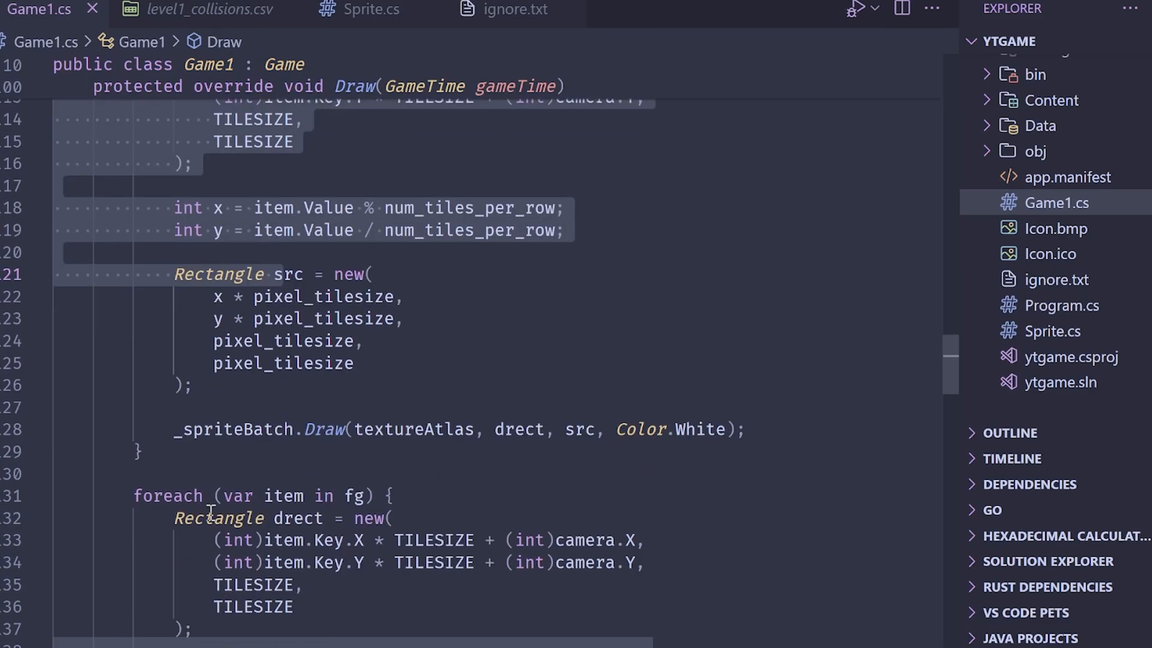
scroll(down, 3)
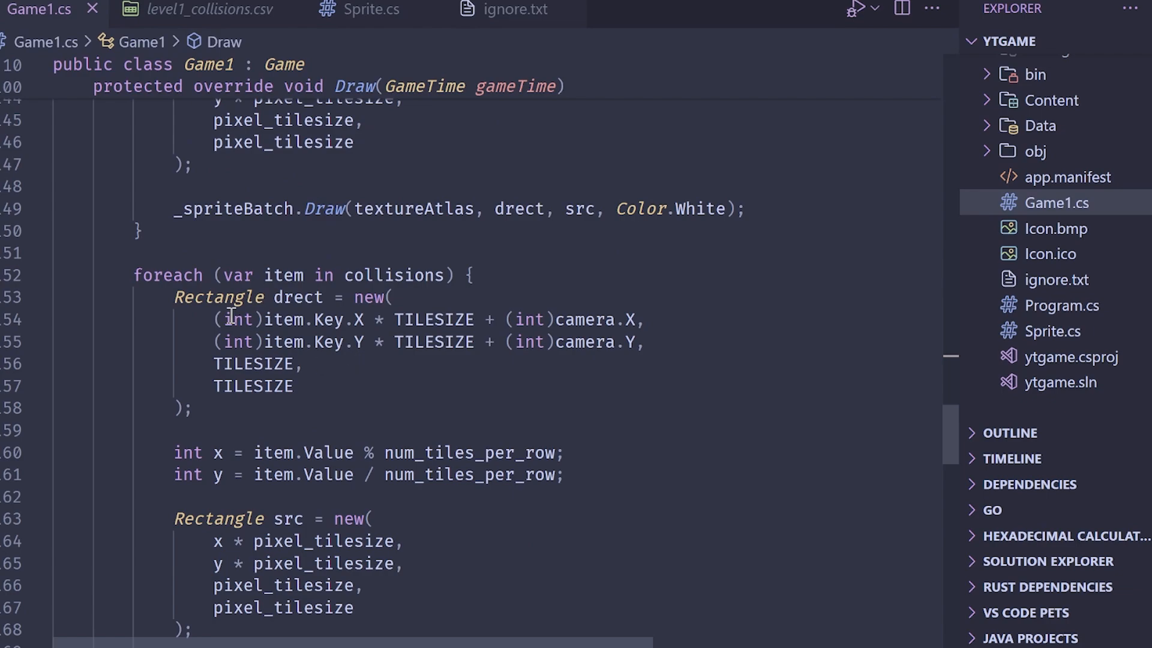
scroll(down, 3)
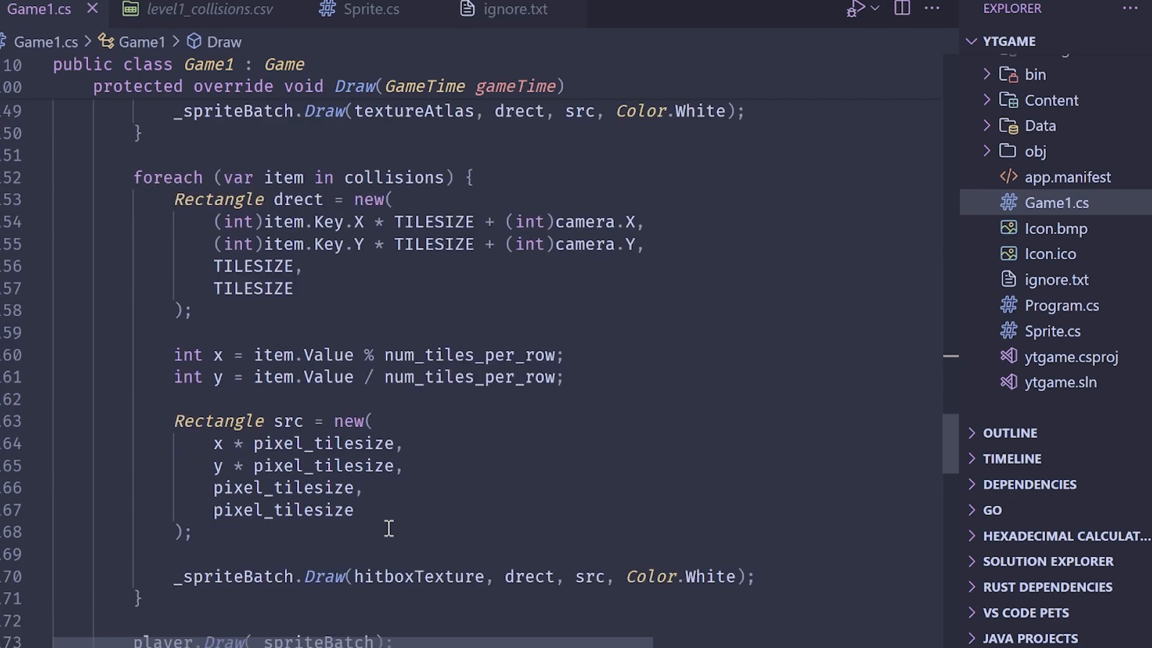
scroll(down, 3)
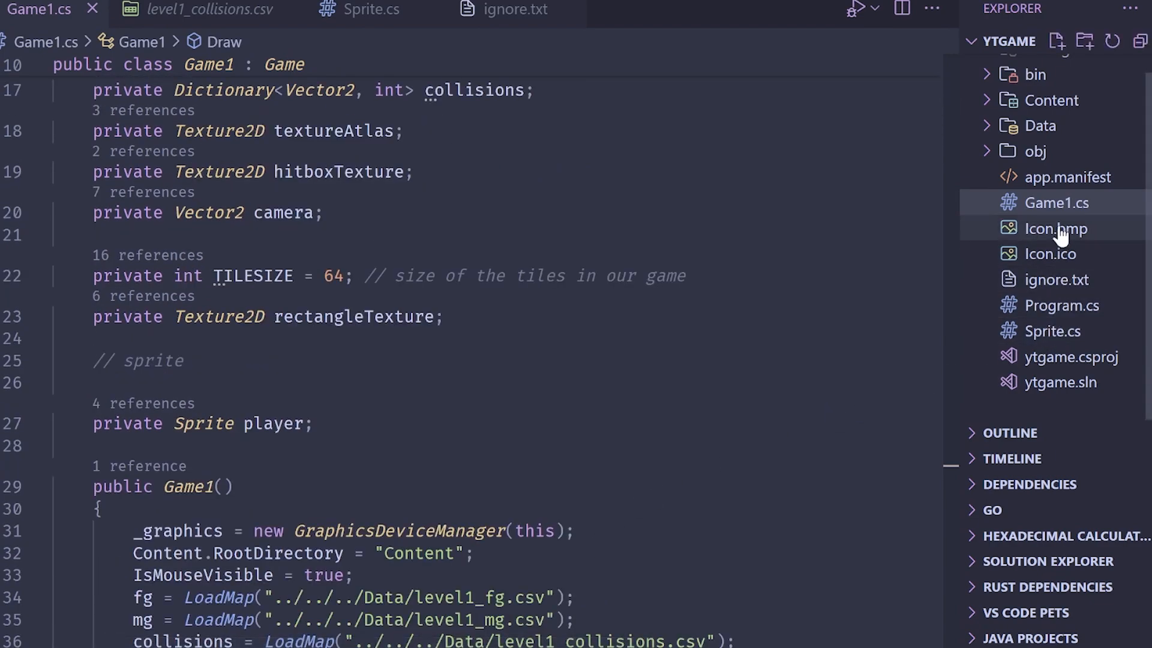
click(360, 10)
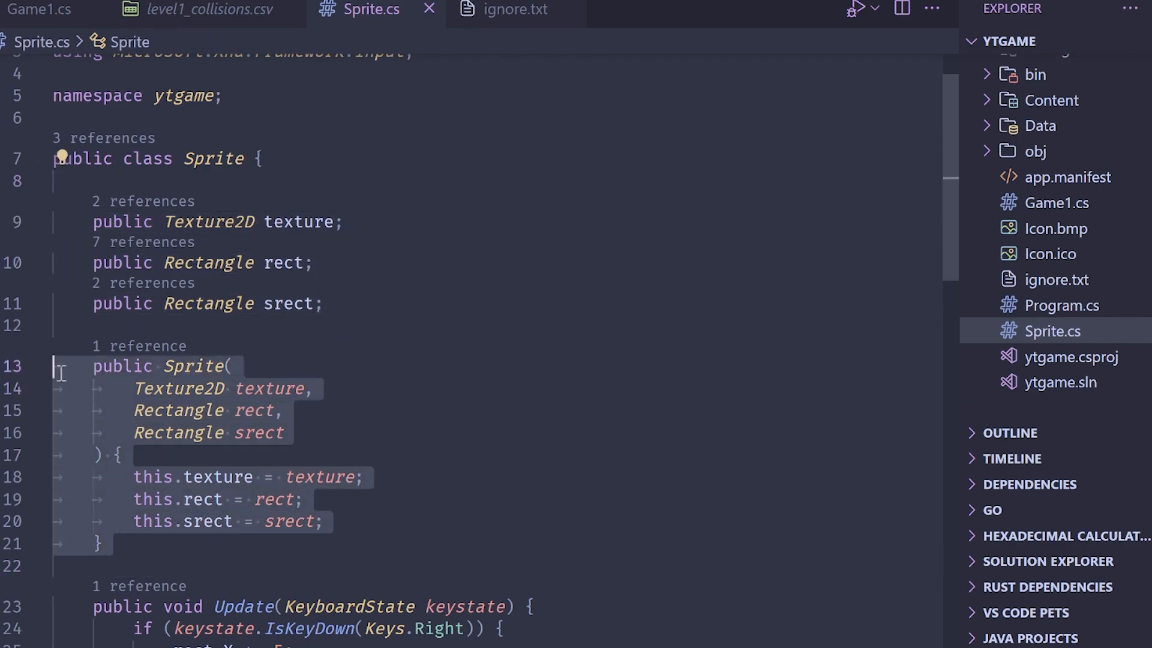
scroll(down, 3)
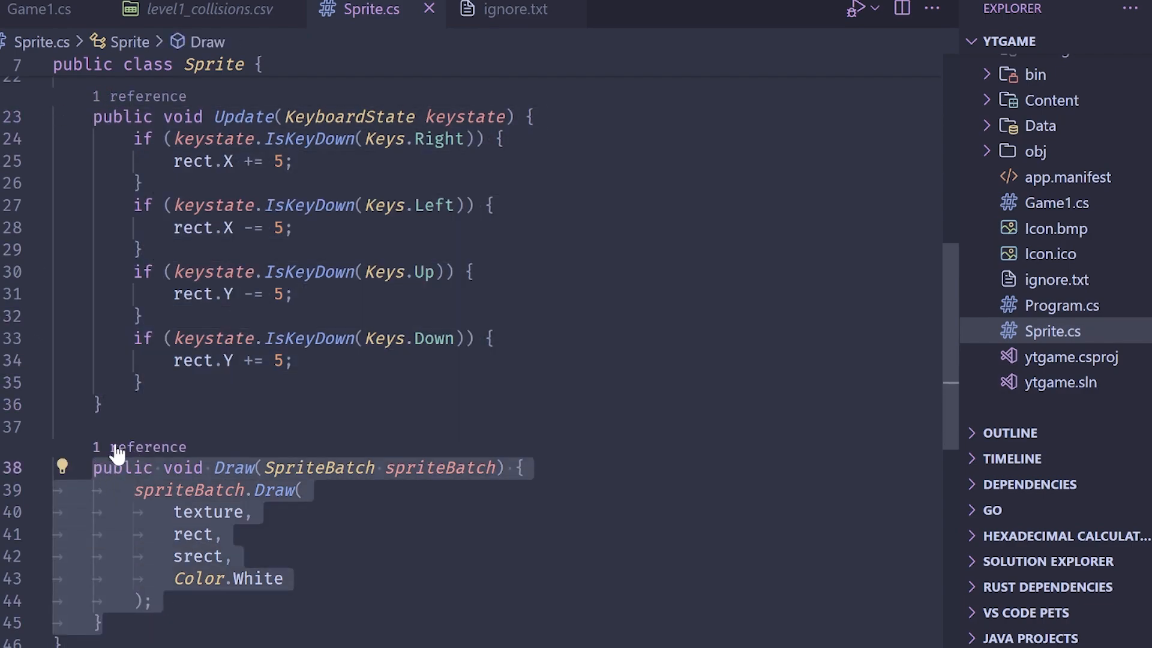
click(40, 10)
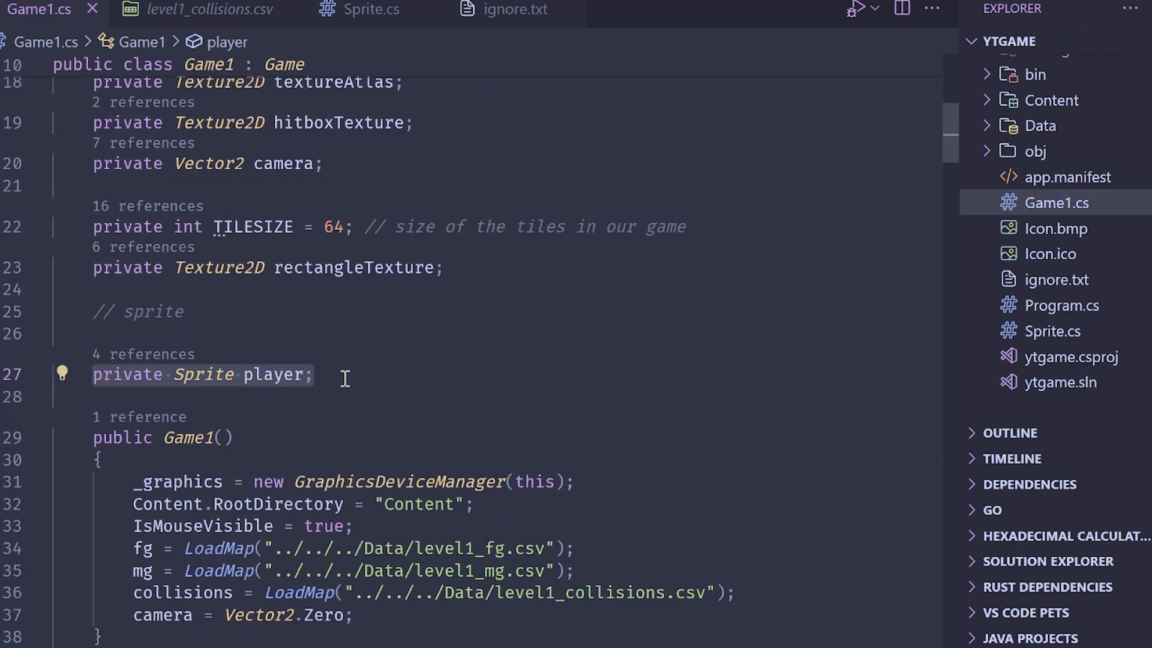
scroll(down, 3)
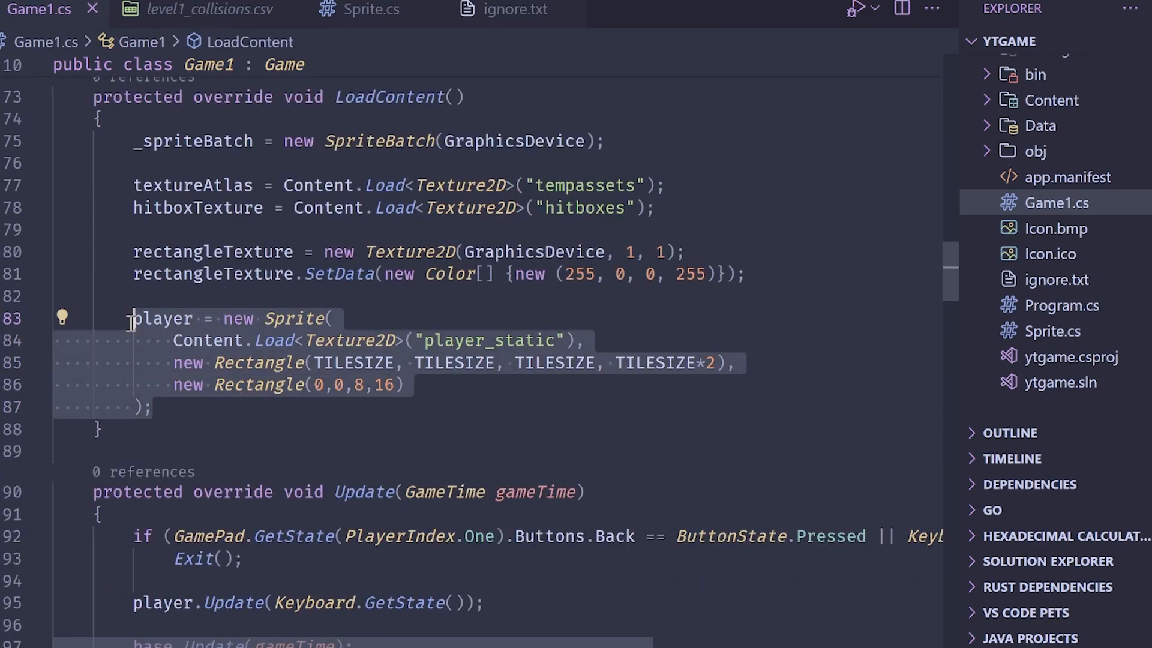
click(360, 363)
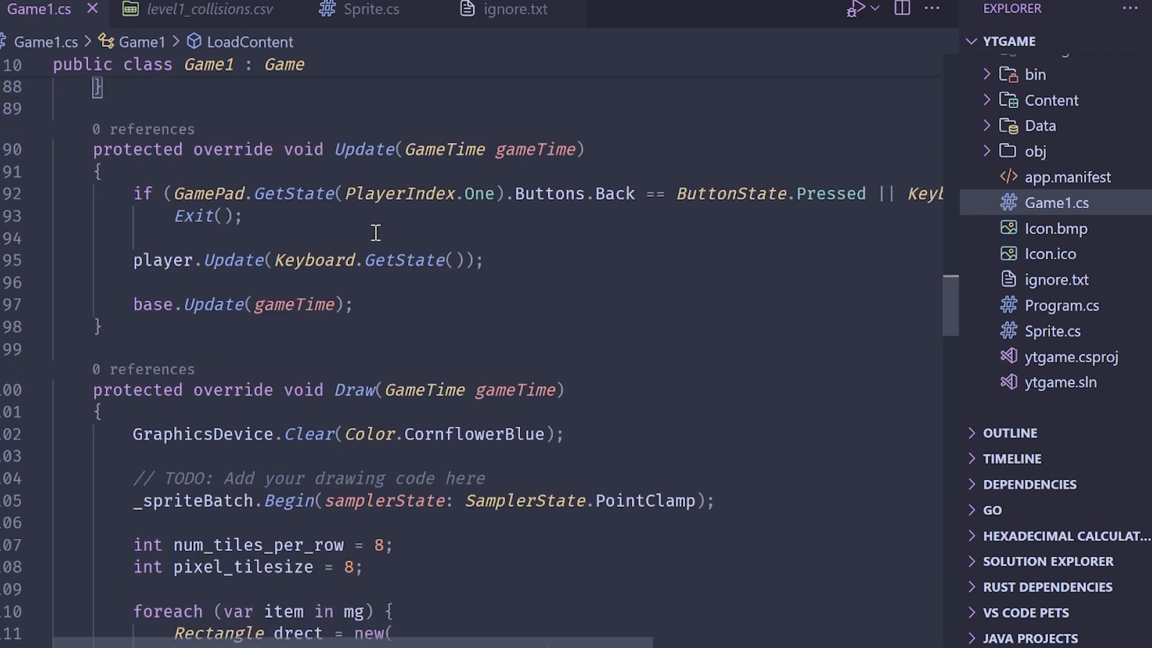
scroll(down, 3)
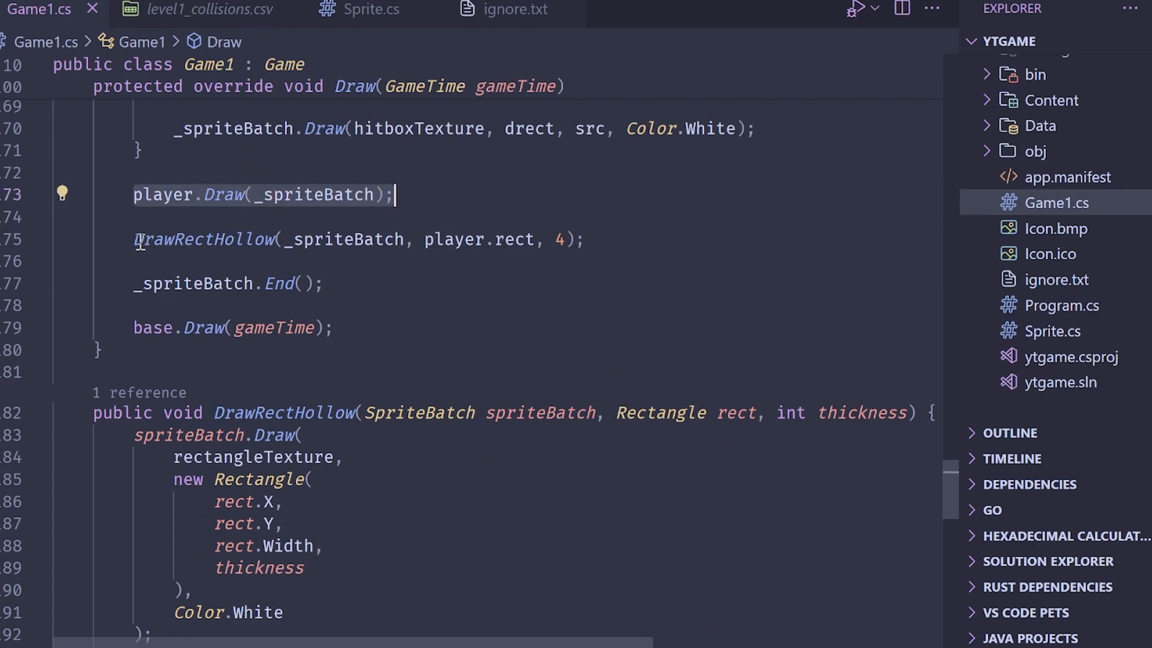
scroll(down, 3)
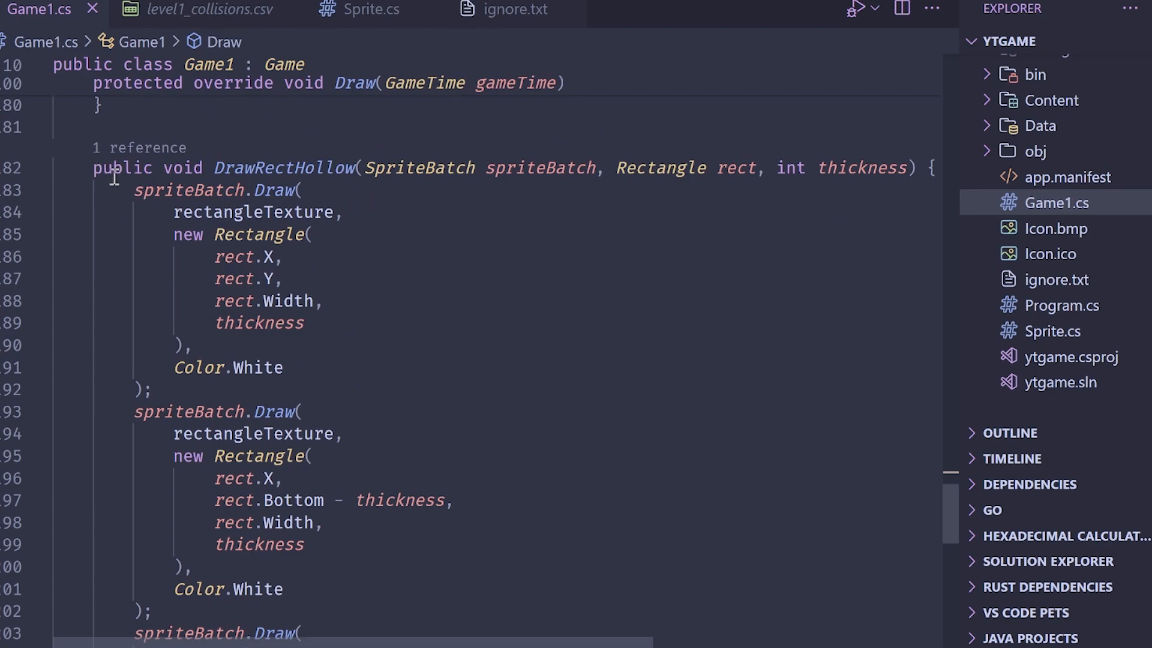
mouse_move(372, 228)
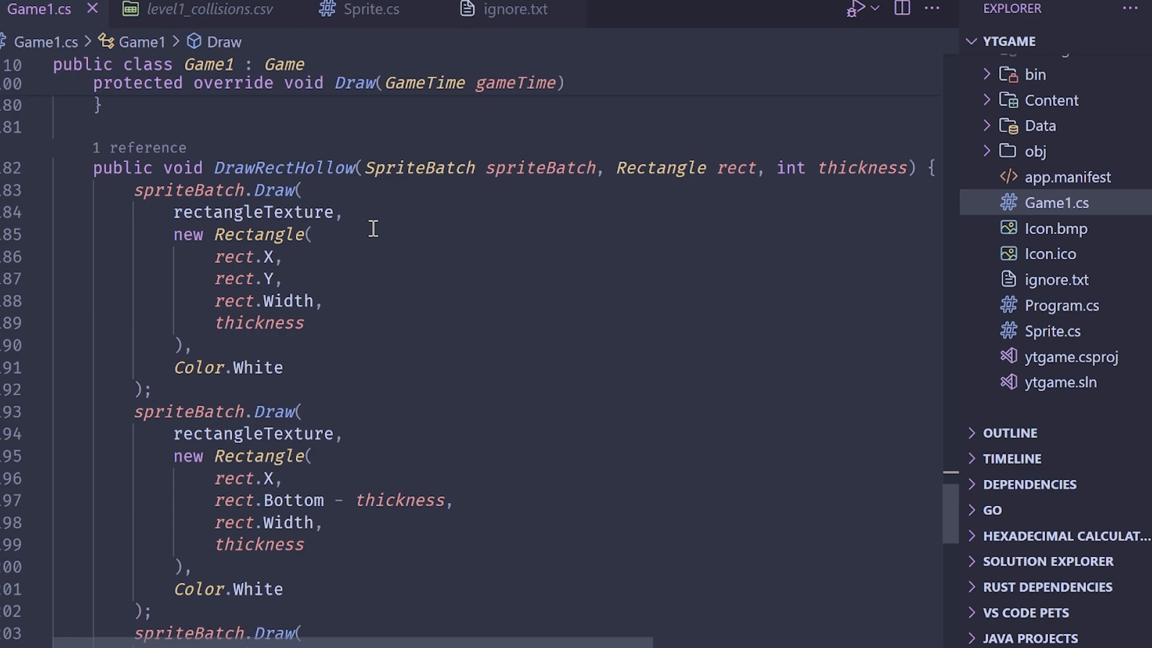
mouse_move(225, 340)
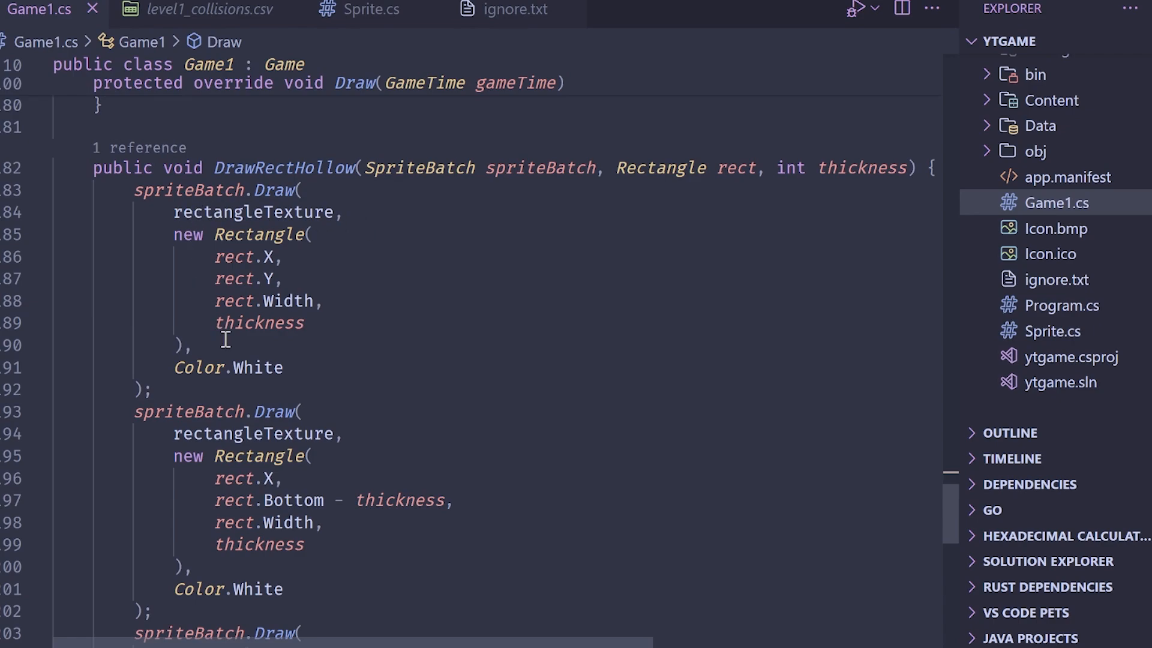
click(151, 389)
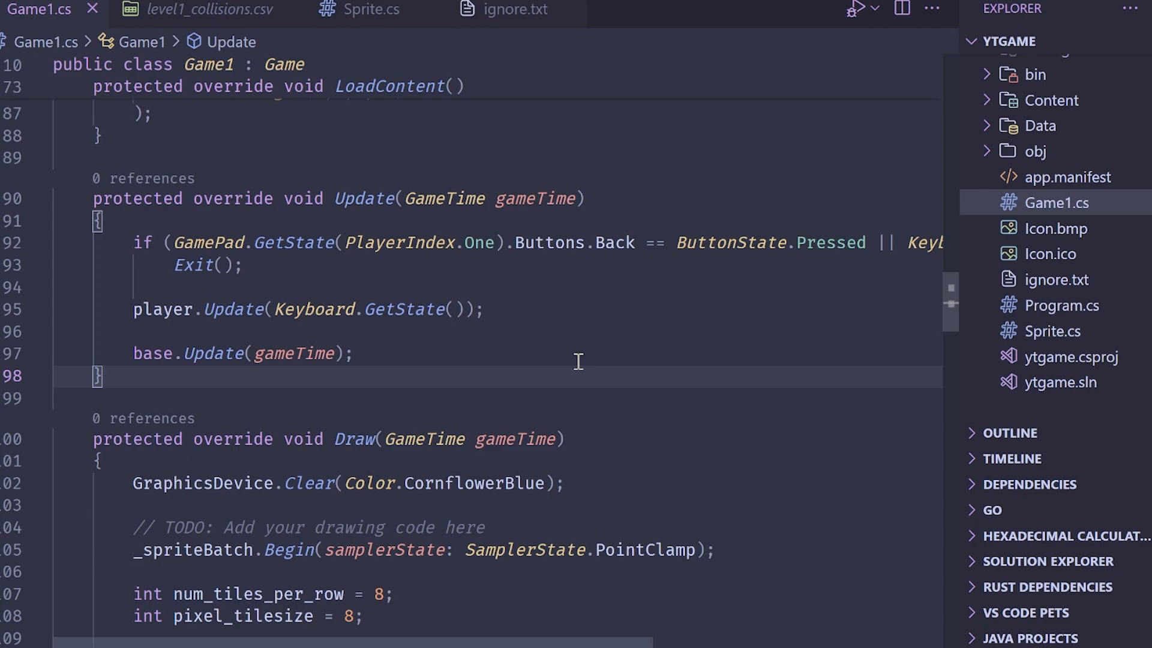
- Declare public List<Rectangle> getIntersectingTilesHorizontal(Rectangle target) and getIntersectingTilesVertical(Rectangle target) as empty methods
key(Enter)
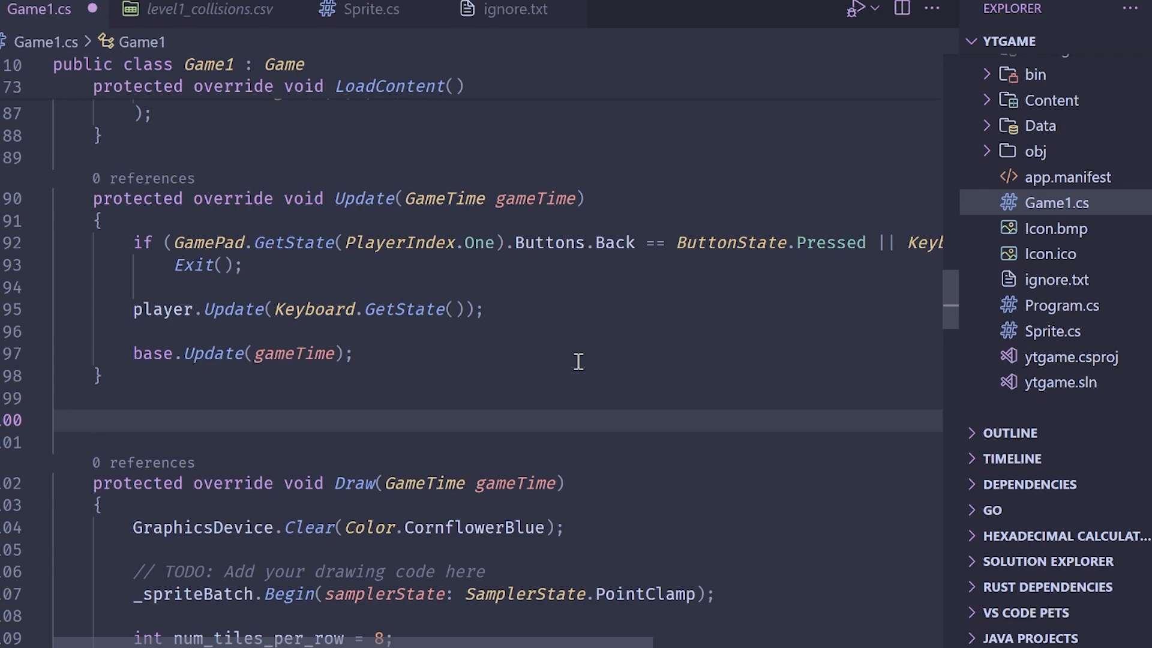
text(public v)
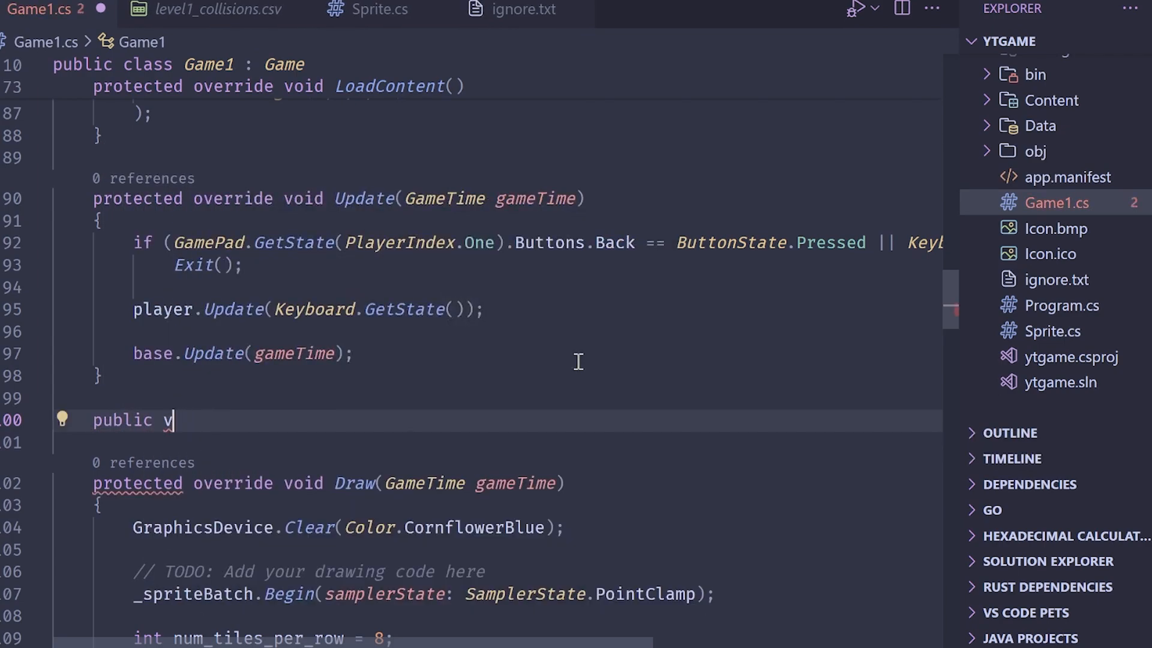
text(List<>)
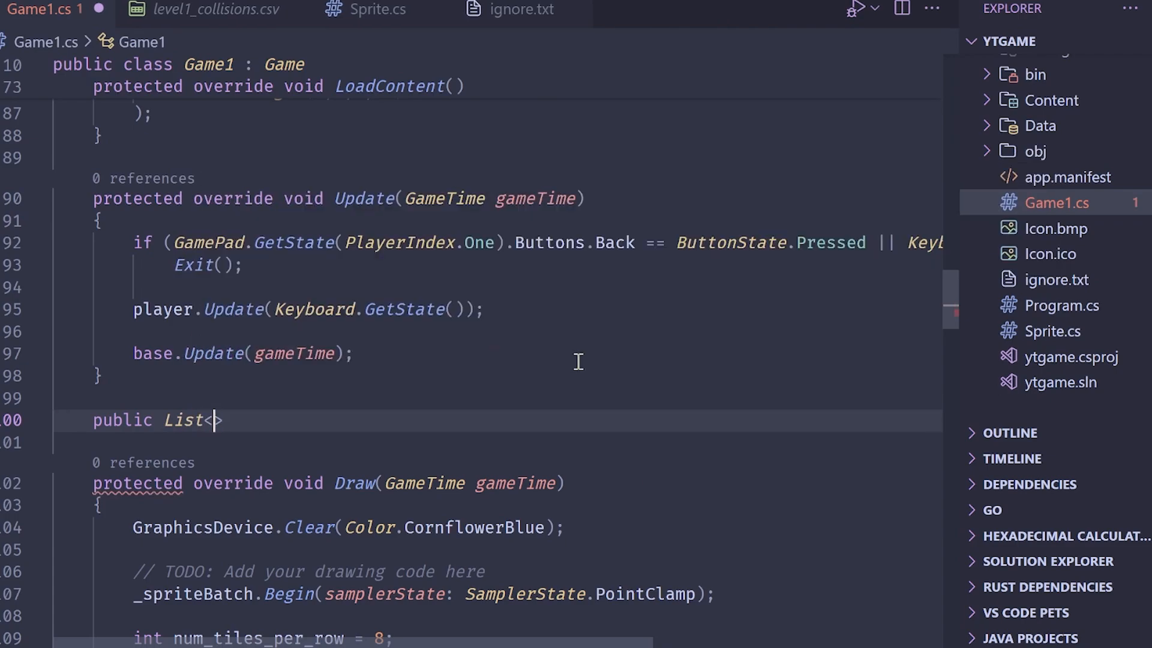
text(Rectangle>)
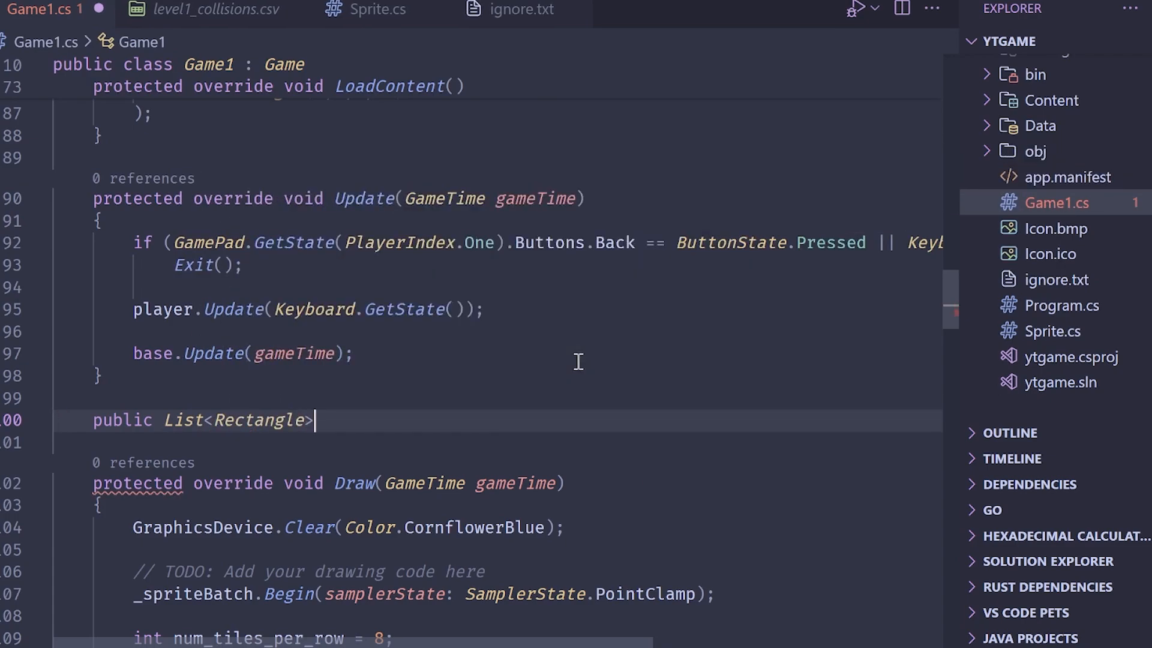
text(getIntsersectingTiles)
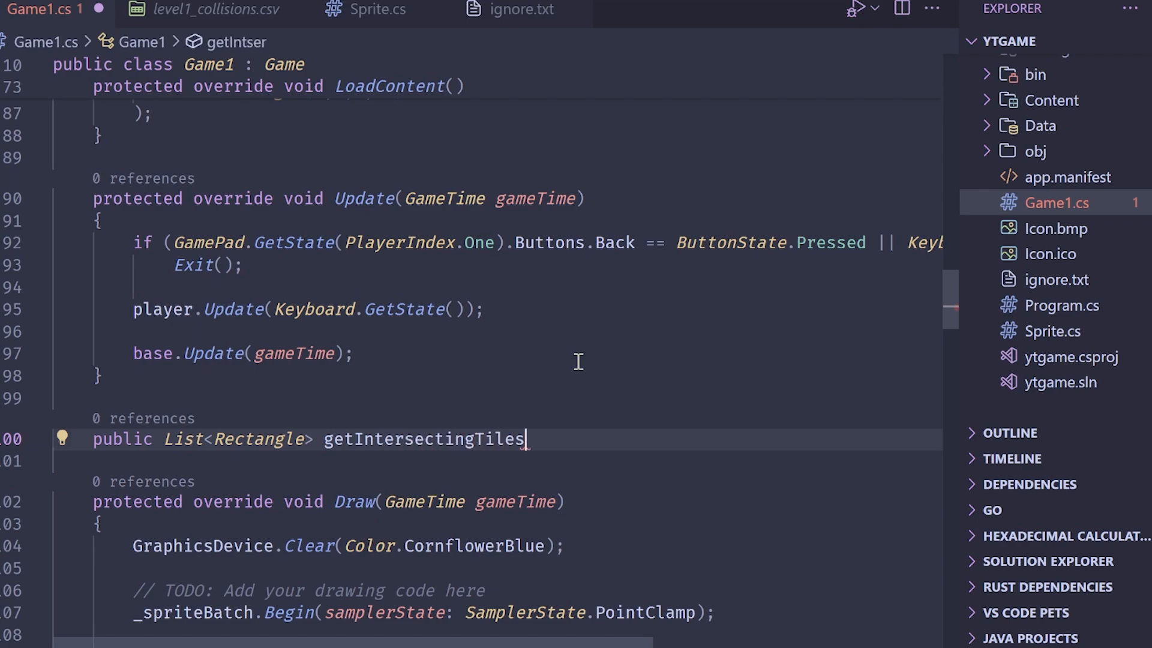
text(Horizo)
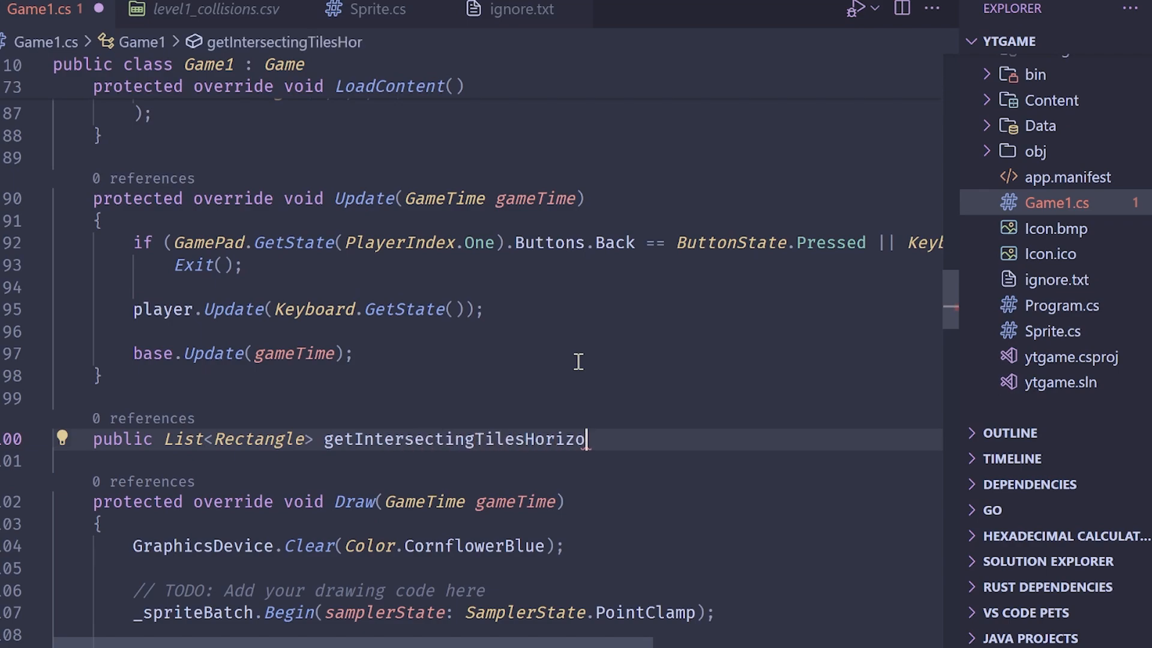
text(ntal(Rectangle target)
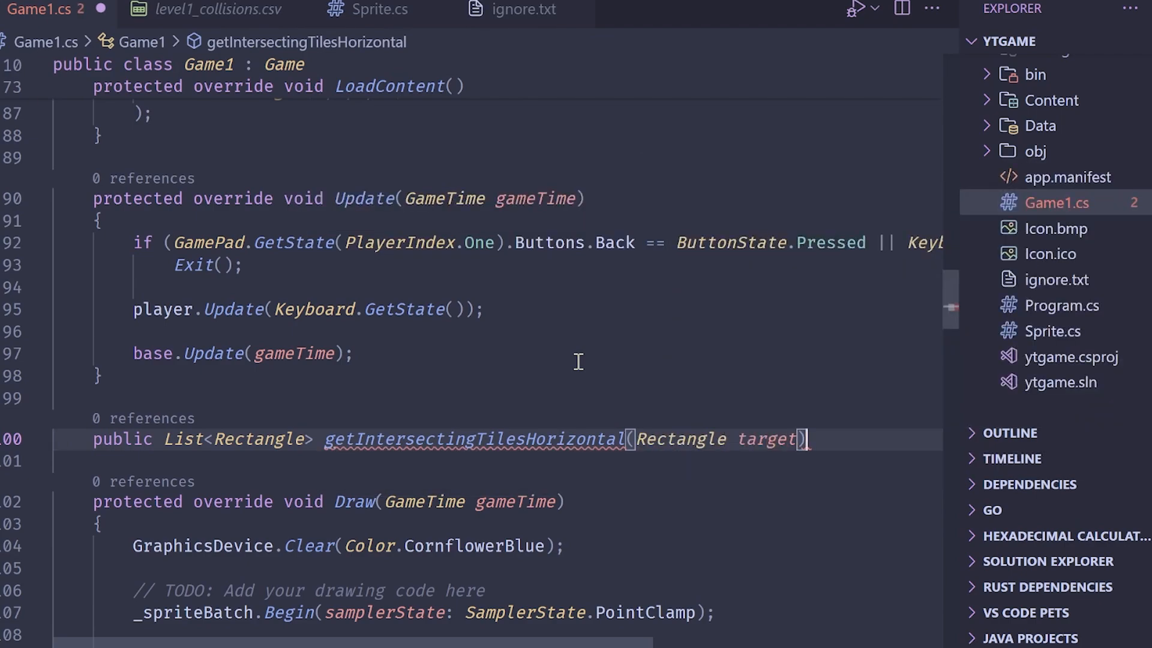
text({)
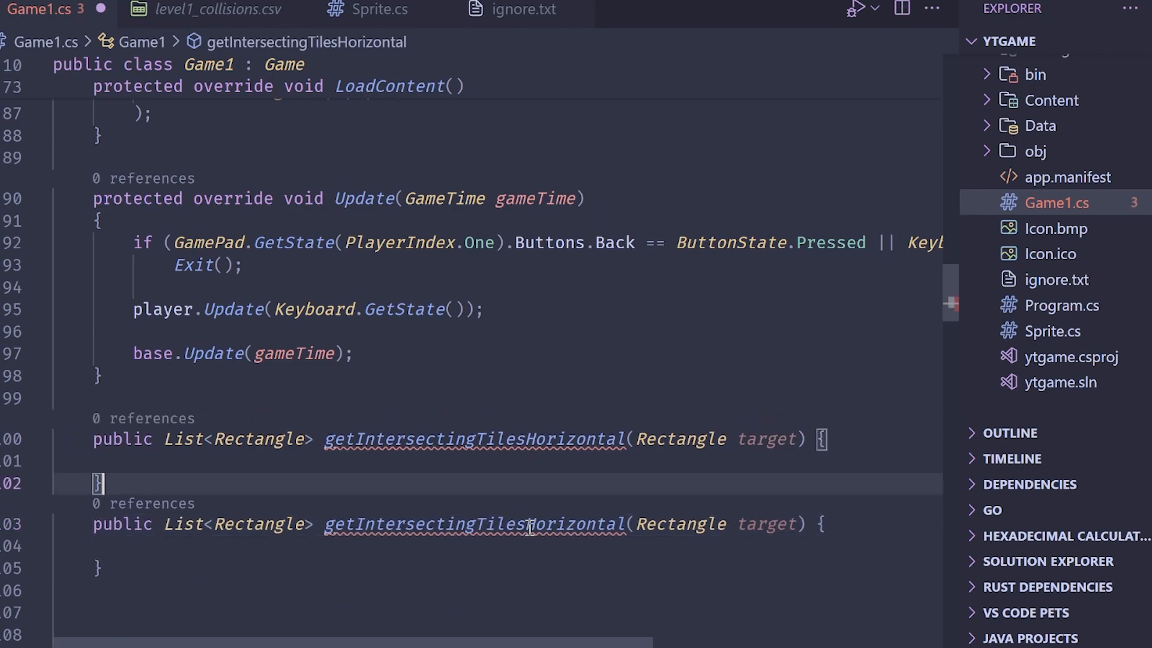
text(Vertical)
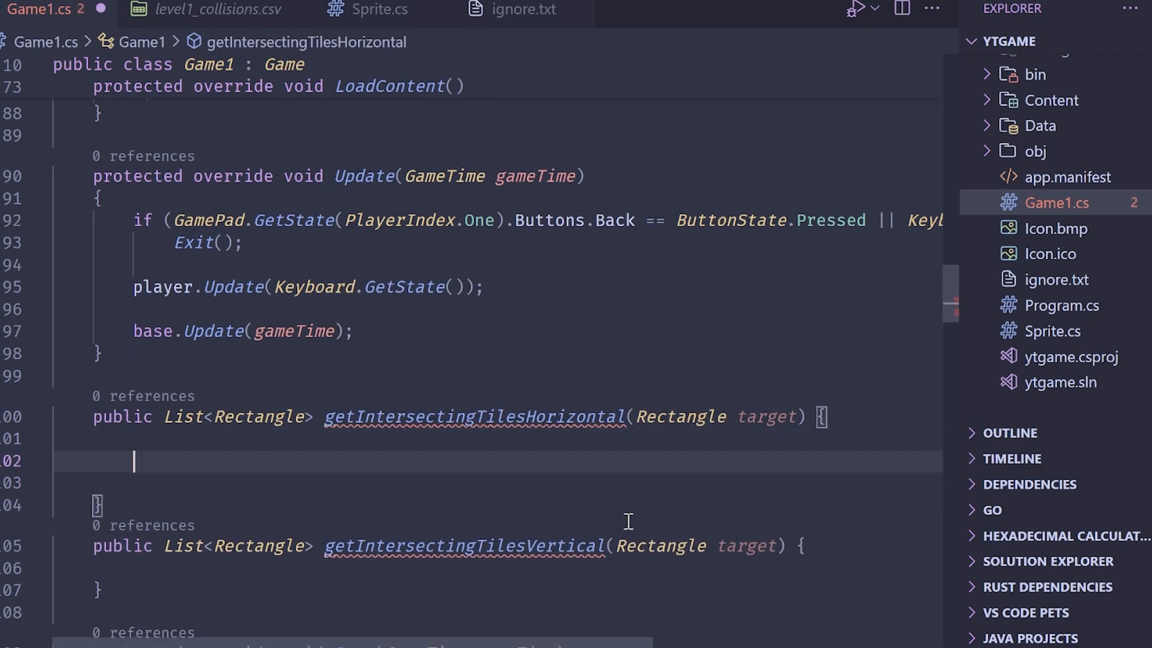
- Start getIntersectingTilesHorizontal with List<Rectangle> intersections = new();
text(L)
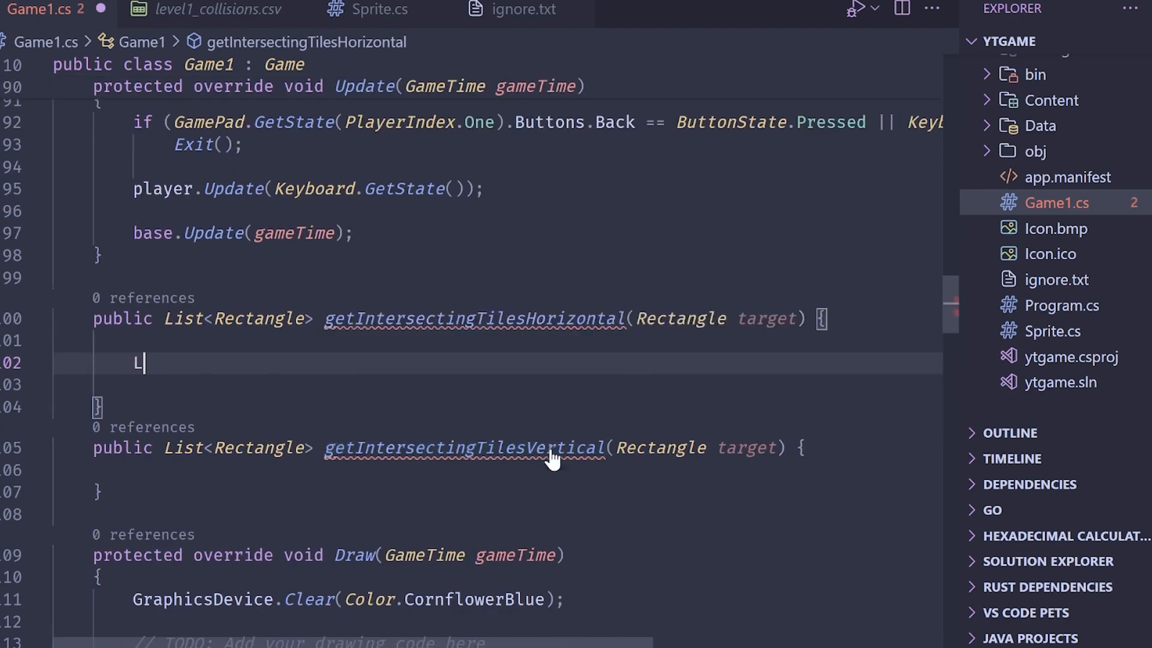
text(ist<>)
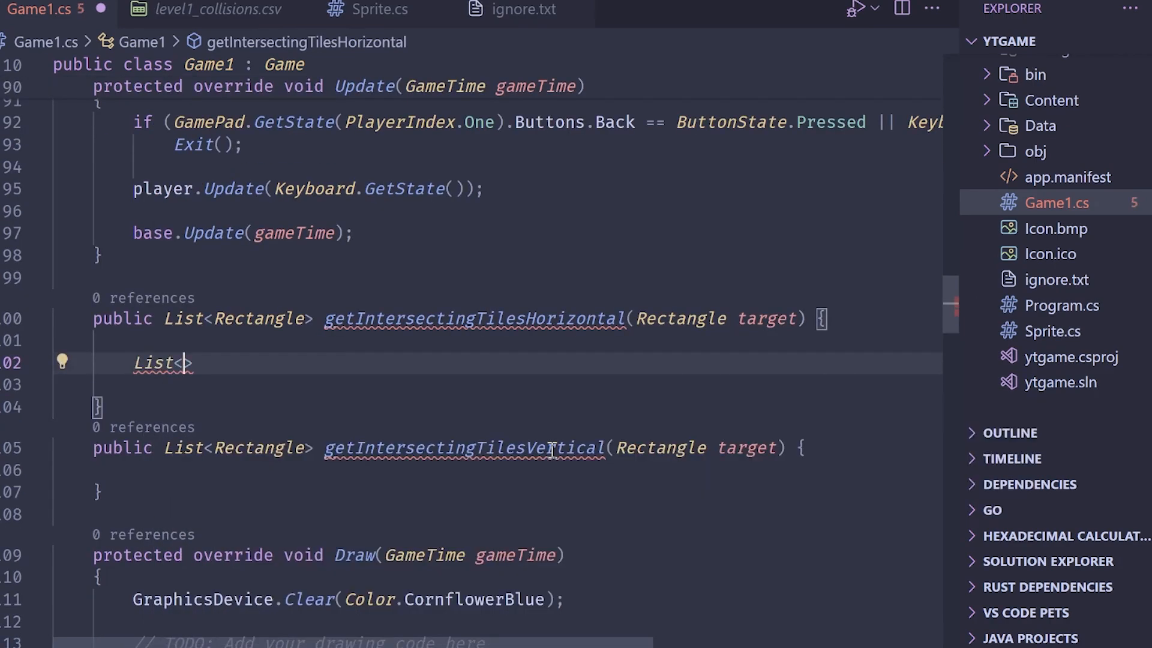
text(Rectangle>)
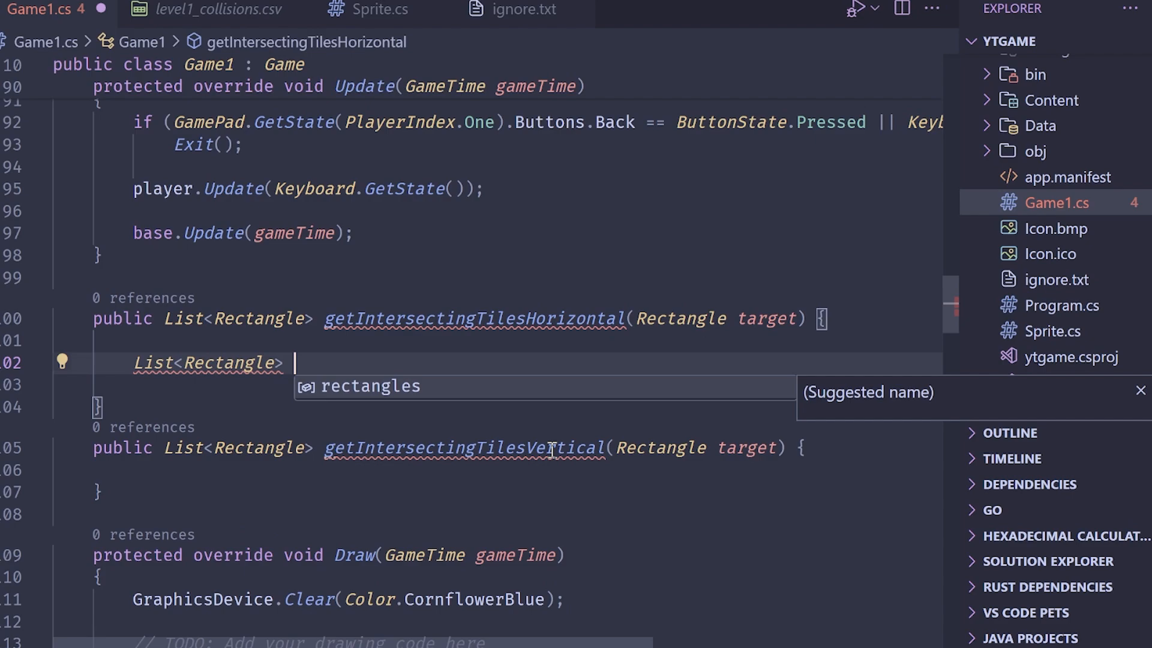
text(inter)
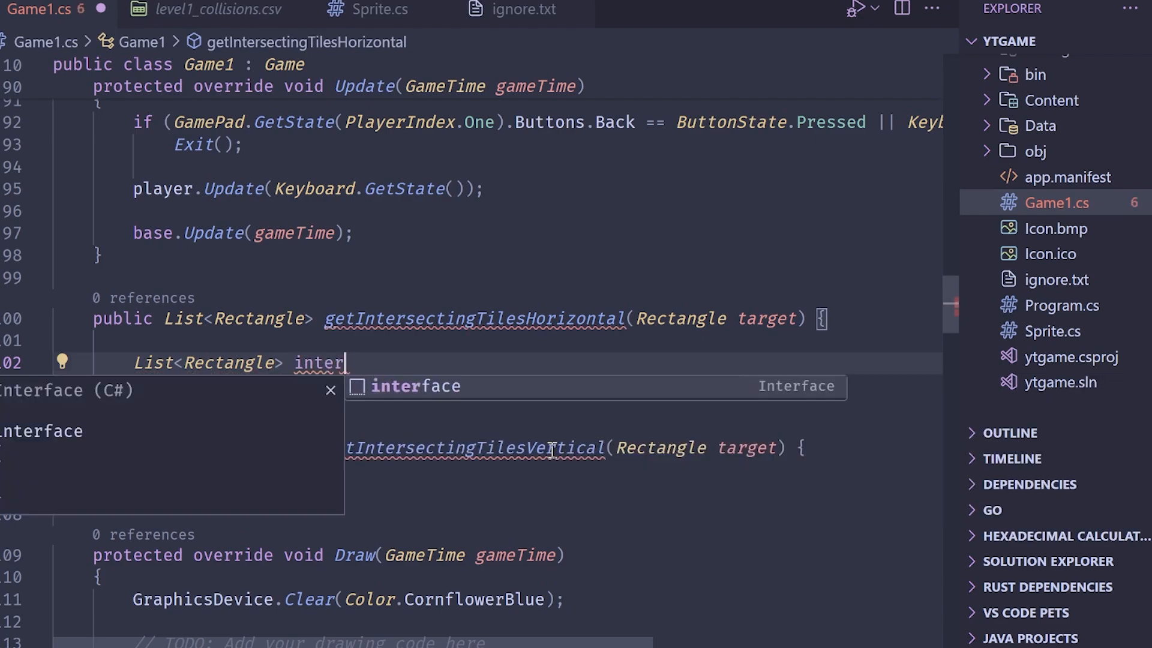
text(sections)
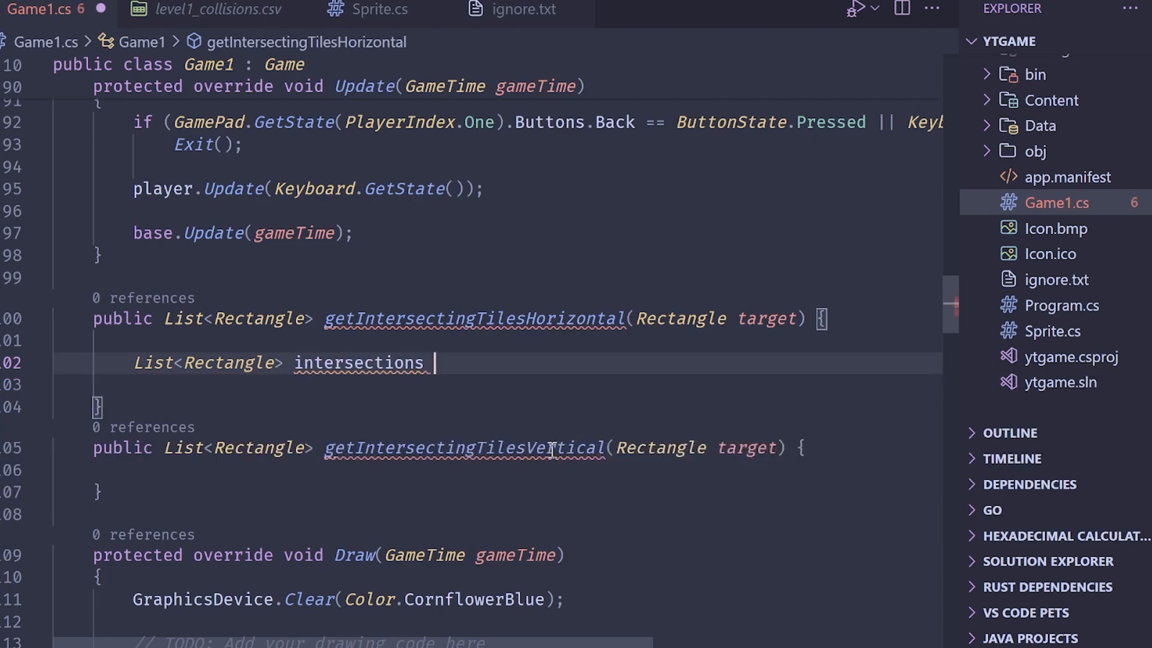
text(= new())
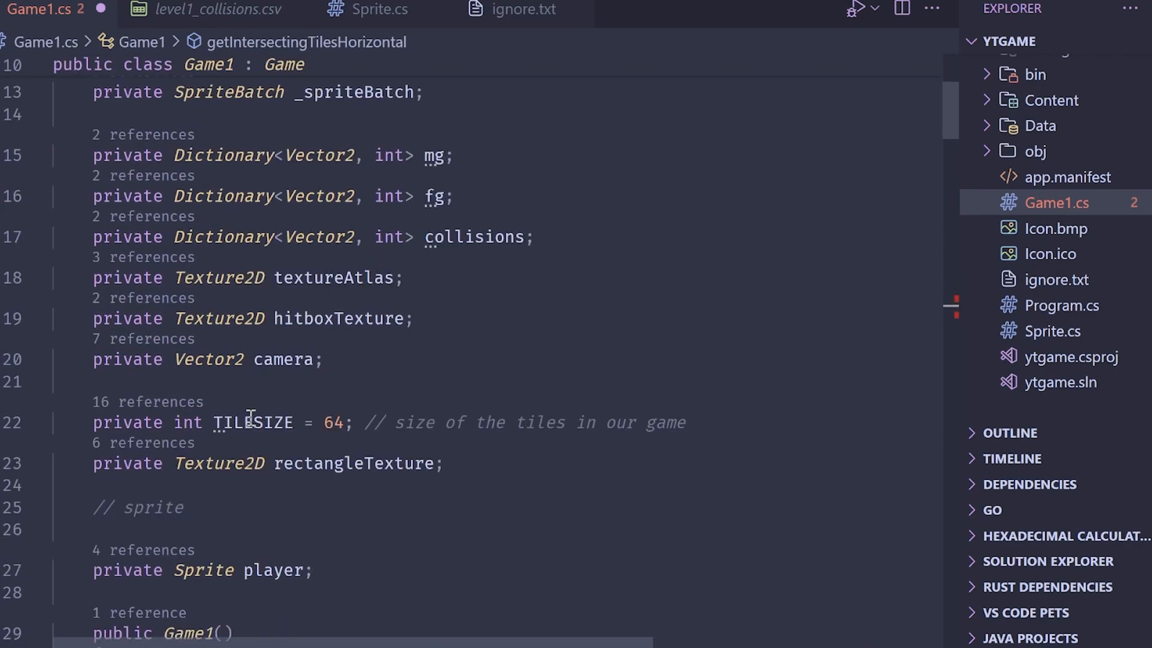
mouse_move(251, 422)
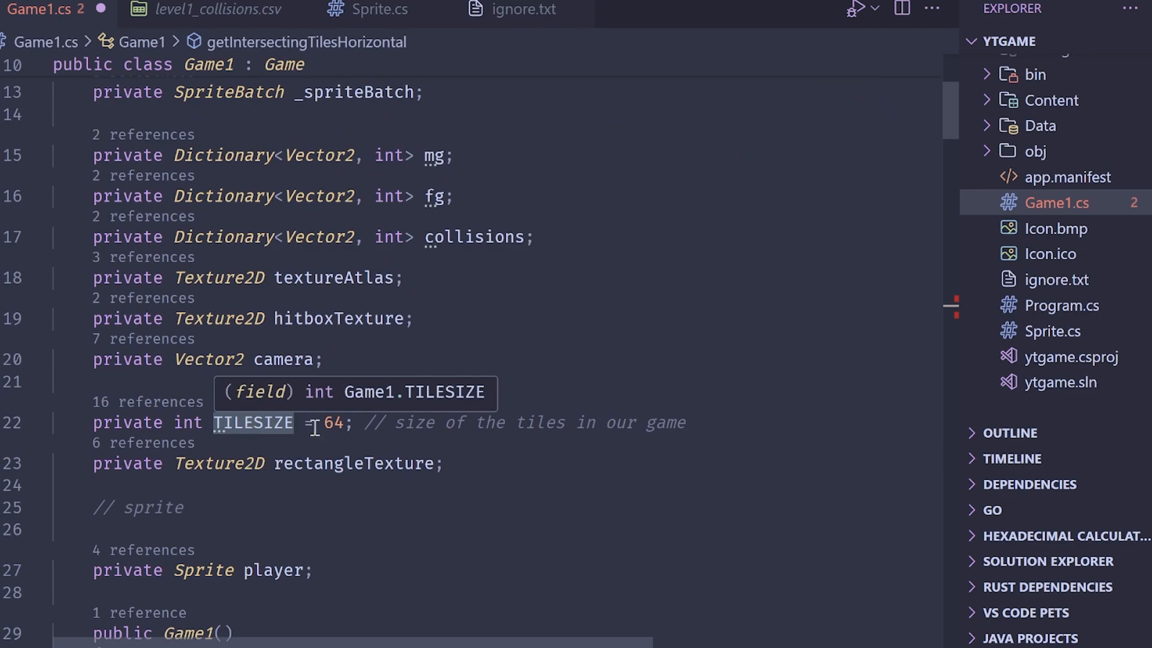
mouse_move(352, 463)
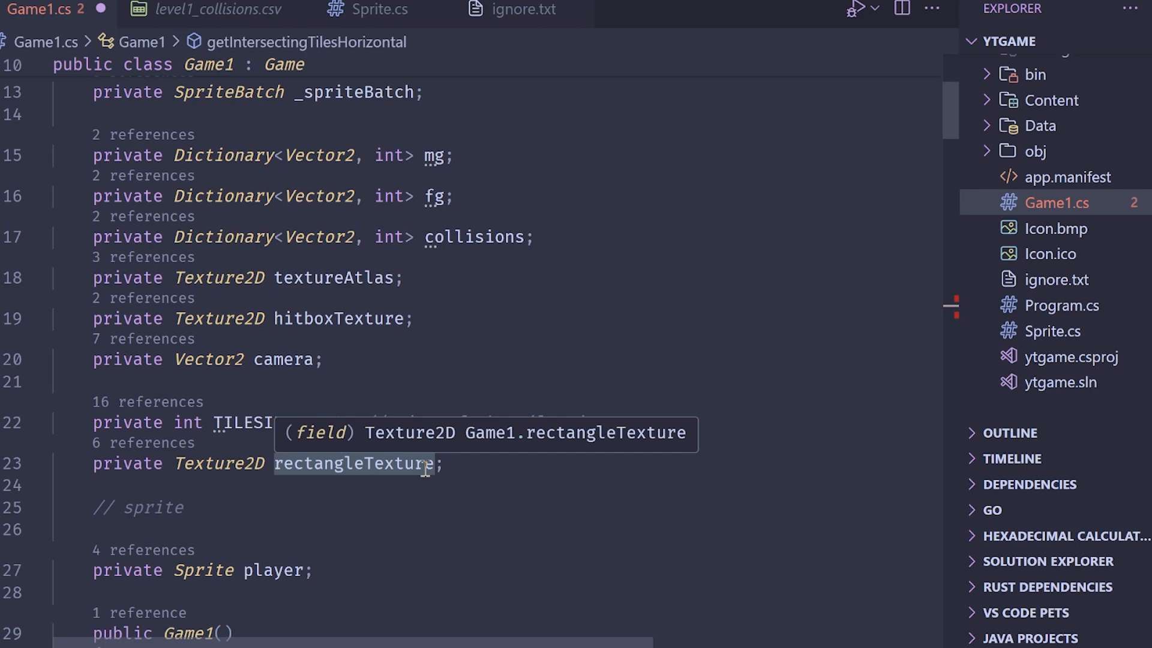
mouse_move(391, 405)
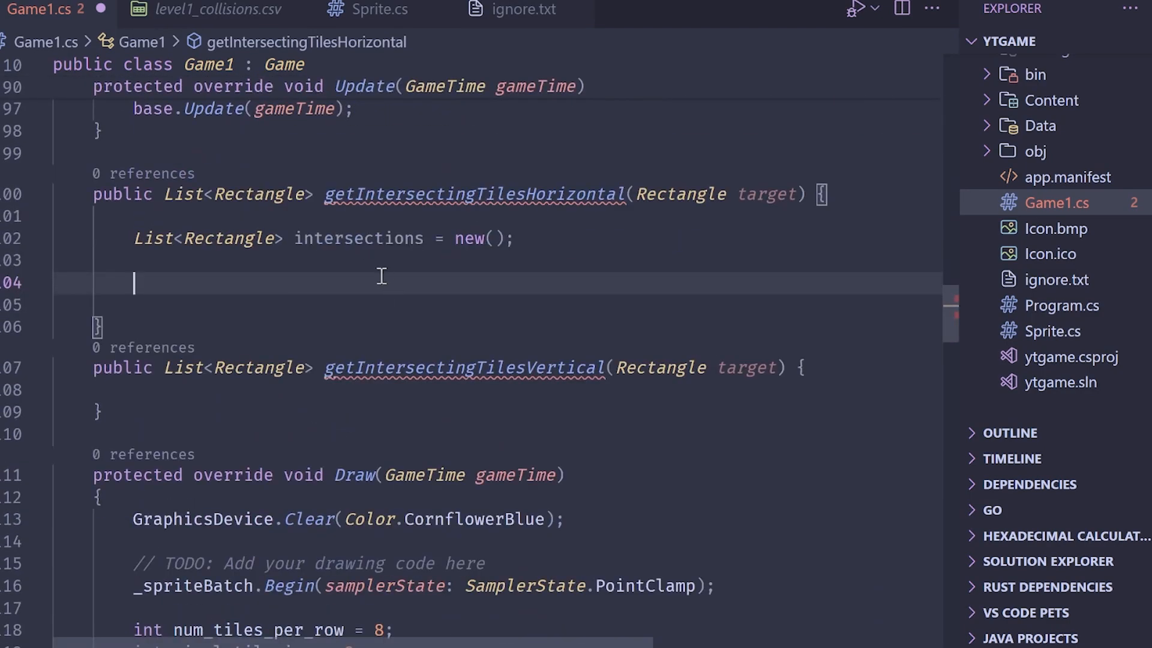
mouse_move(378, 279)
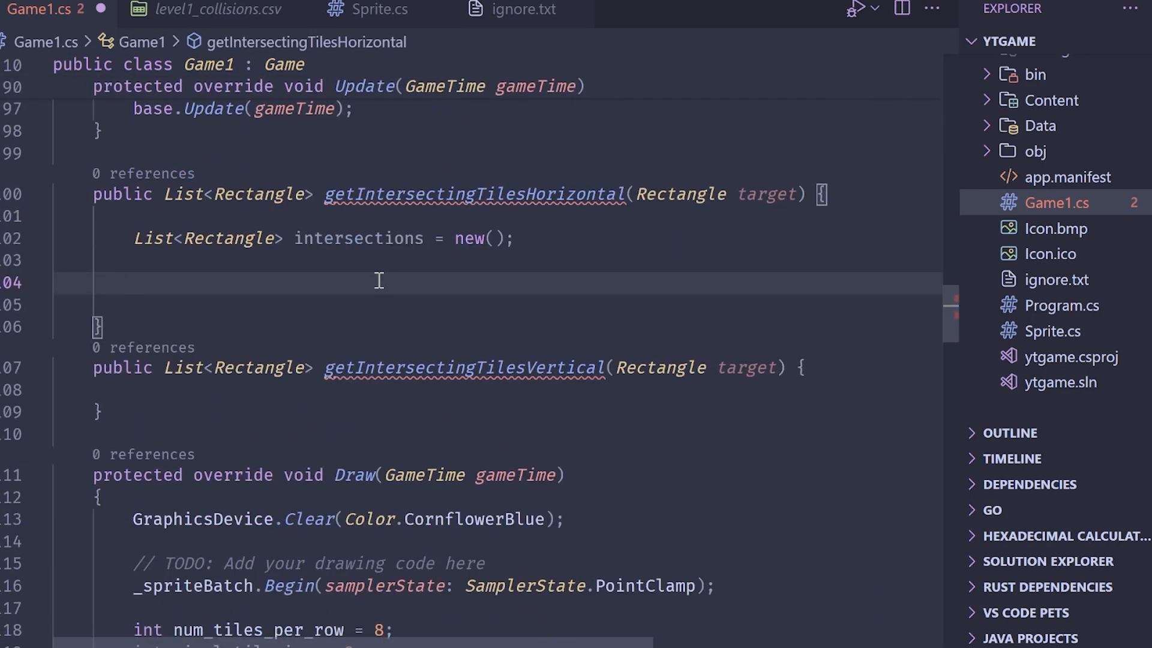
- Compute int widthInTiles = (target.Width - (target.Width % TILESIZE)) / TILESIZE;
click(136, 283)
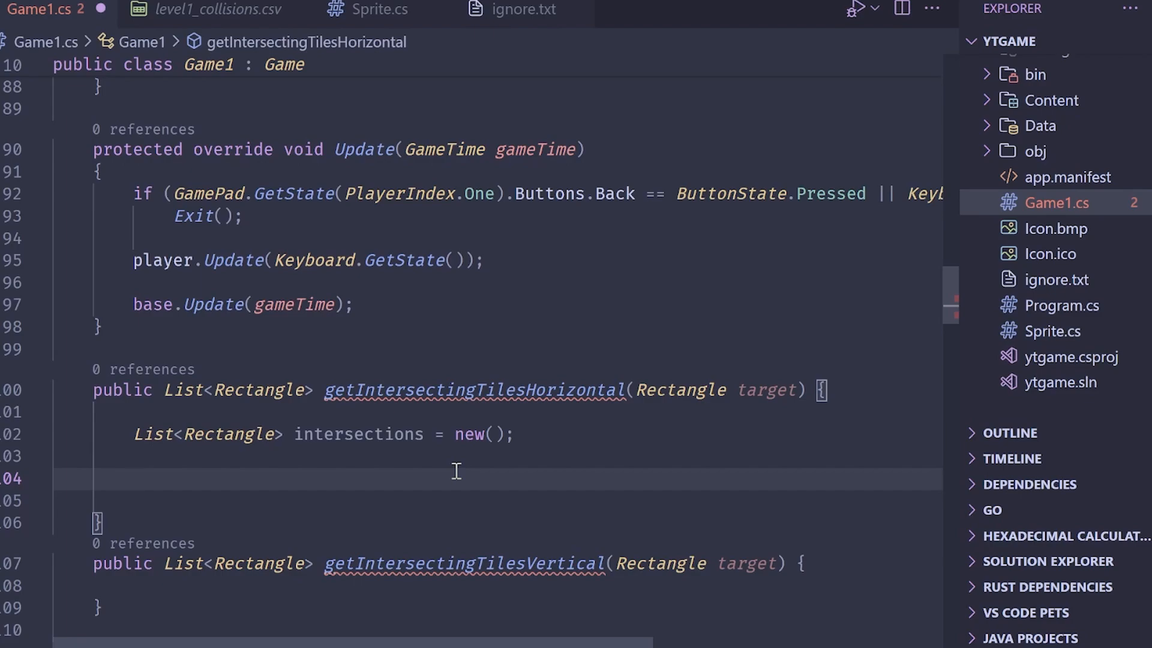
click(133, 479)
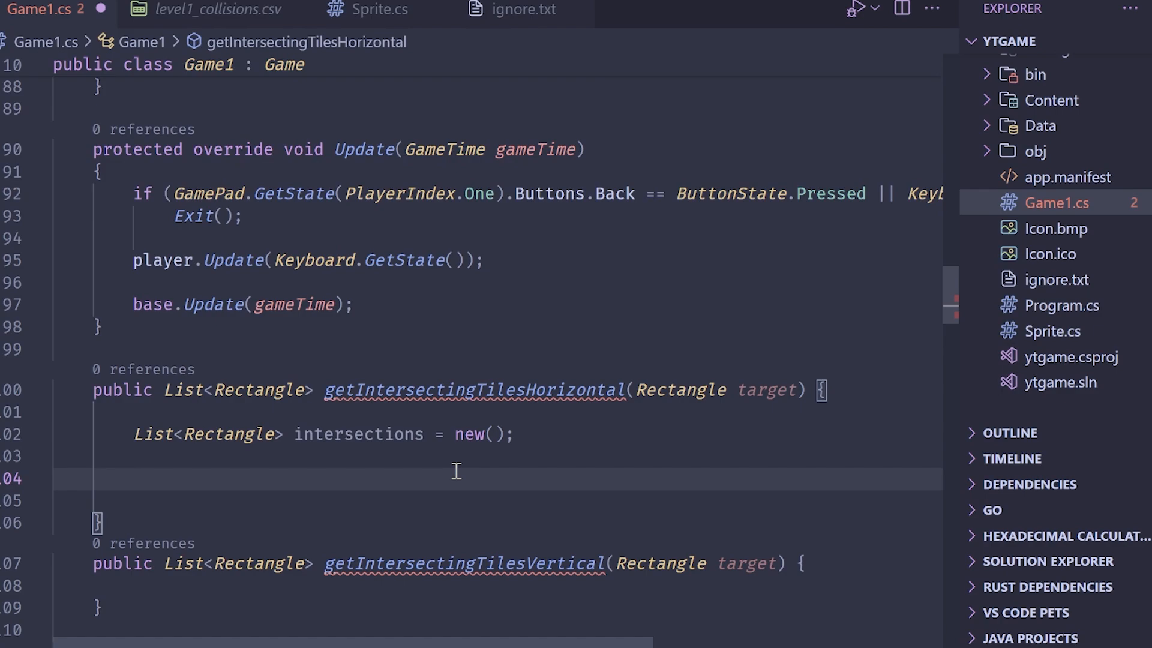
text(int wid)
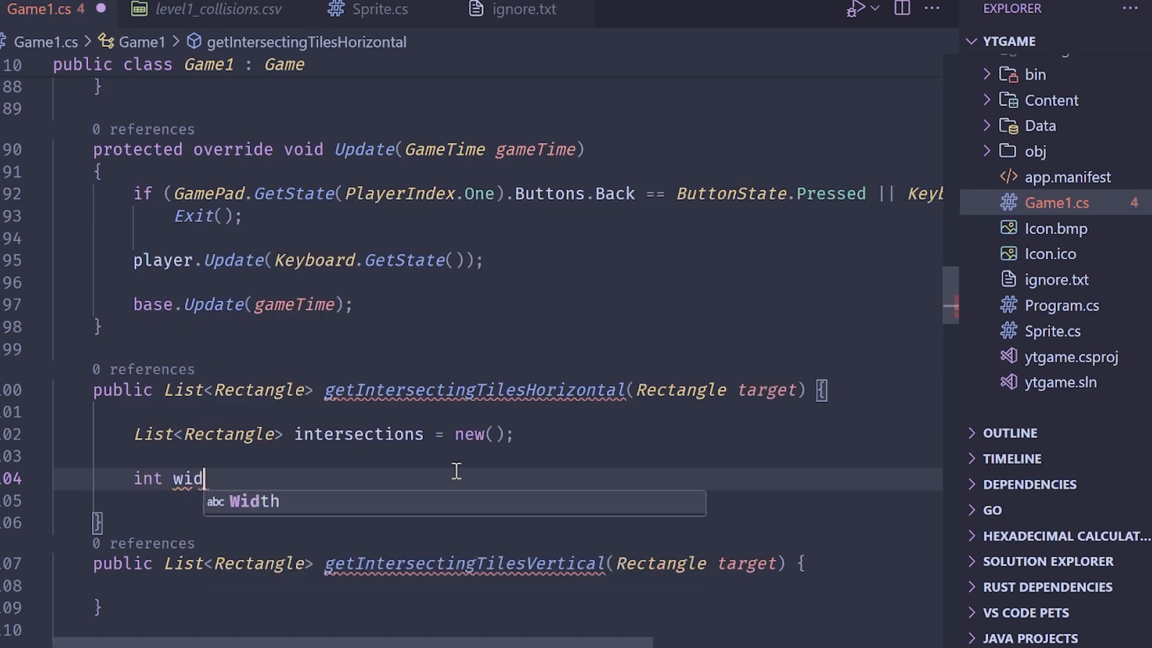
text(thInTiles =)
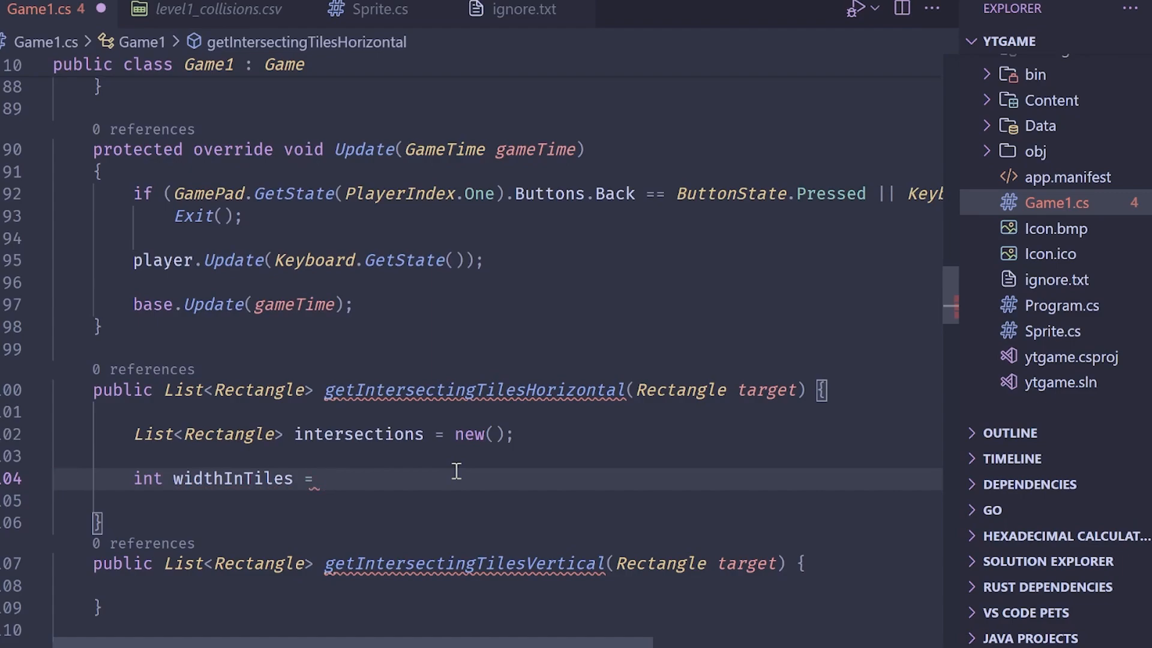
text(target.Width)
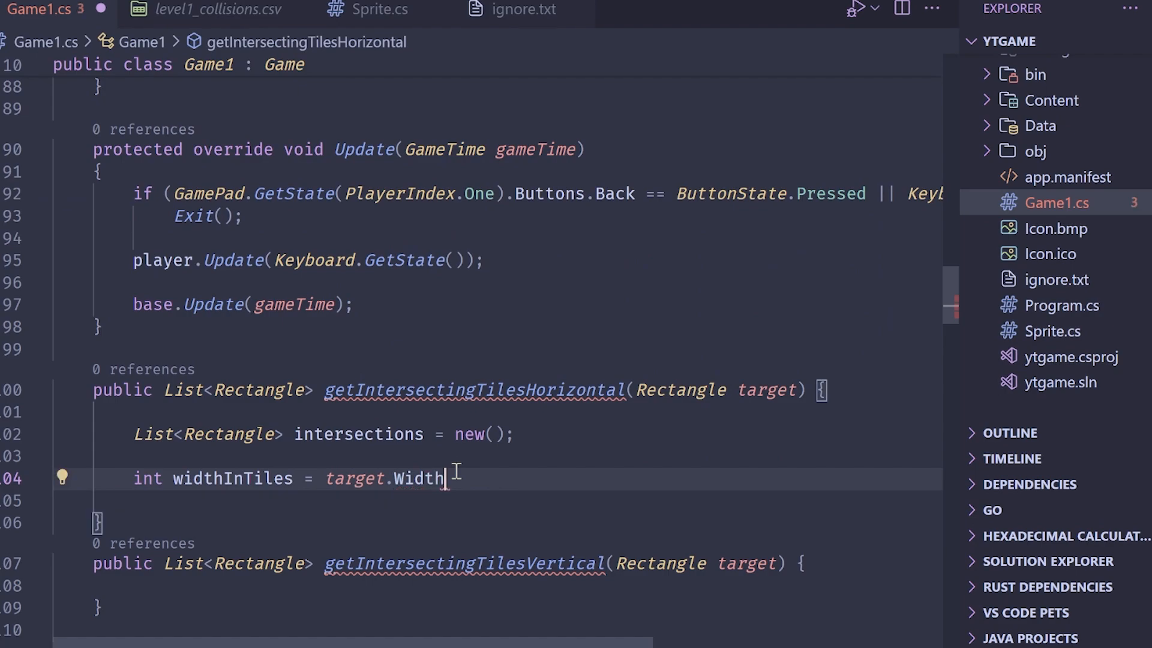
text(())
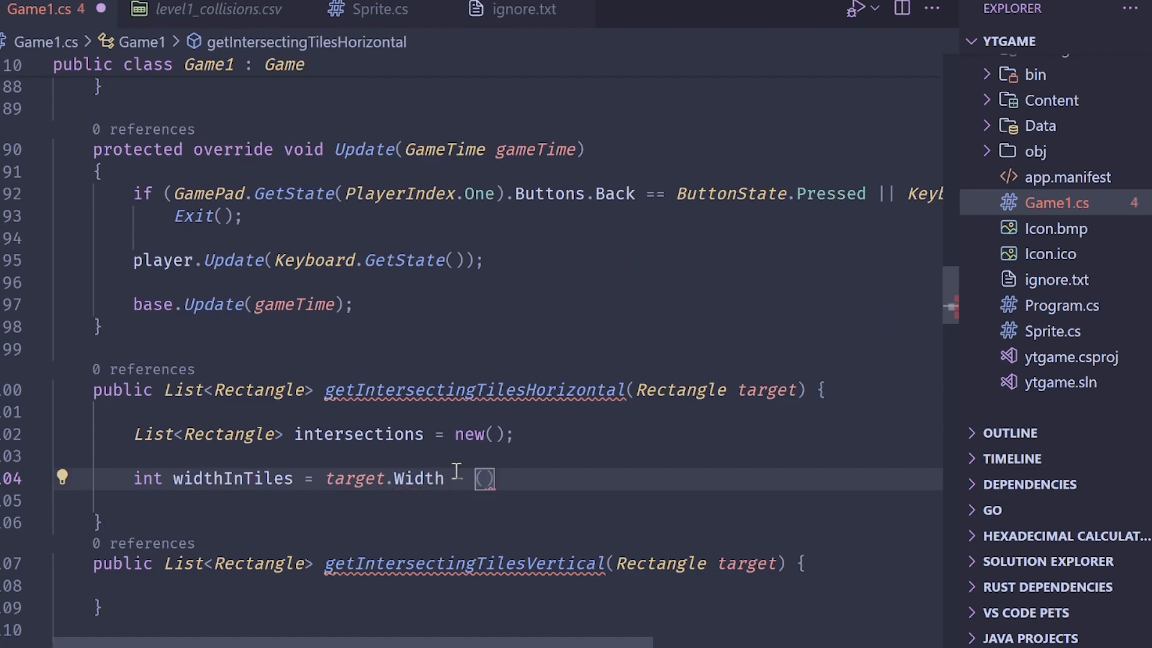
text(target.)
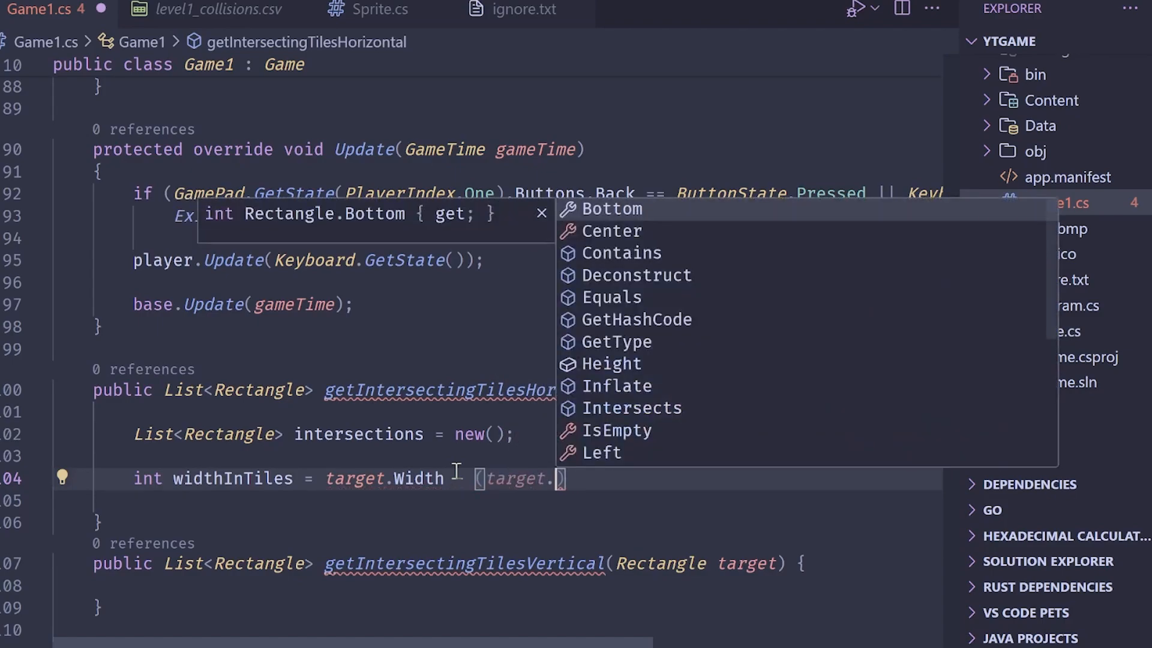
text(Width % ti)
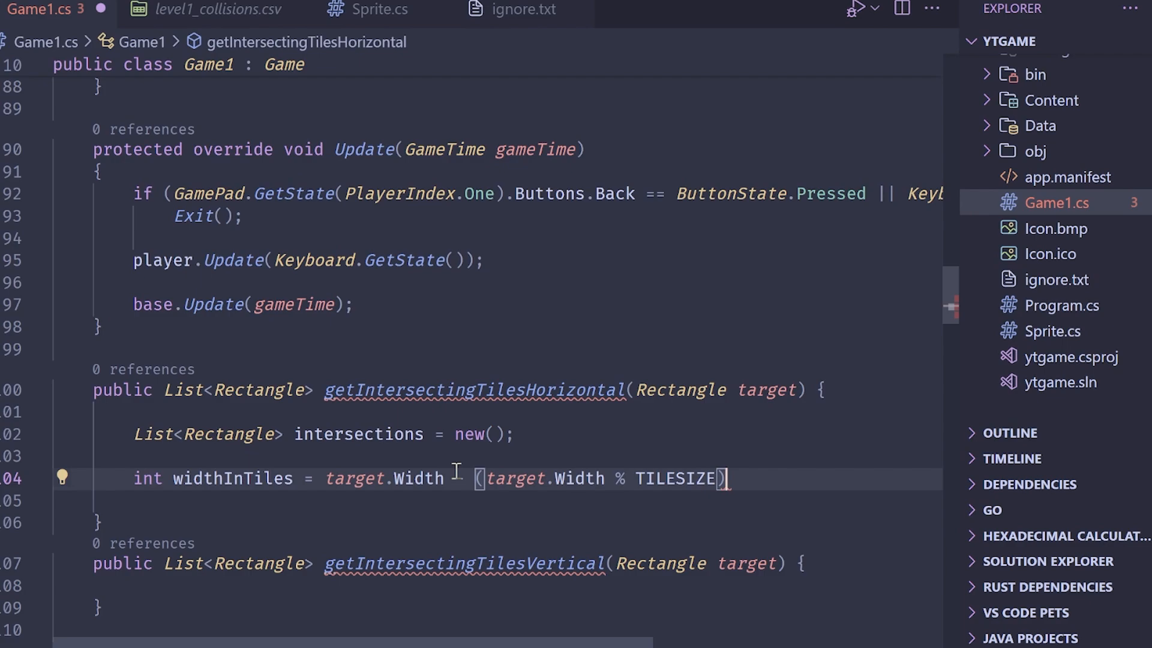
text(-)
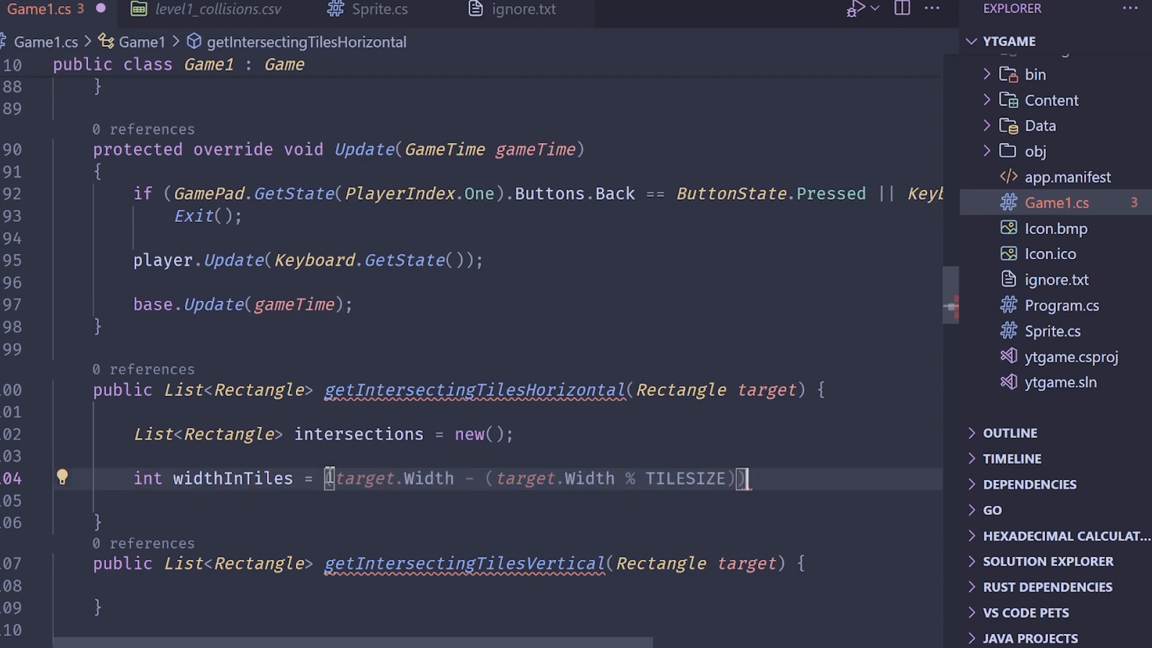
text(/ TILESIZE;)
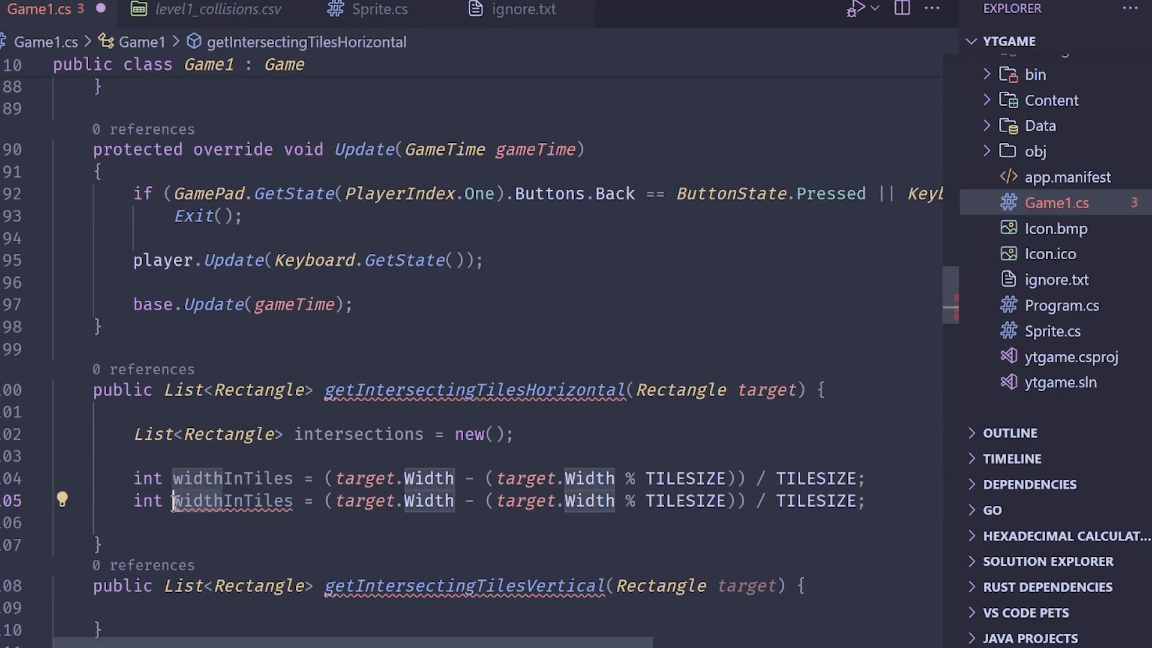
- Add heightInTiles from target.Height and nested for loops over x <= widthInTiles and y <= heightInTiles
text(heightInTiles)
text(for (int x = 0; x < )
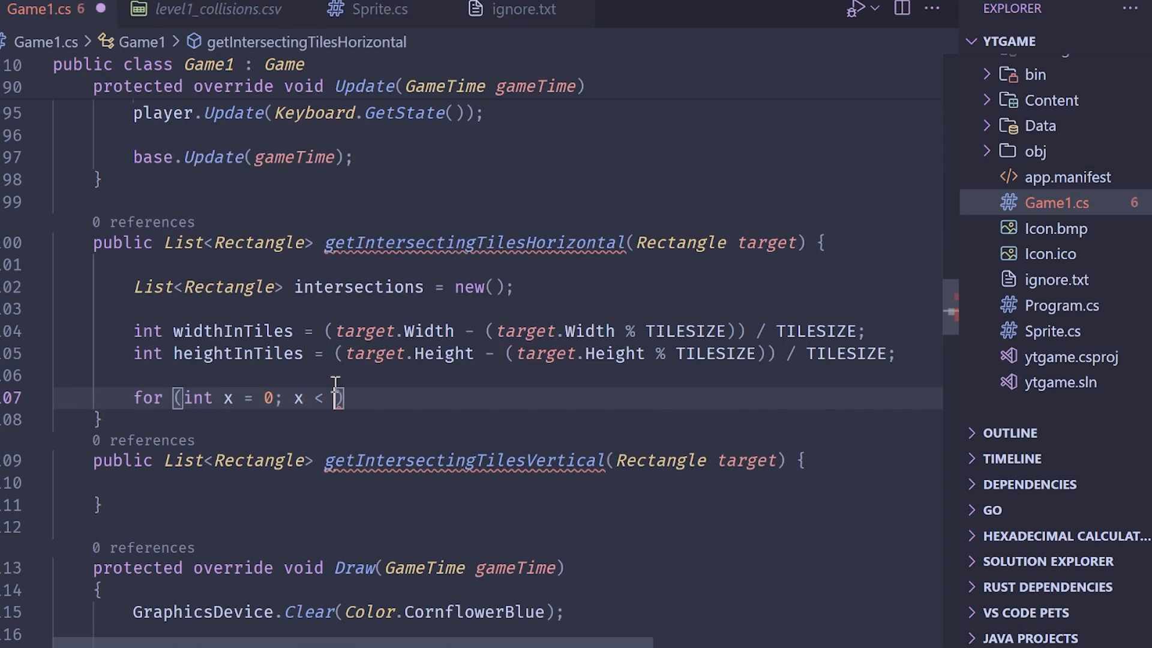
text(= widthInTiles; x++)
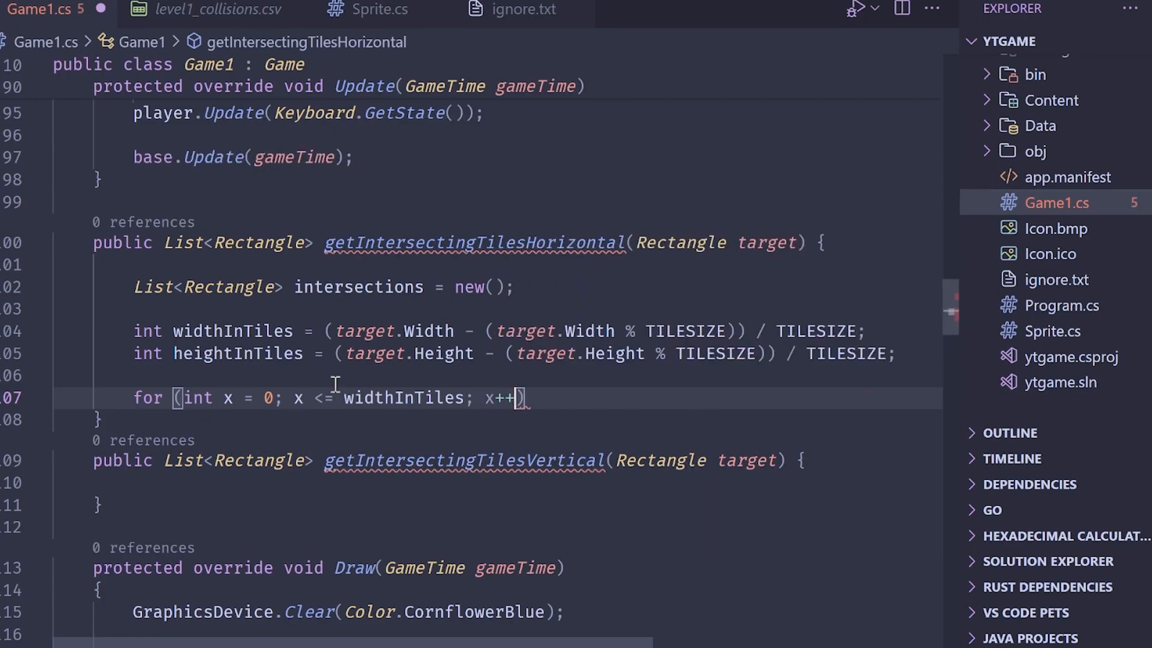
text(for (int y)
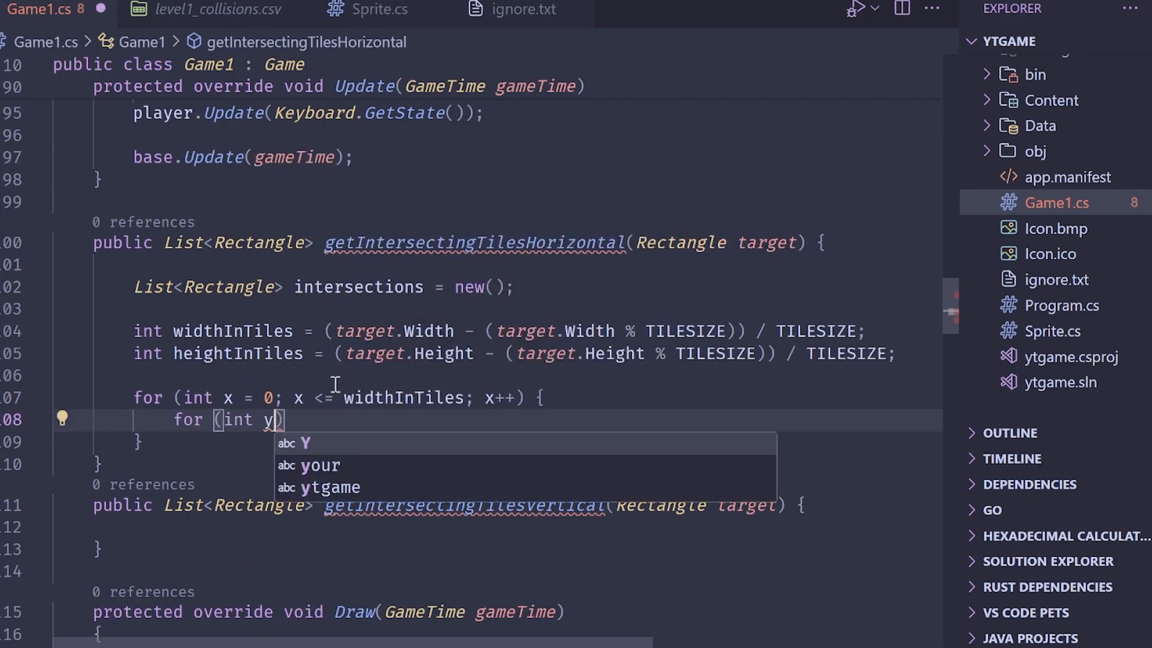
text(= 0; y <= heightInTiles; y++)
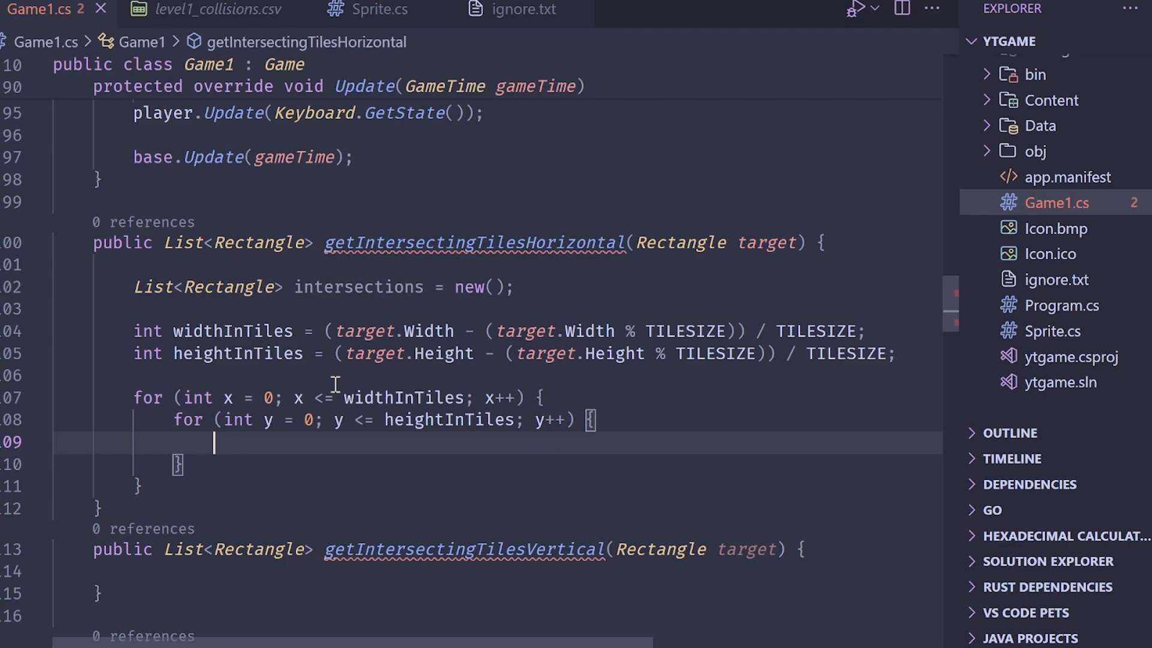
- Inside the loops, add intersections.Add(new Rectangle(...)) built from target.X and y offset by TILESIZE-1 per tile
text(inteser)
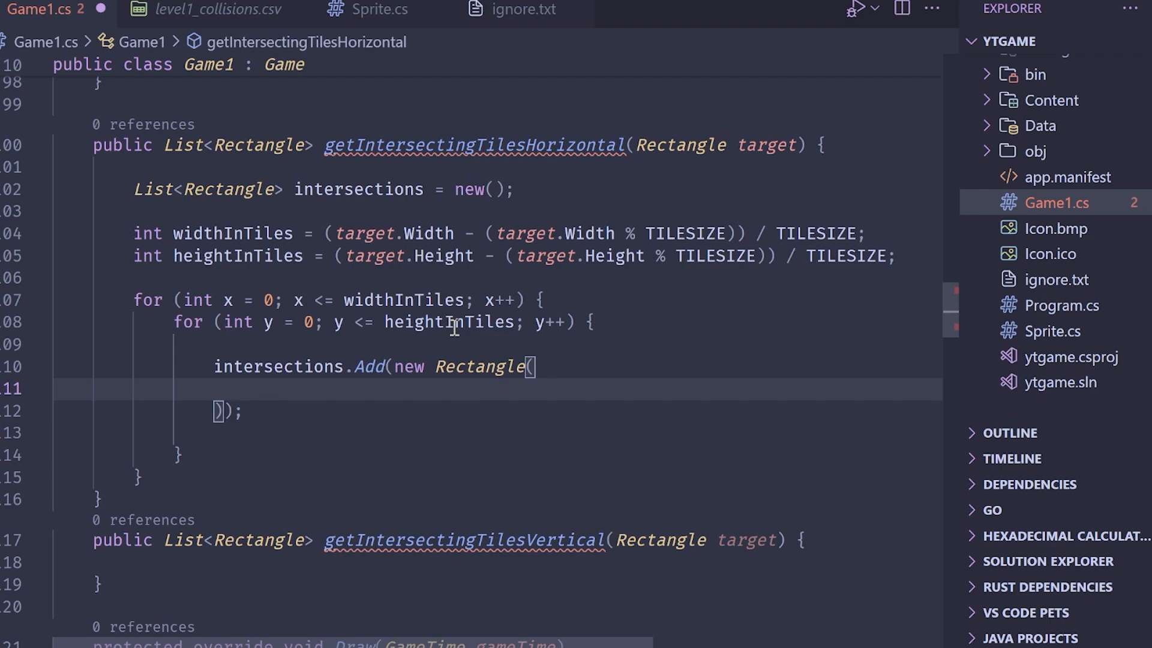
mouse_move(457, 388)
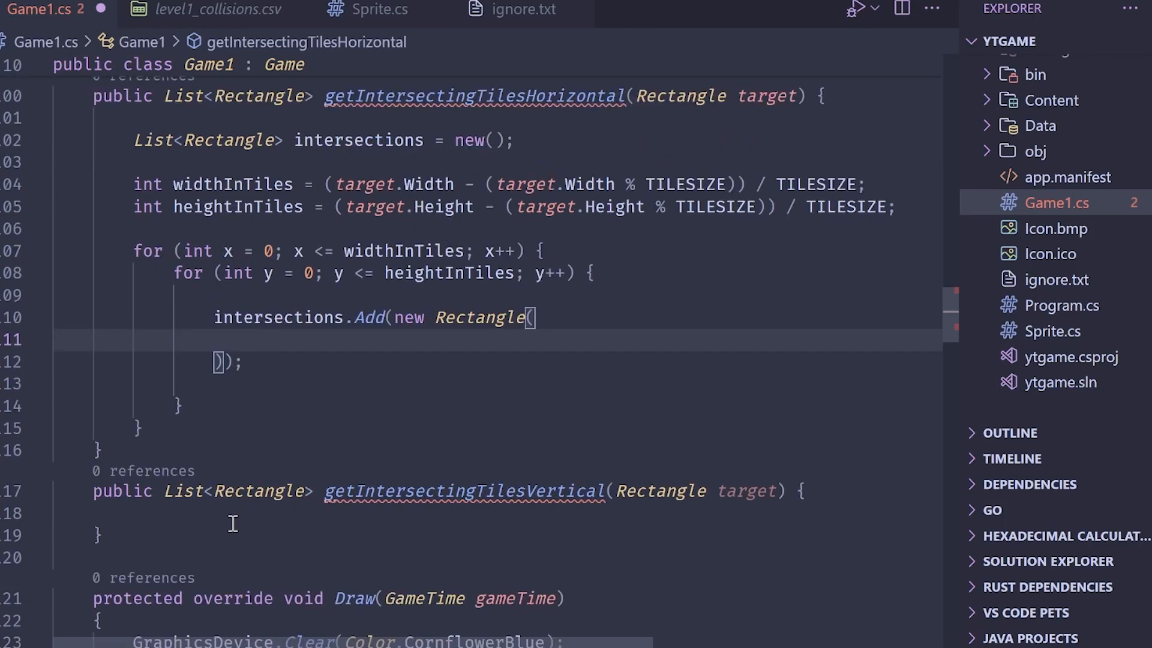
click(224, 251)
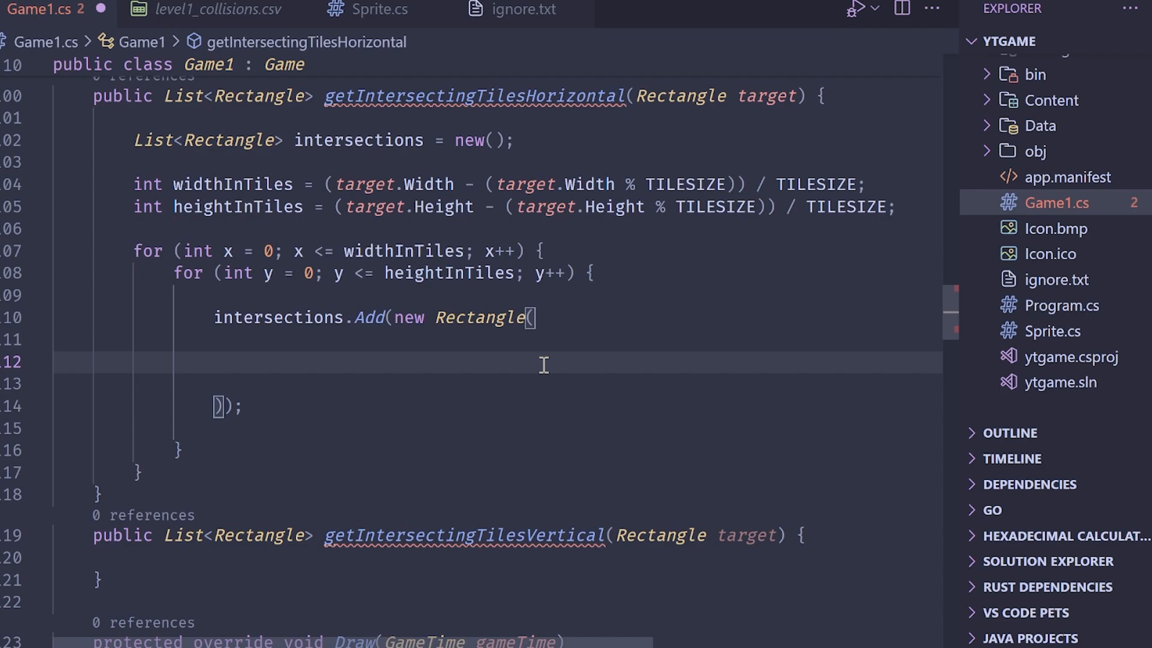
click(253, 363)
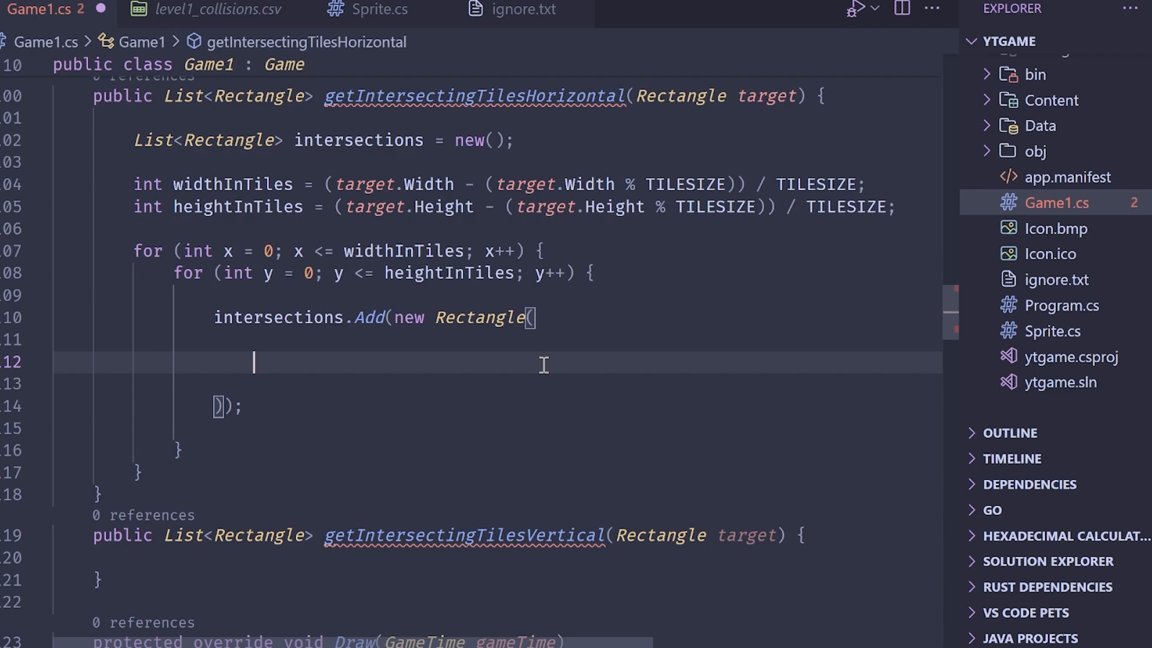
mouse_move(481, 303)
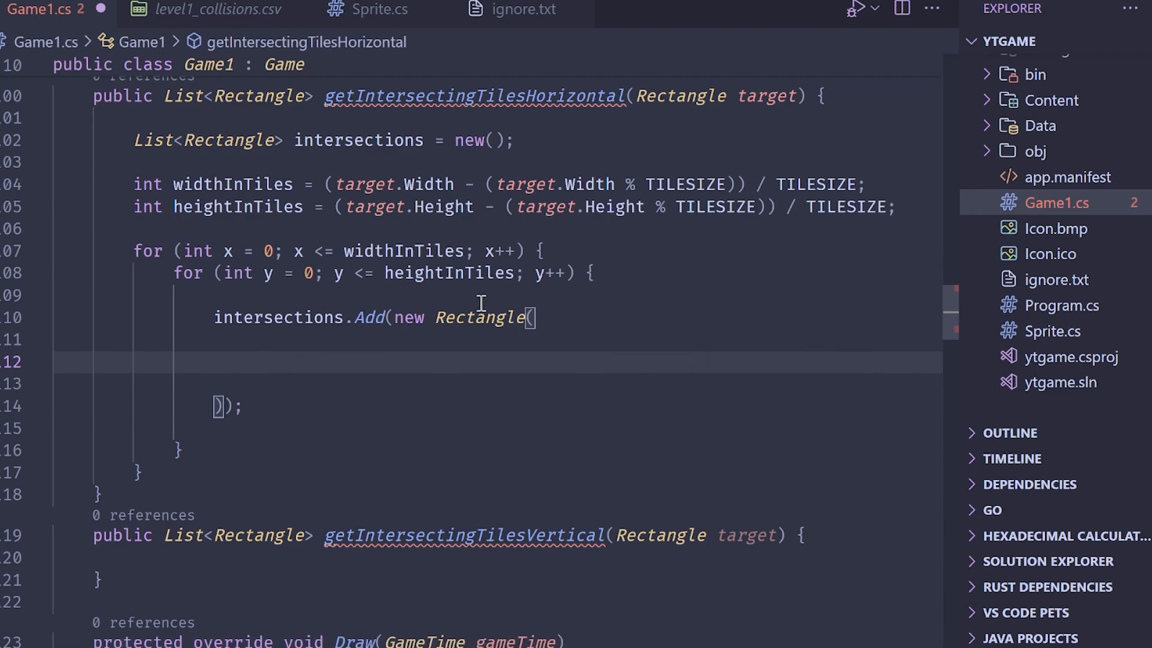
text(()
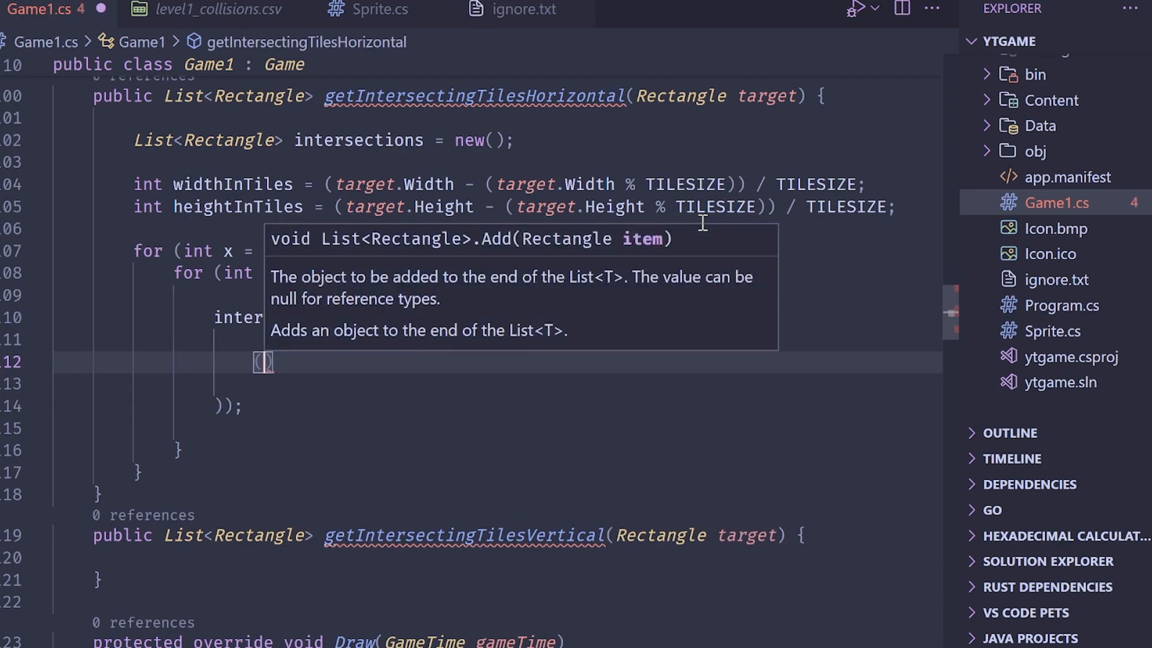
text(target.X + x*TILESIZE)
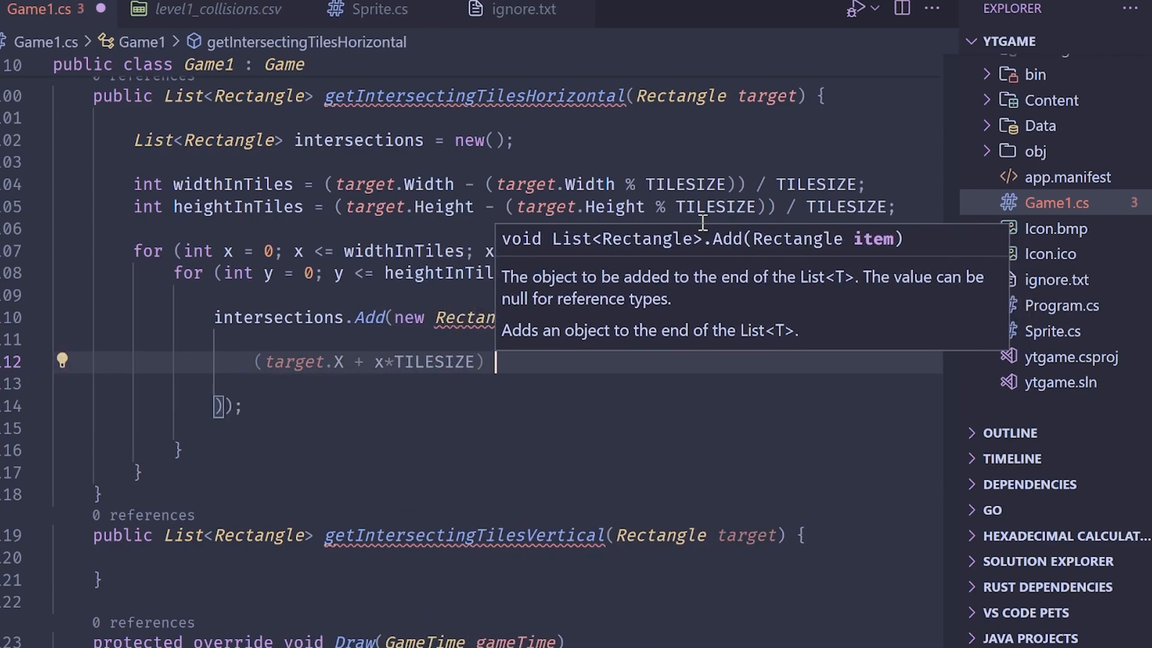
text(til)
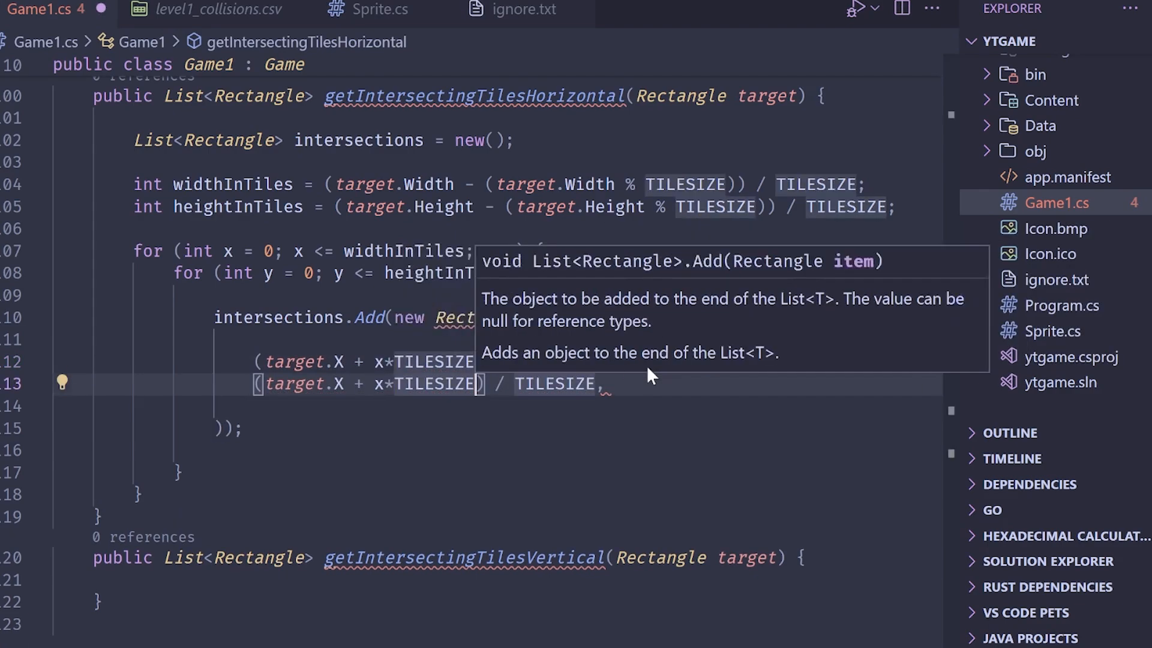
text(-1)
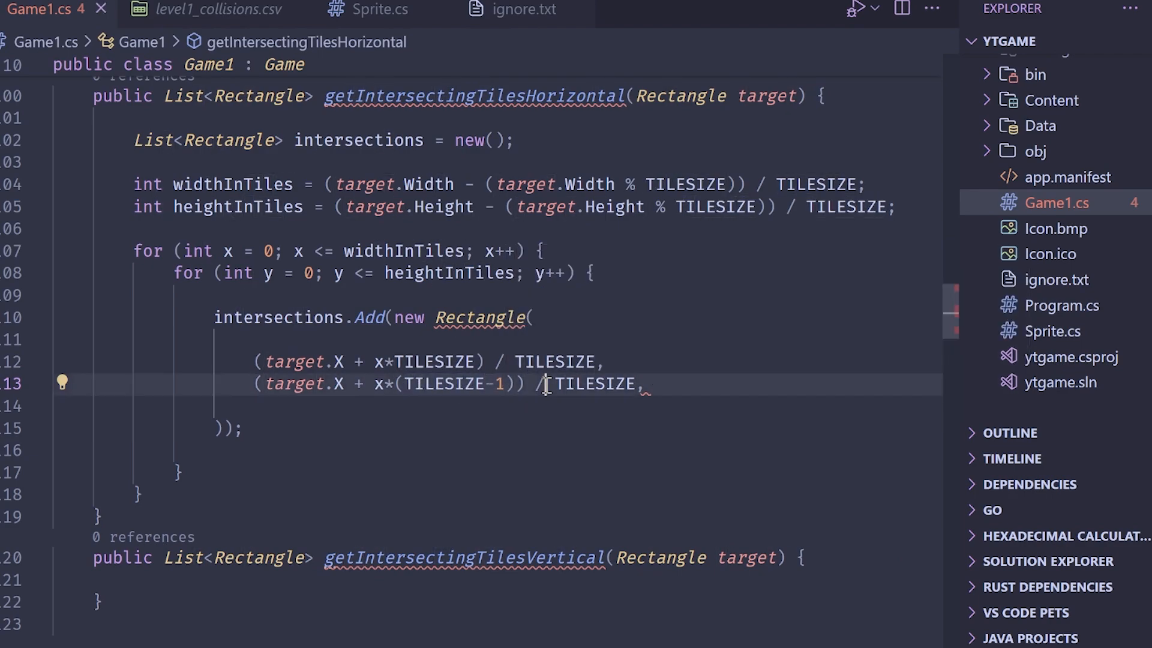
key(Enter)
text(TILESIZE,)
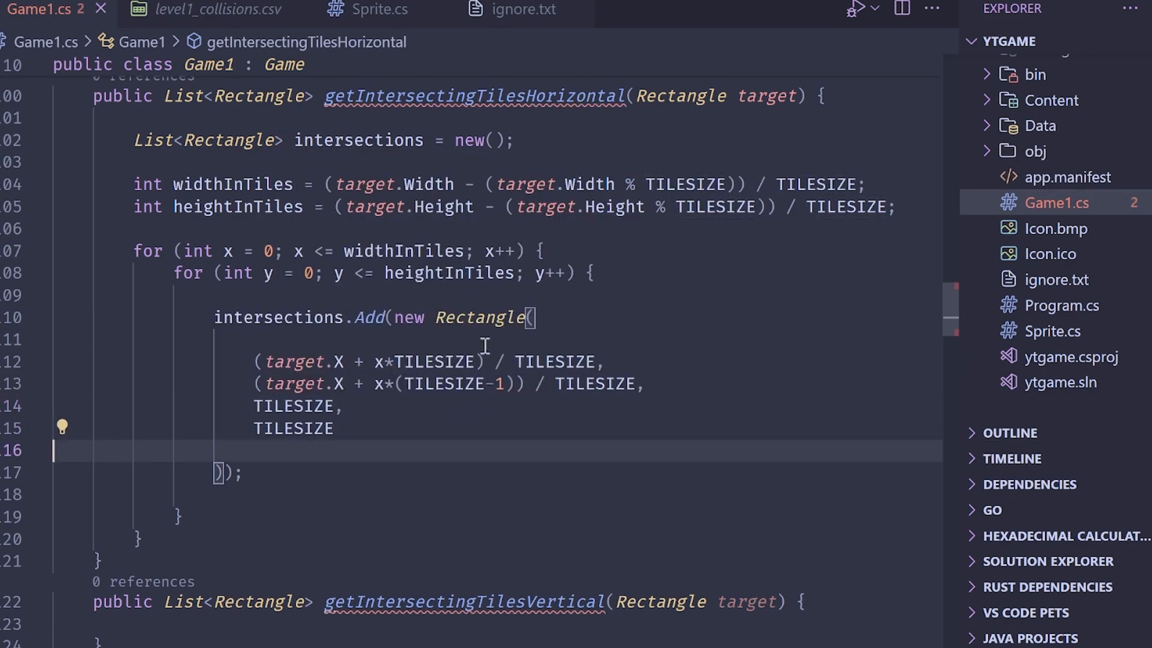
text(y*TILESIZE) / TILESIZE,)
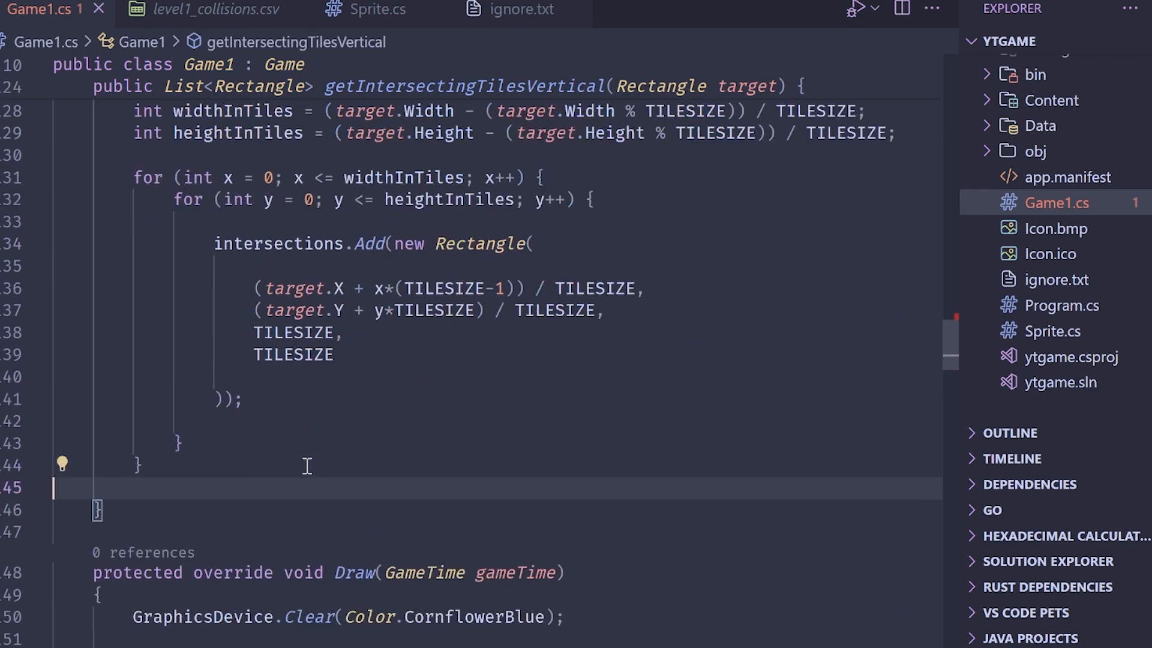
- End getIntersectingTilesVertical with return intersections;
text(return intersections;)
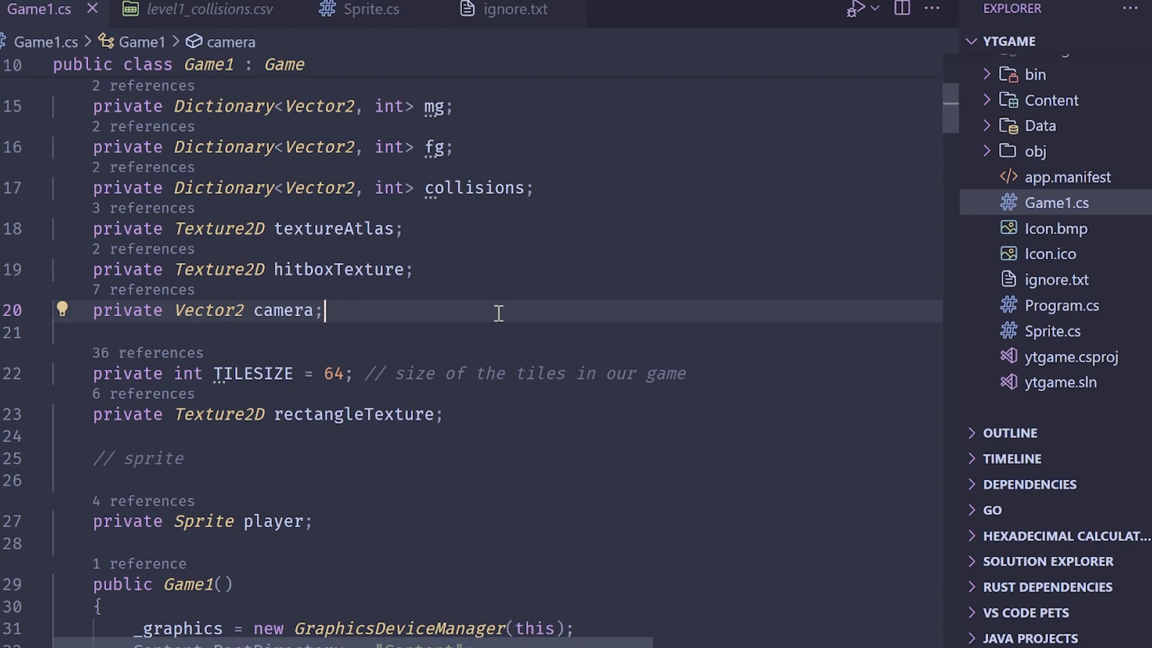
mouse_move(653, 388)
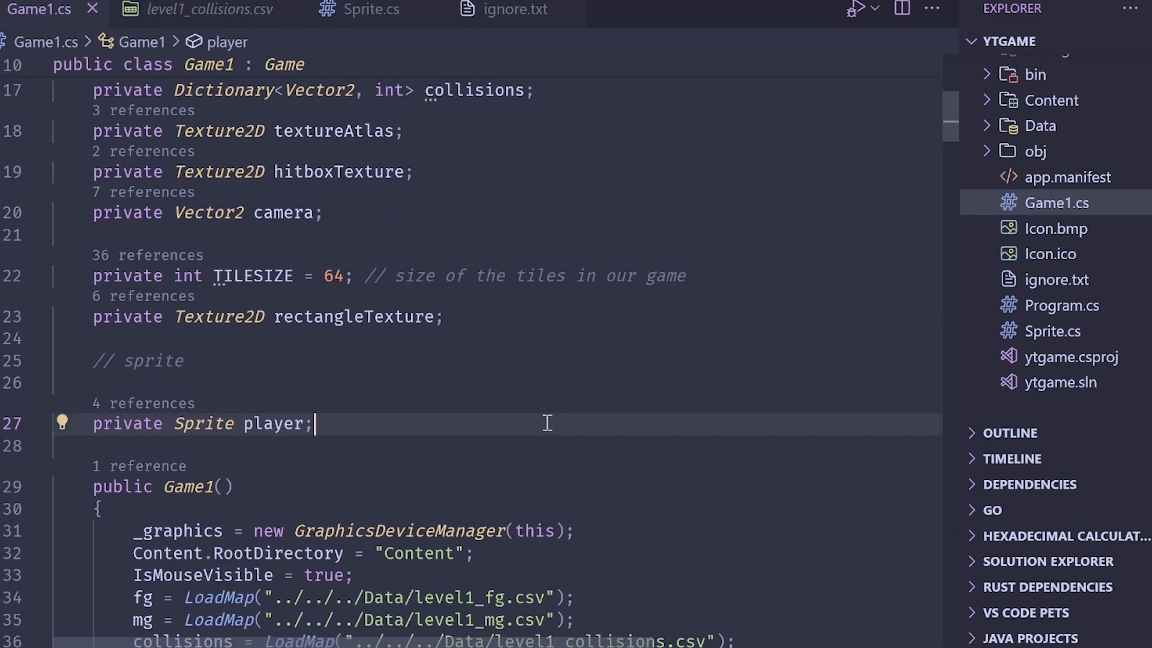
- Declare a private List<Rectangle> intersections field below the player field
text(private List)
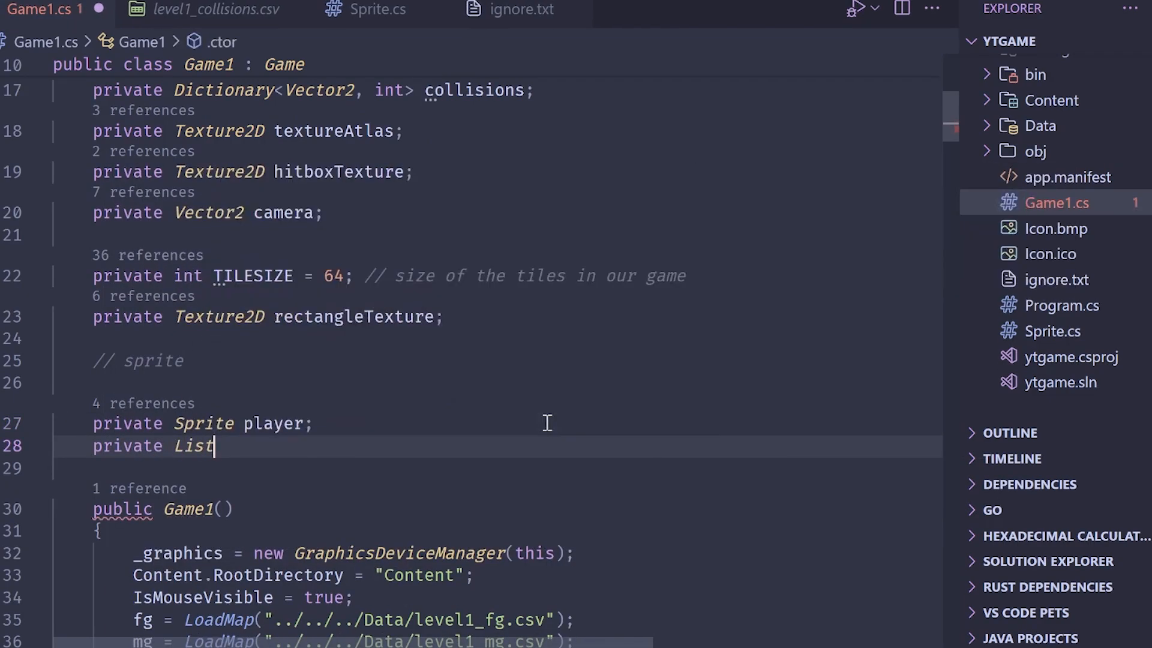
text(<Rectangle>)
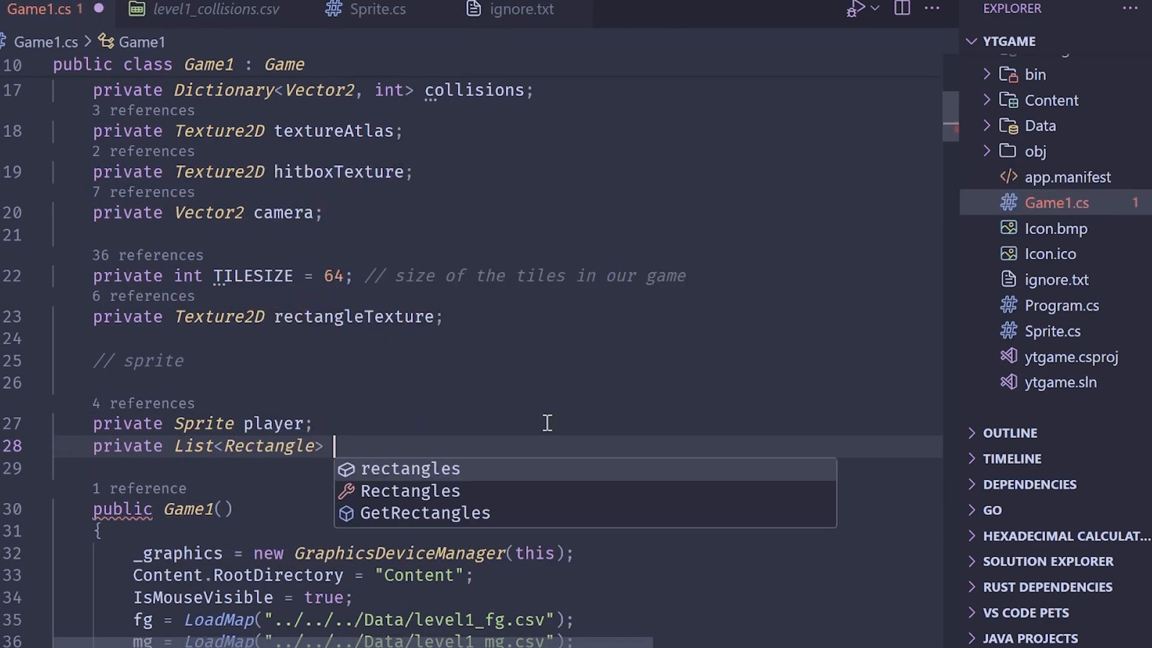
text(inttersections;)
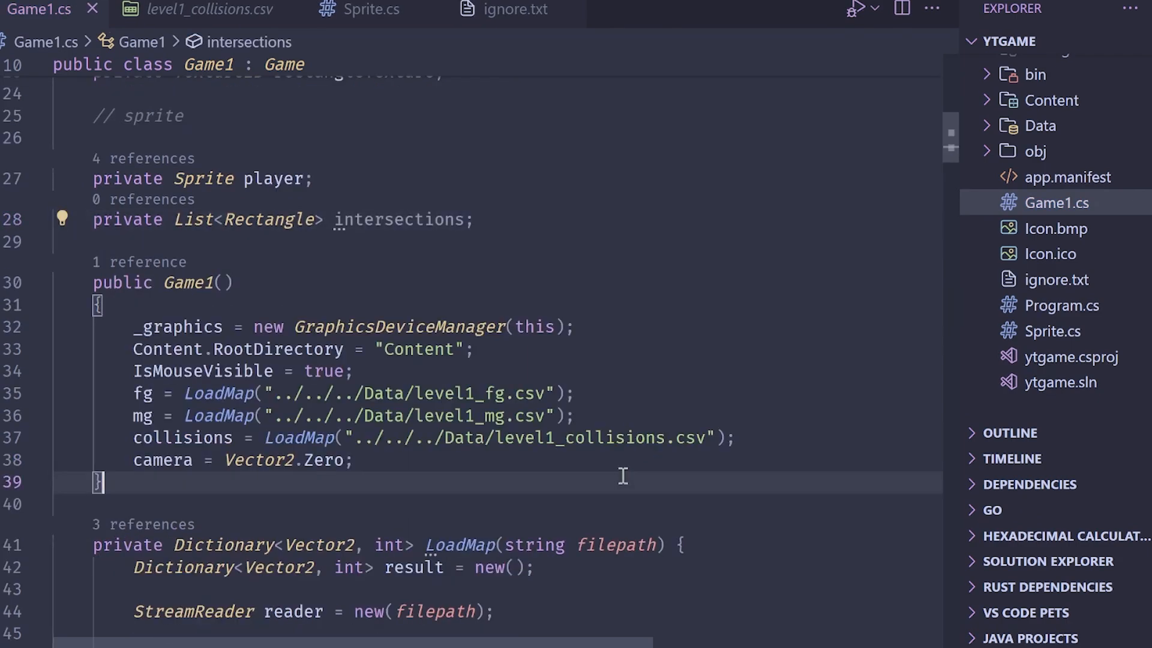
text(inte)
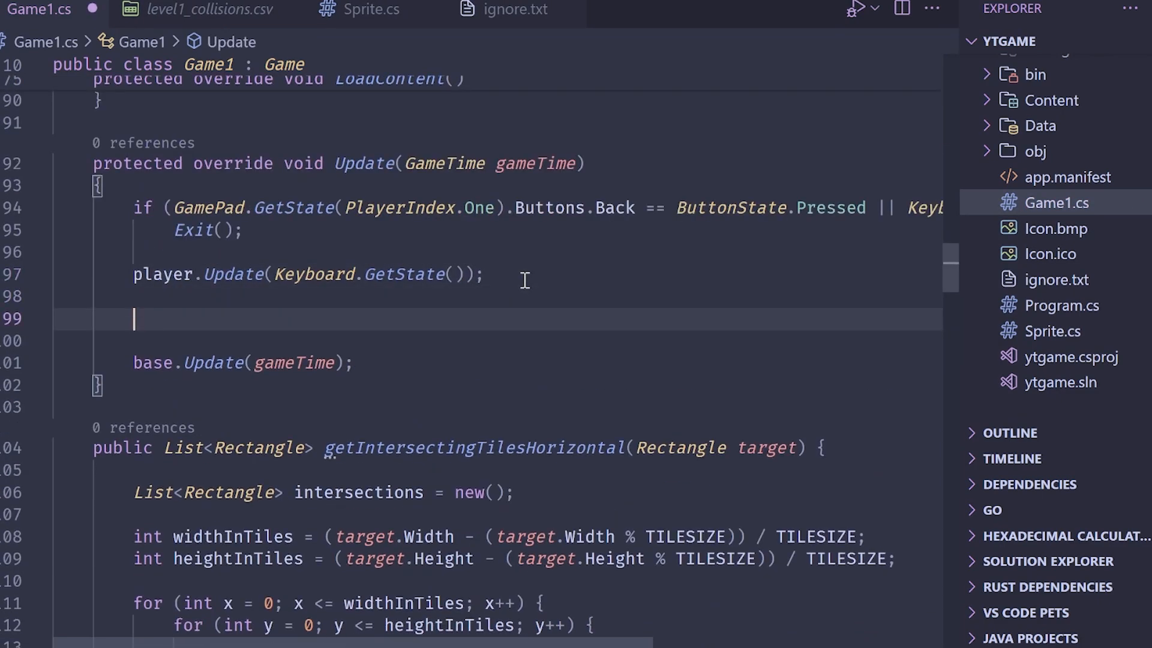
- In Update, assign intersections from getIntersectingTilesHorizontal(player.rect) and getIntersectingTilesVertical(player.rect)
text(intersections)
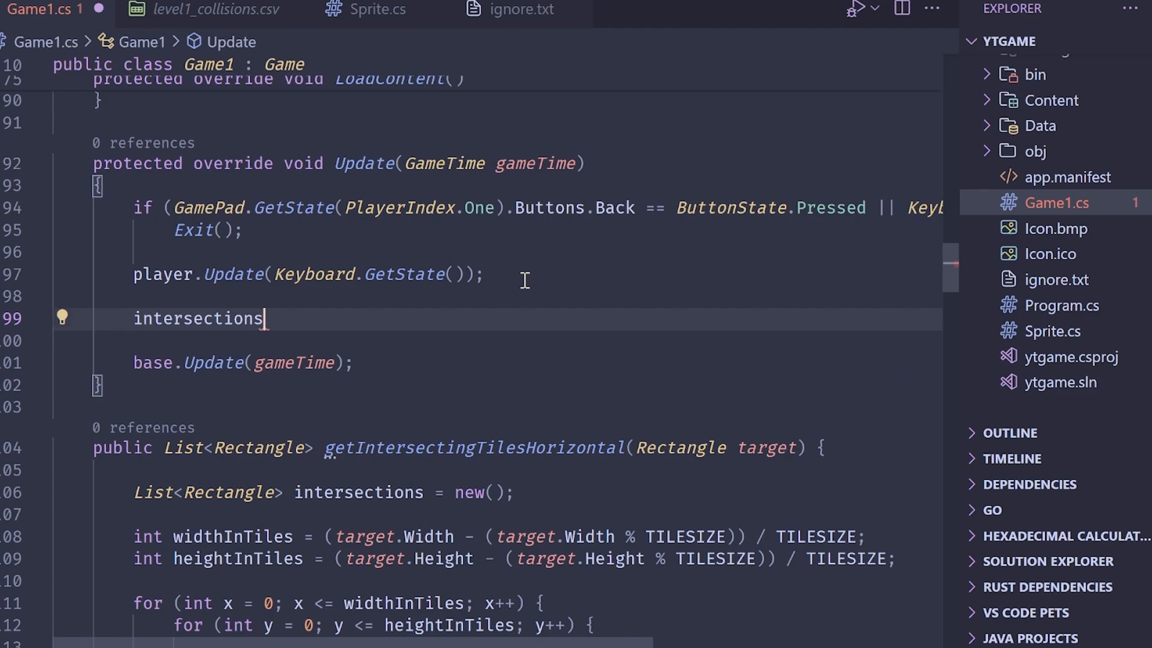
text(= getIntersectingTilesHorizontal)
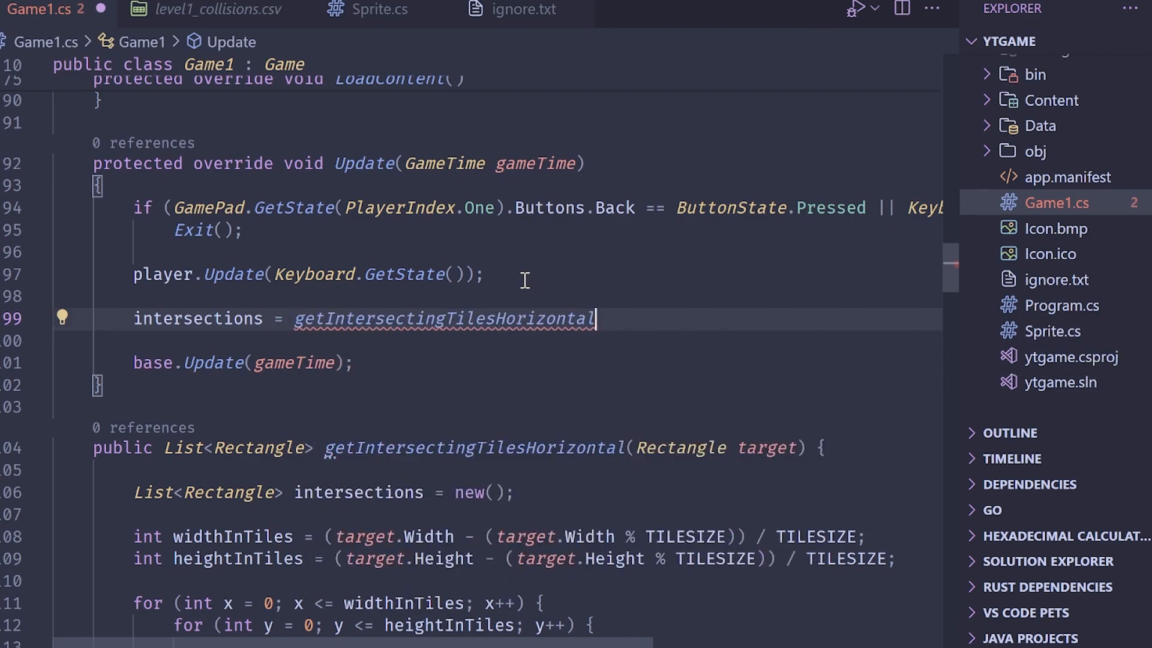
text((player.rec)
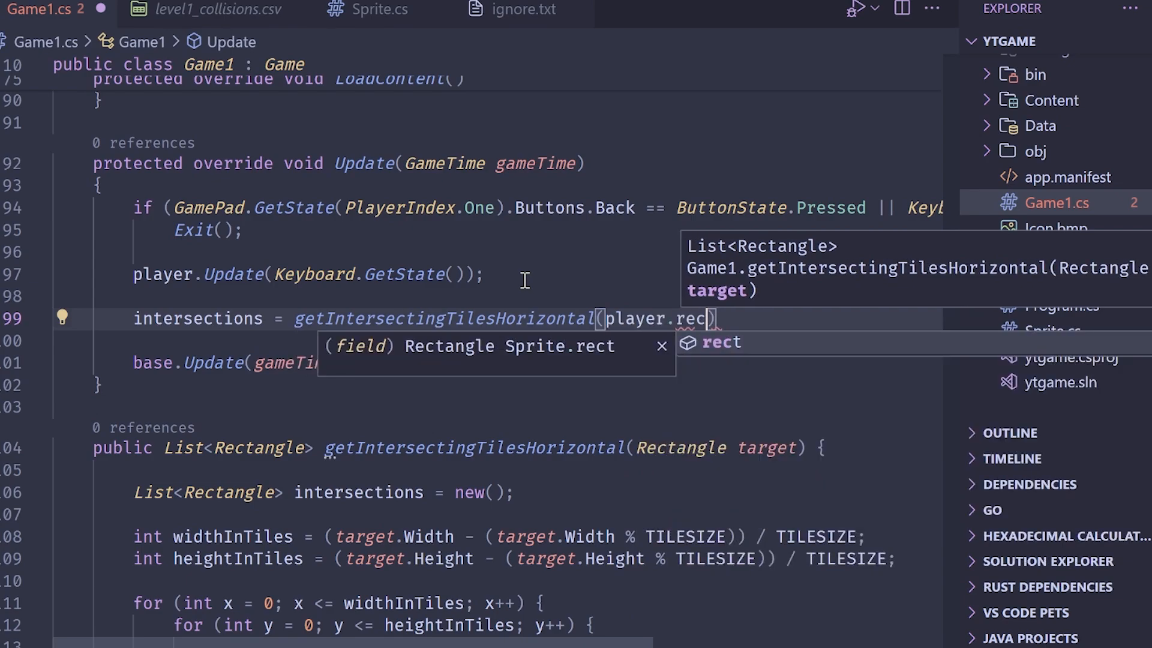
key(Enter)
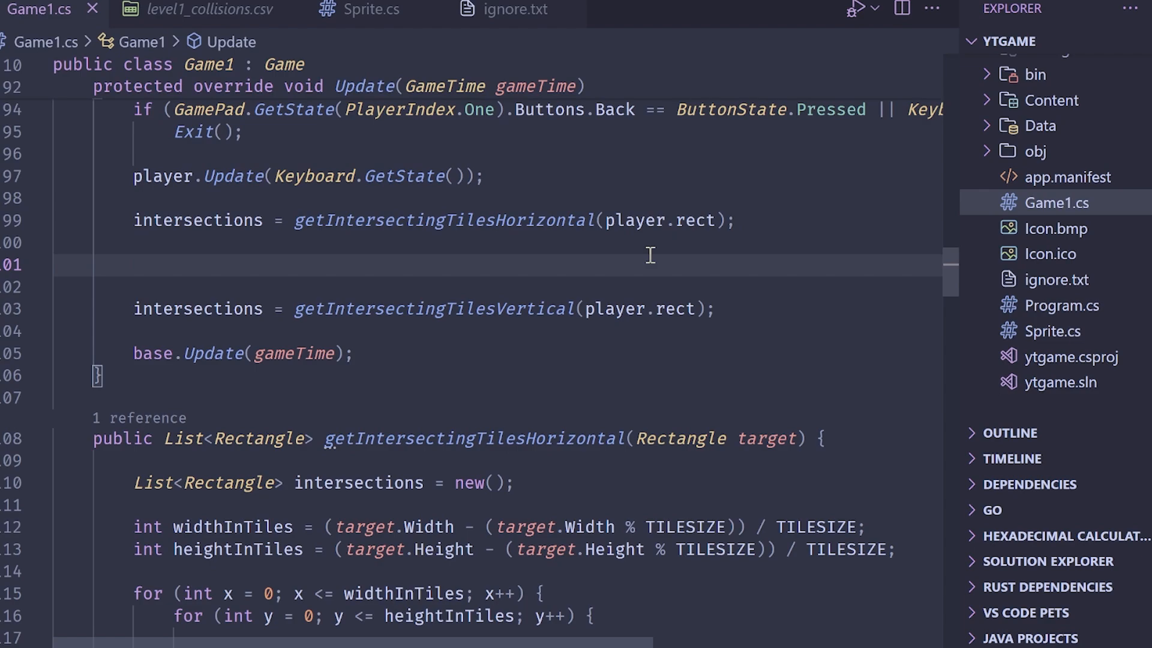
scroll(down, 3)
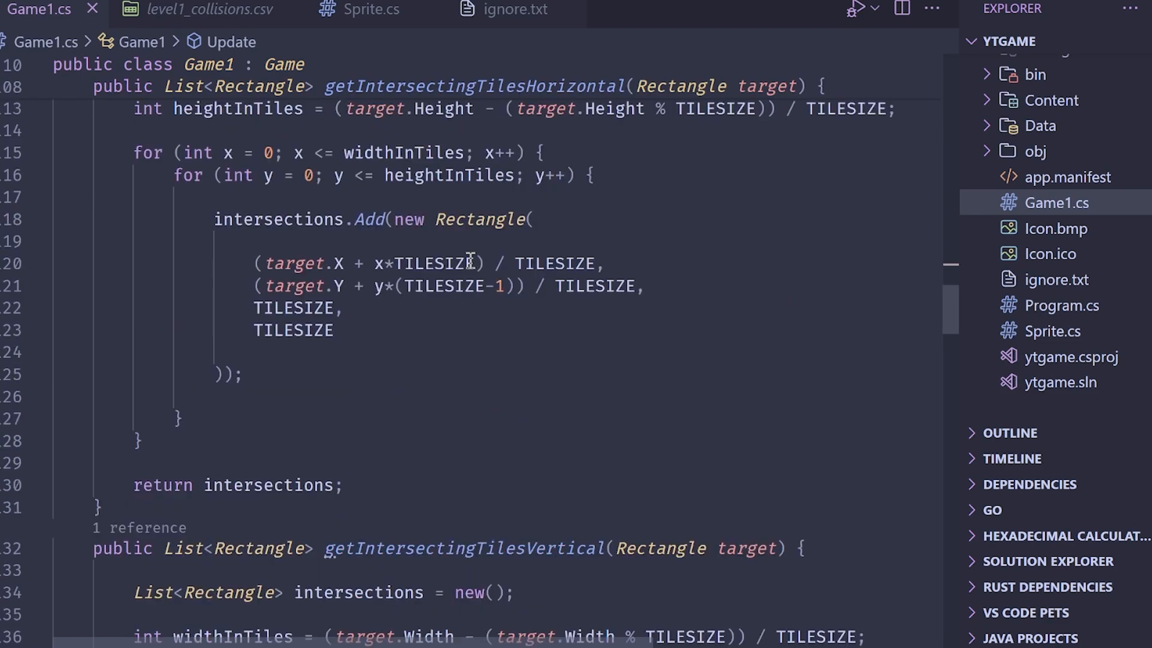
click(646, 286)
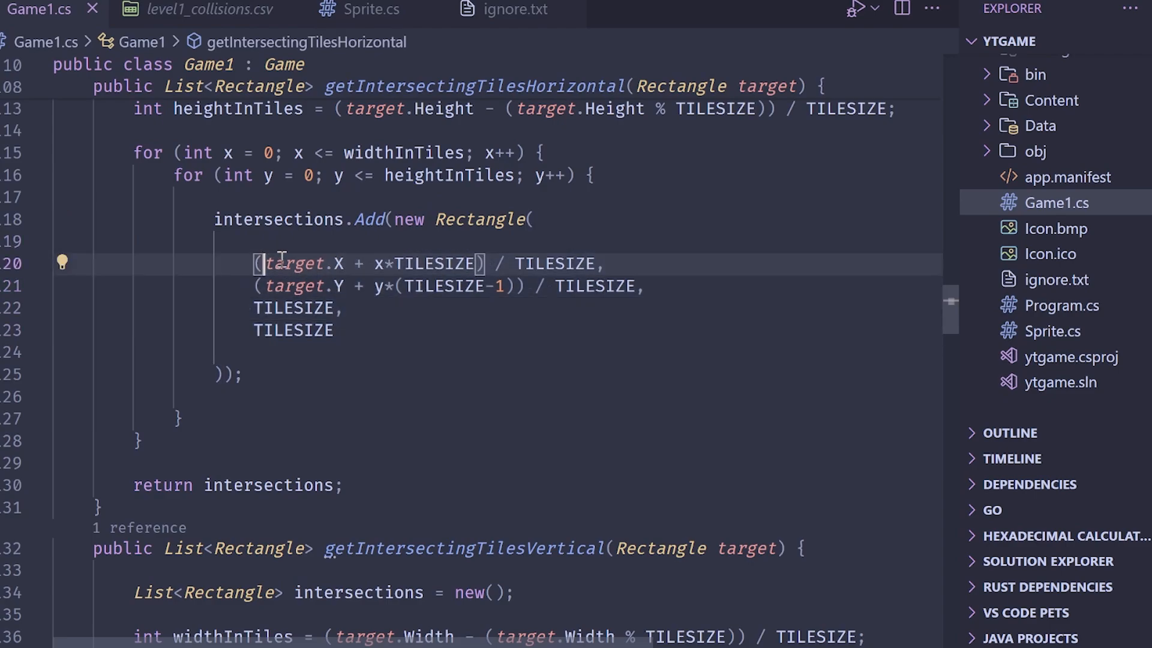
scroll(down, 3)
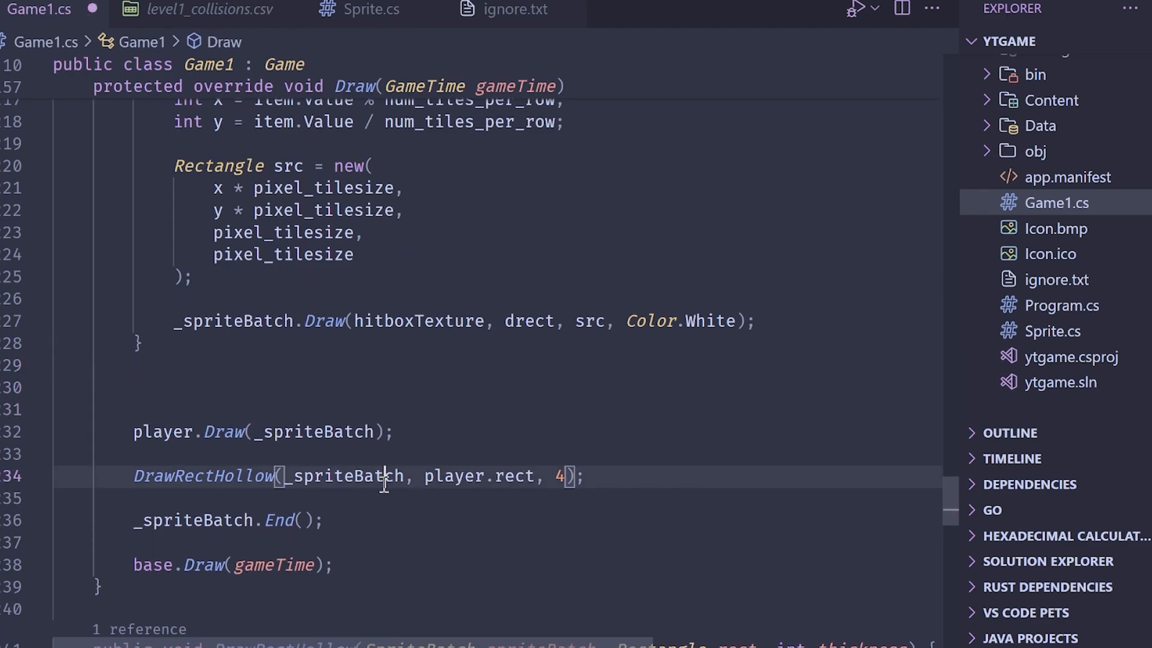
- Comment out the player.rect outline and draw each intersection rectangle via DrawRectHollow with a TILESIZE-scaled Rectangle
key(ctrl+/)
text(foreach ()
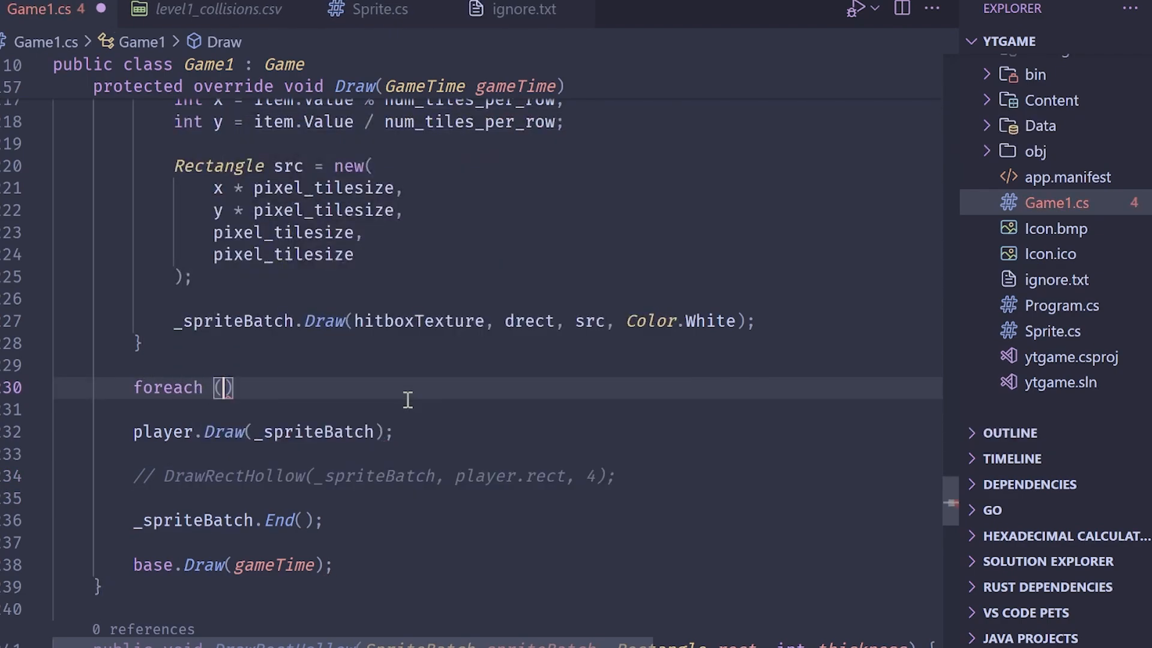
text(var rec)
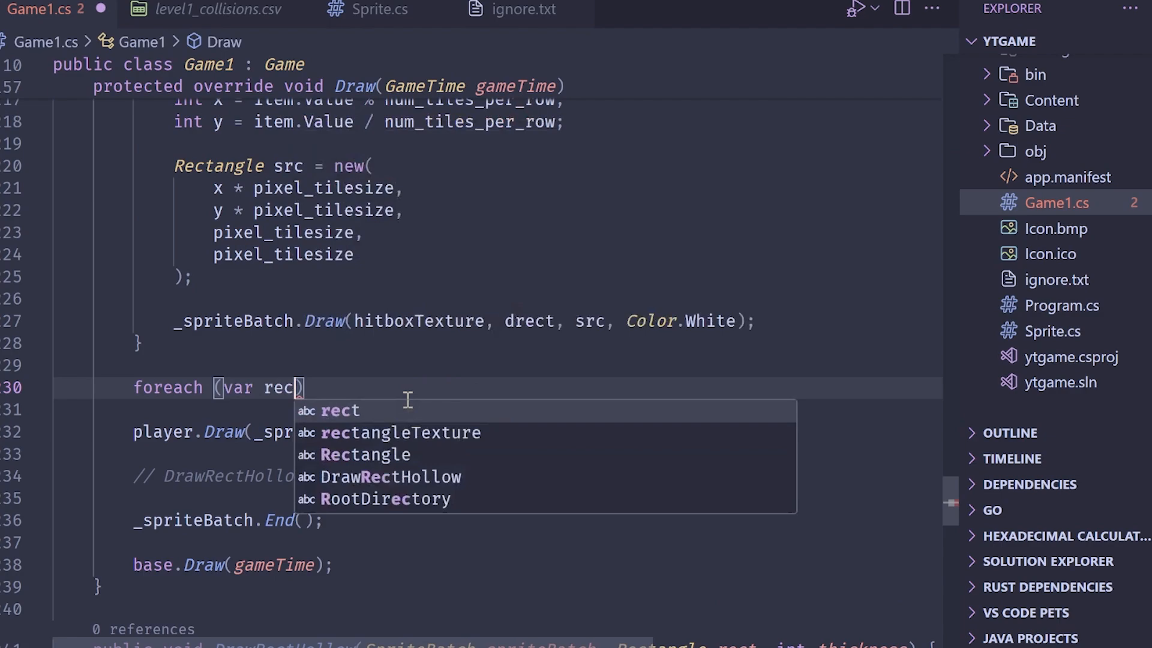
text(in intersections)
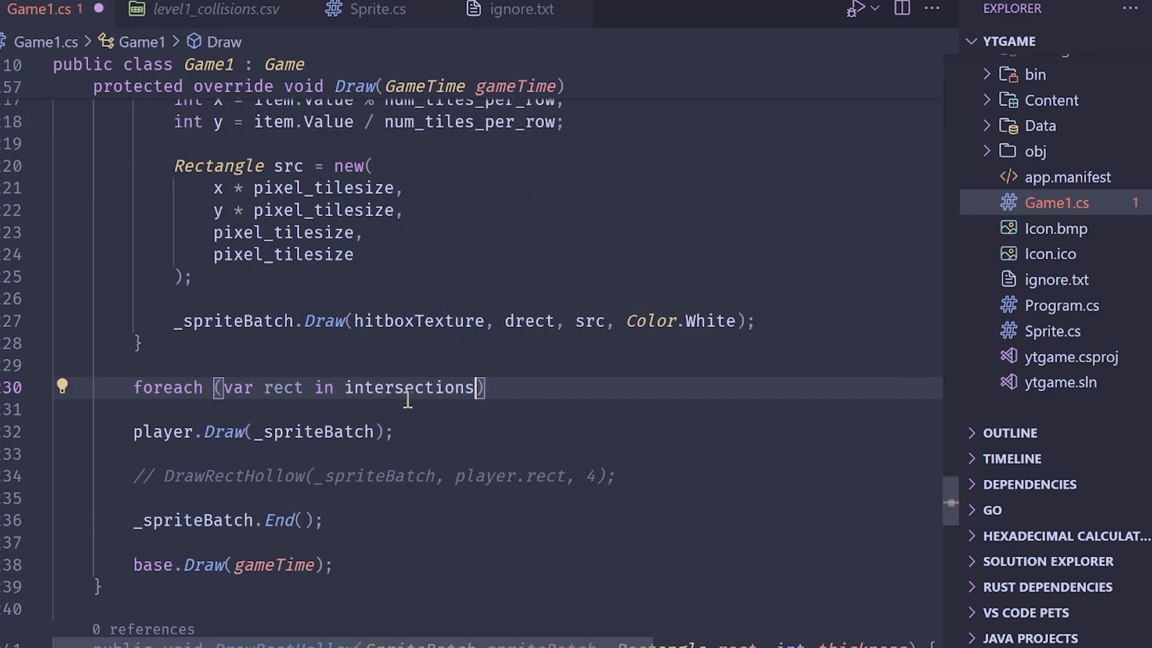
text({)
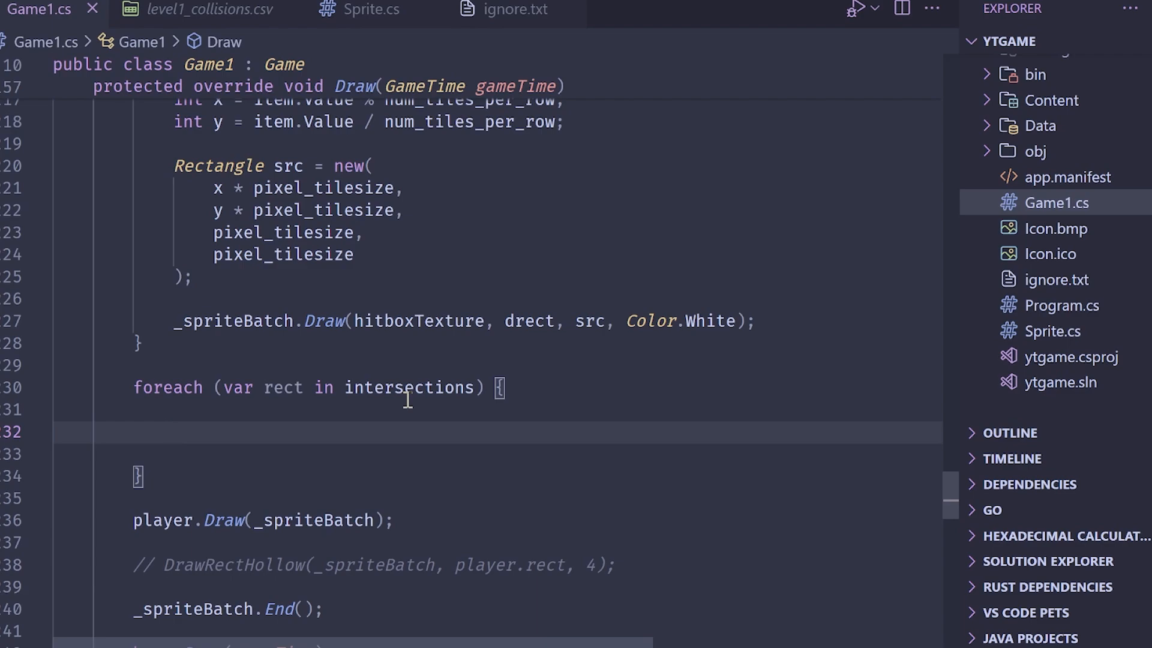
text(DrawRectHollow)
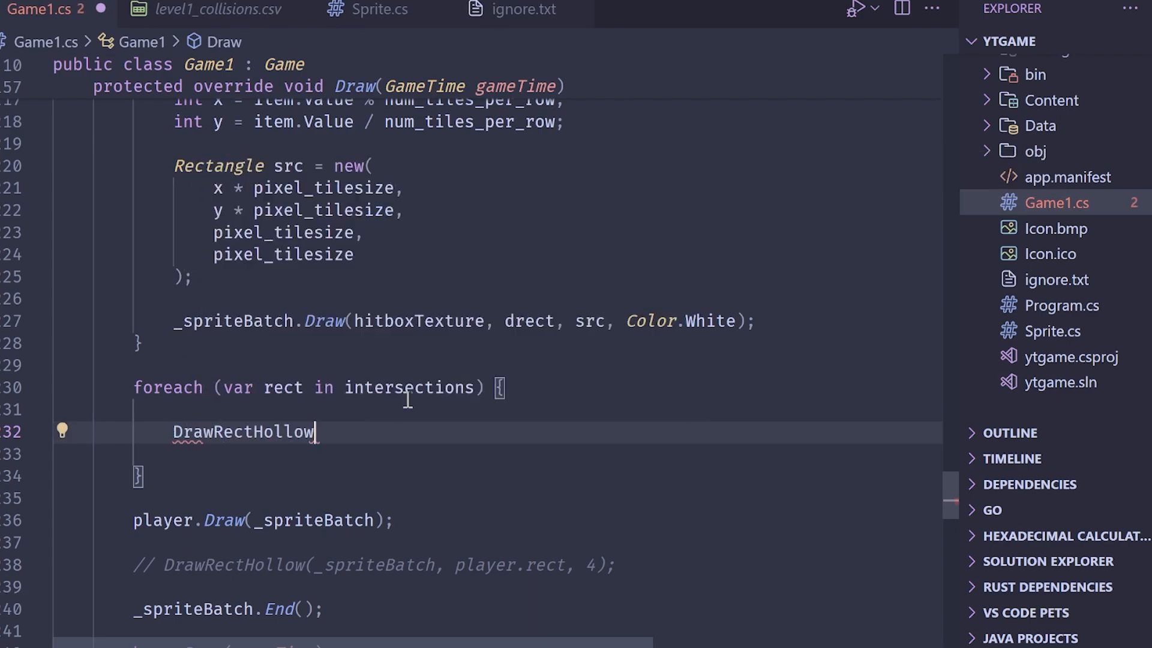
text((_spriteBatch)
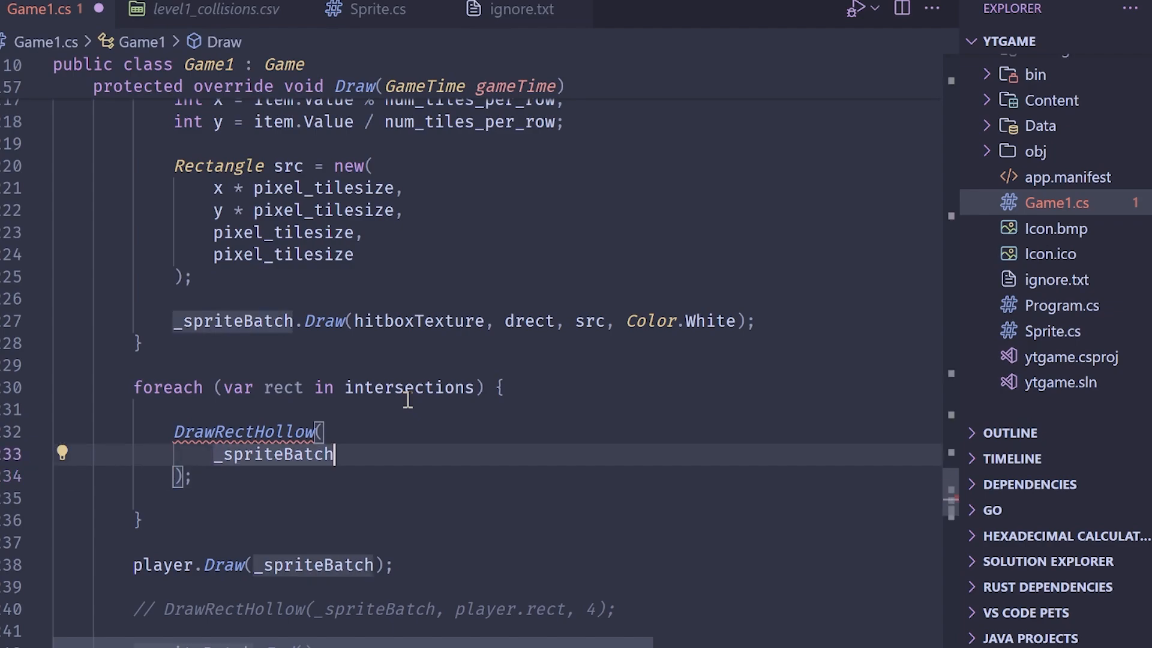
text(new REctangle()
text(rect.X * TILESIZE,)
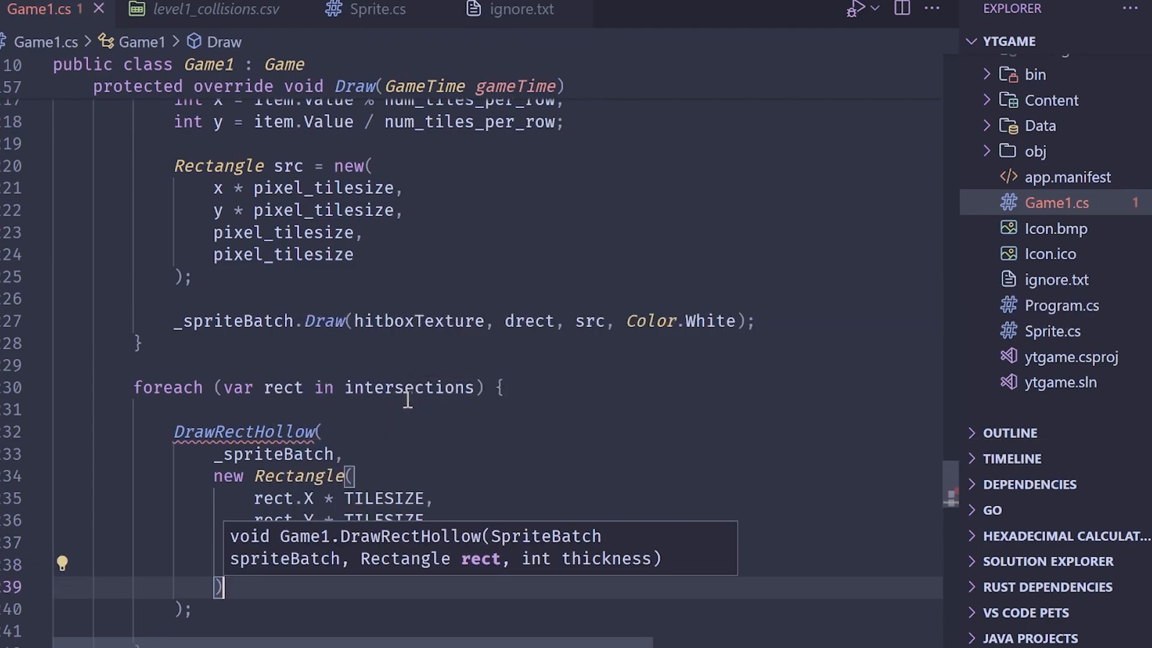
text(mg)
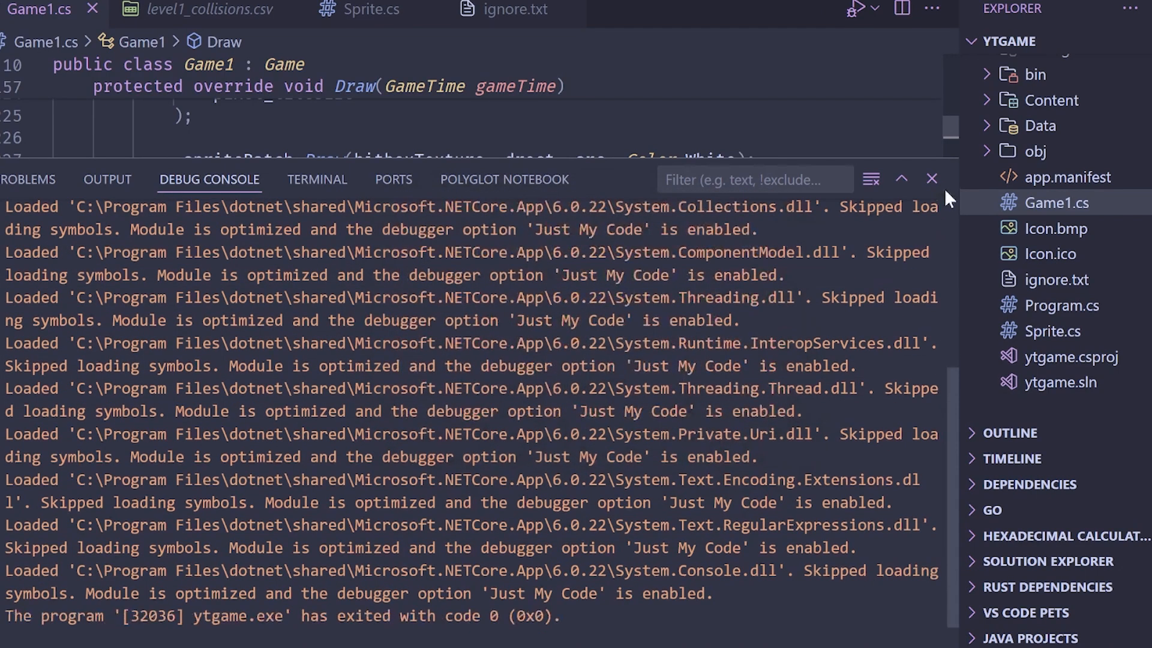
- Close the Debug Console panel after the game exits
click(854, 9)
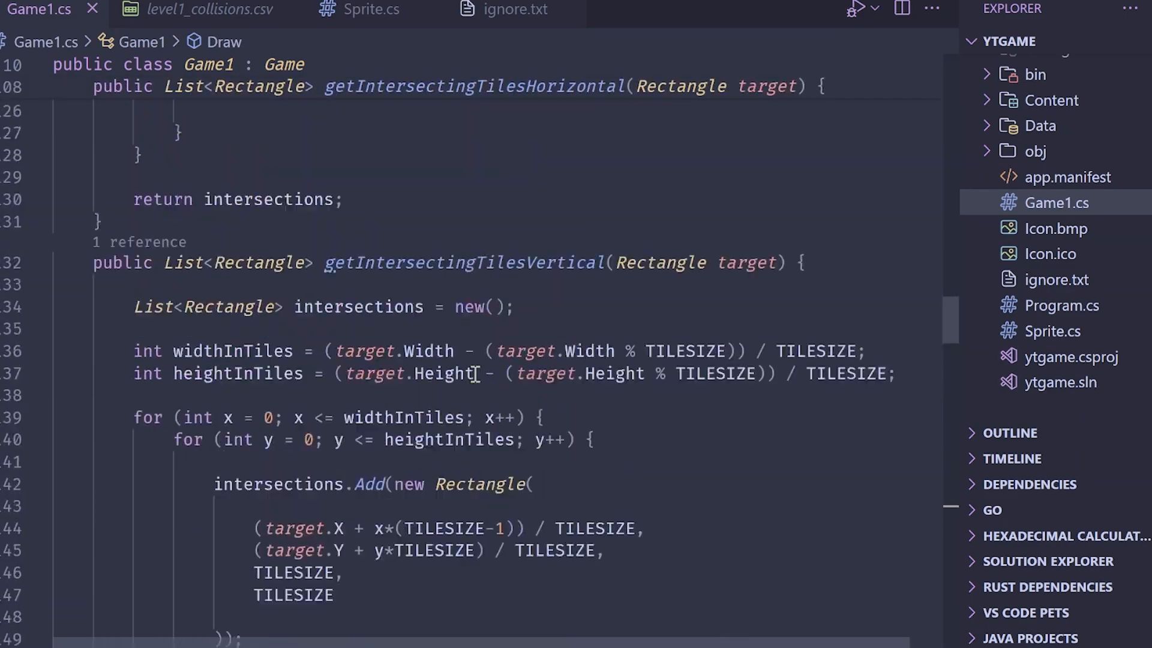
- Add a second foreach over getIntersectingTilesVertical(player.rect) checking collisions for each tile
scroll(down, 3)
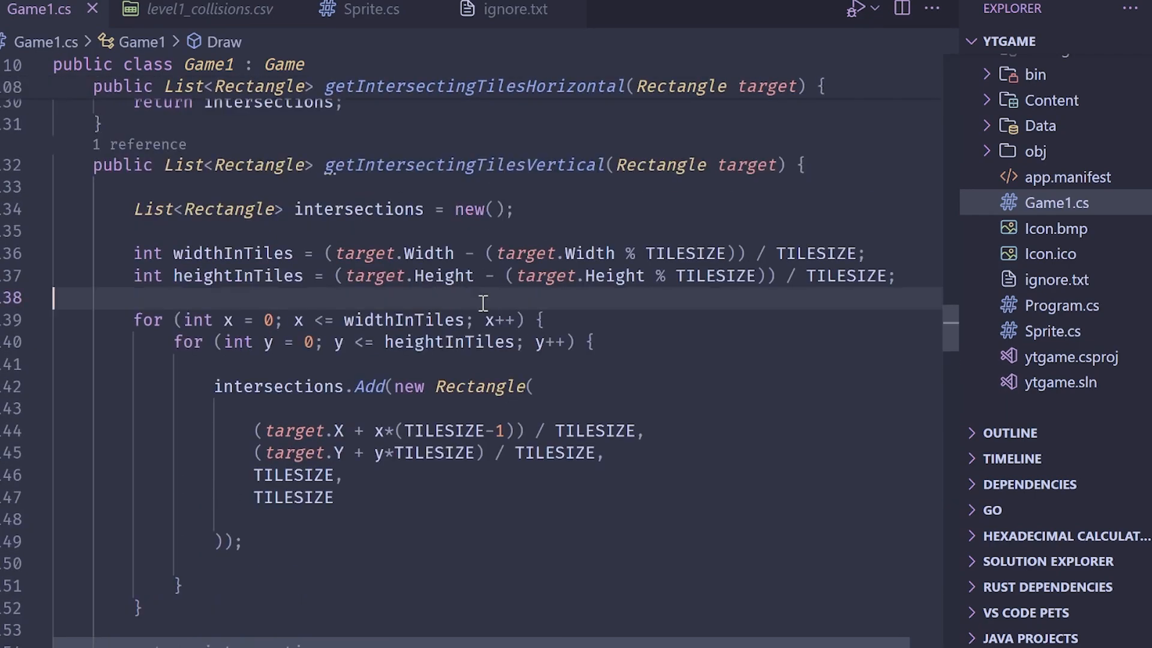
scroll(down, 3)
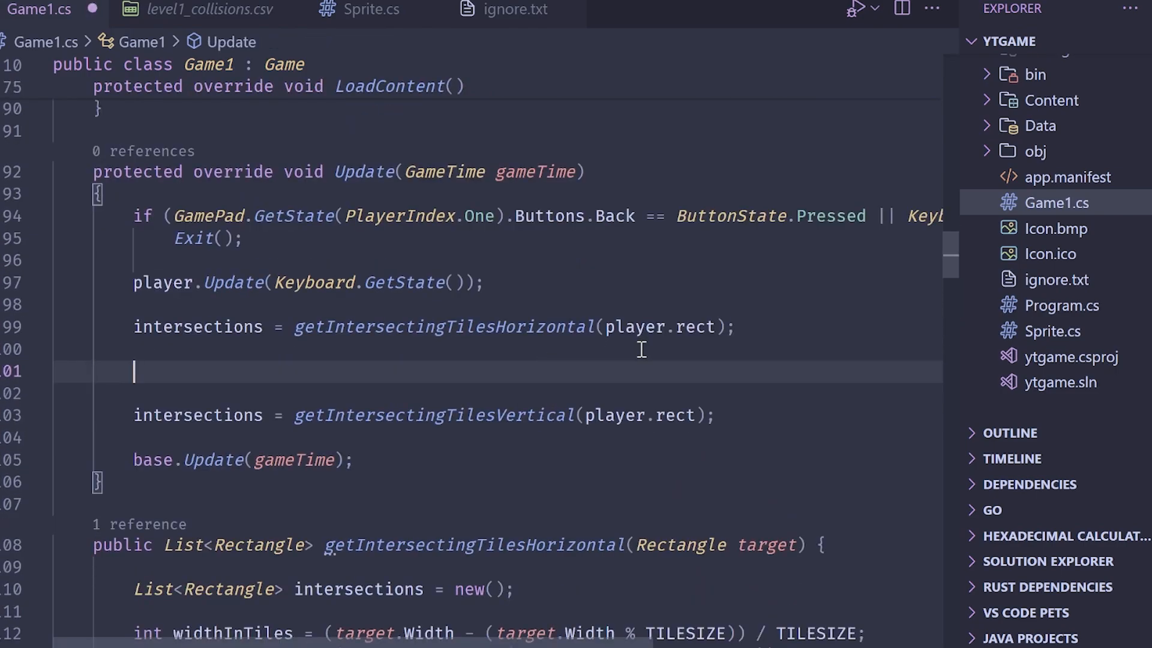
text(foreach (var rect in intersections)
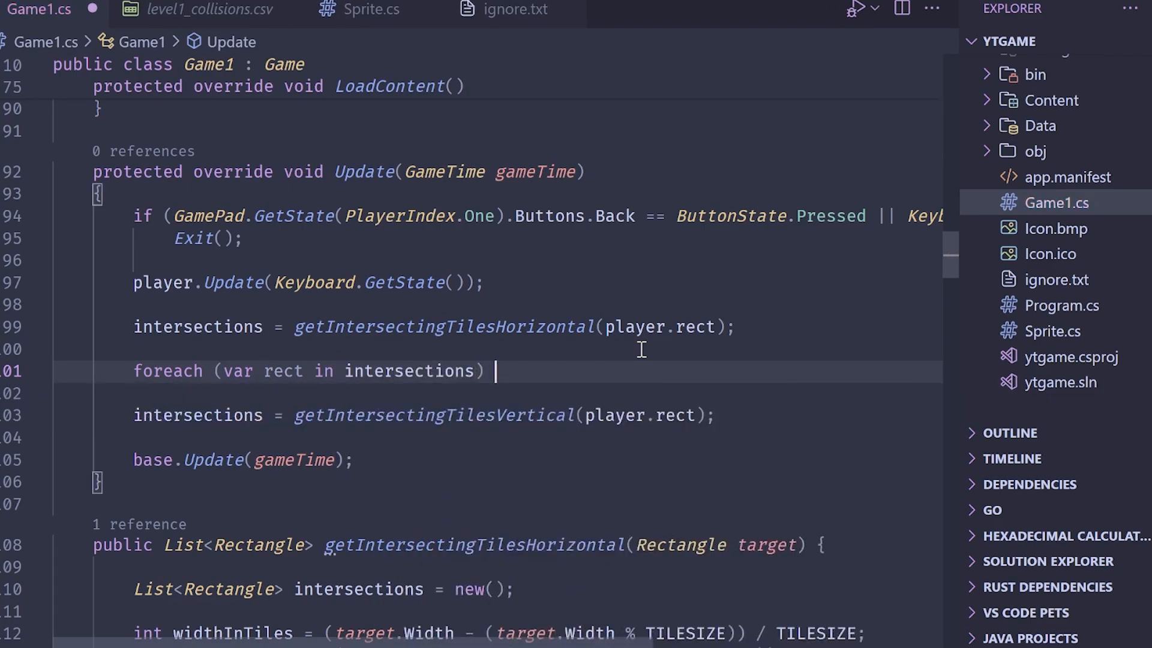
text(if (t)
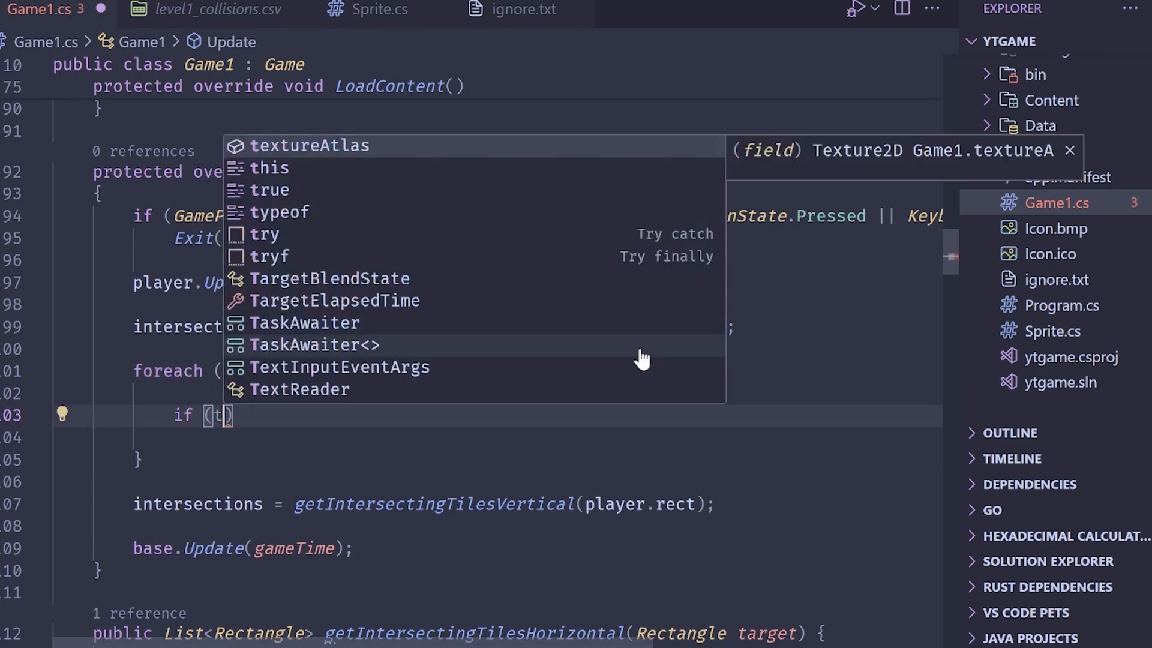
text(collisions.tr)
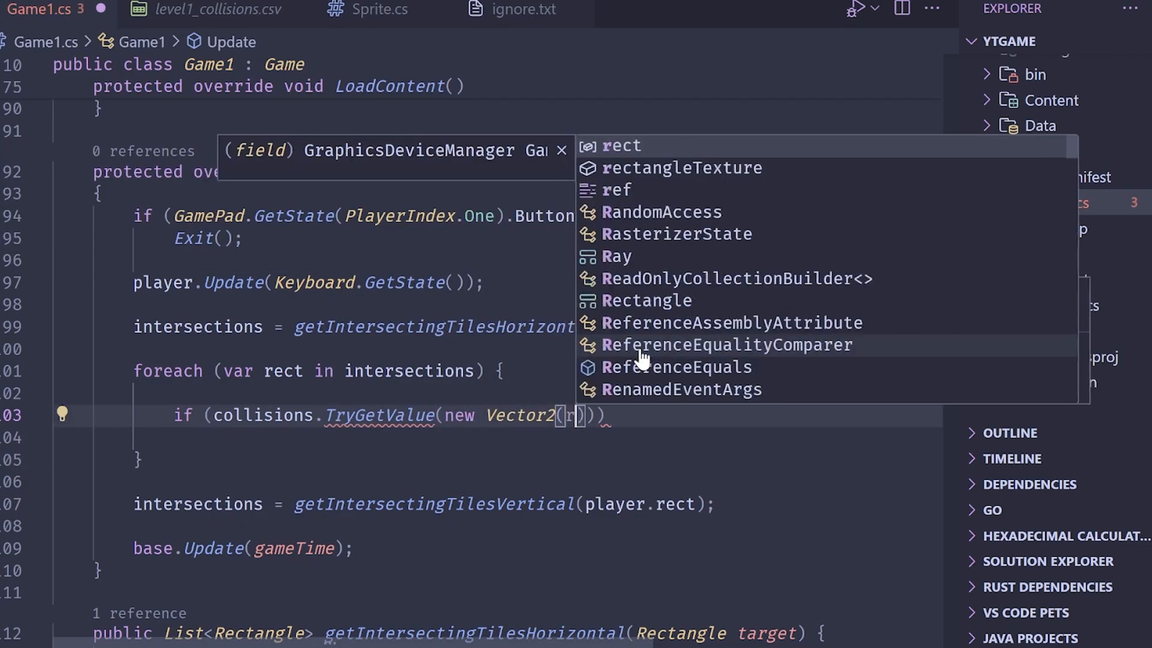
text(ect.X, rect.y)
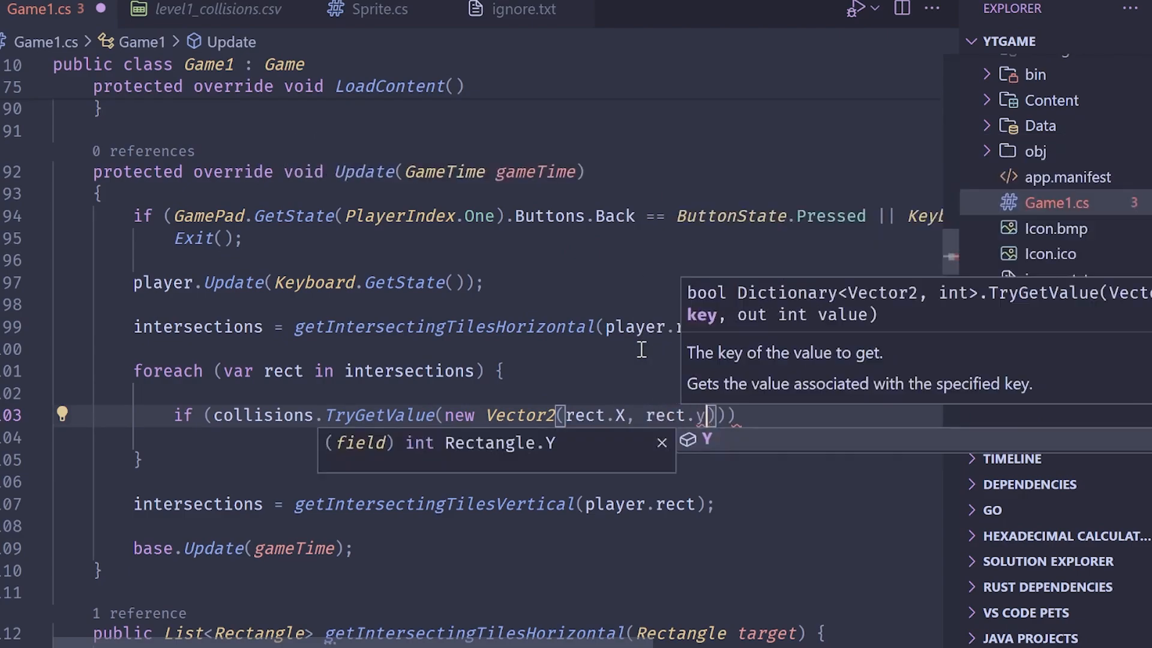
text(, out int _val)
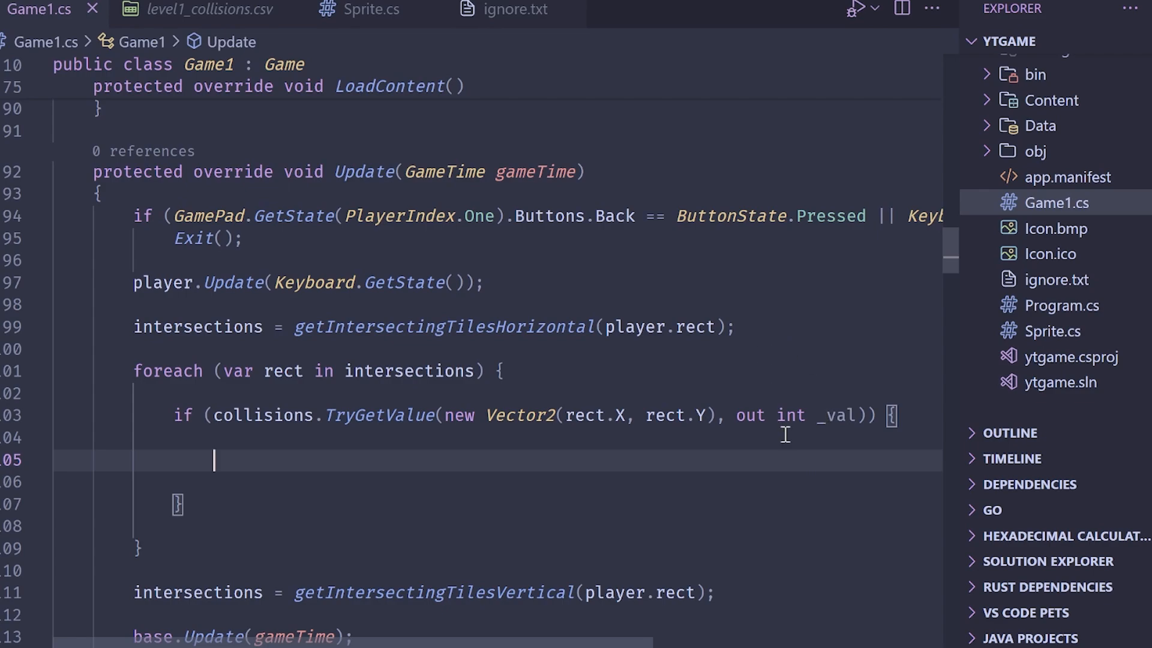
mouse_move(656, 398)
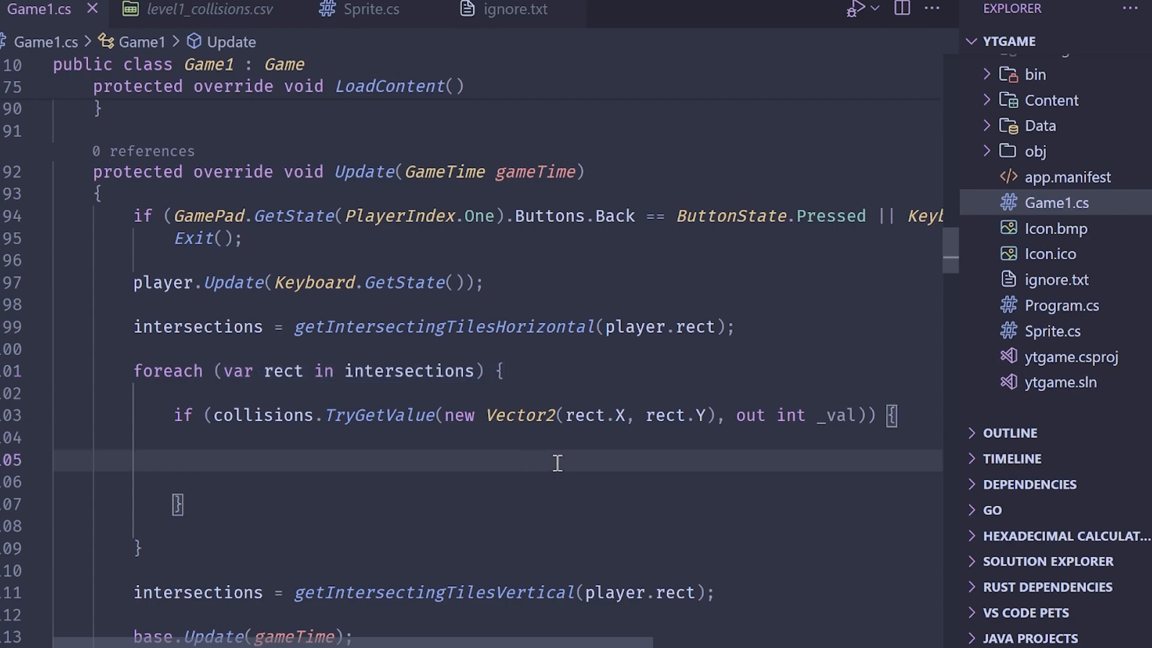
- Log "Intersecting vertically!" with Debug.WriteLine when a vertical collision tile is found
text(Debug.w)
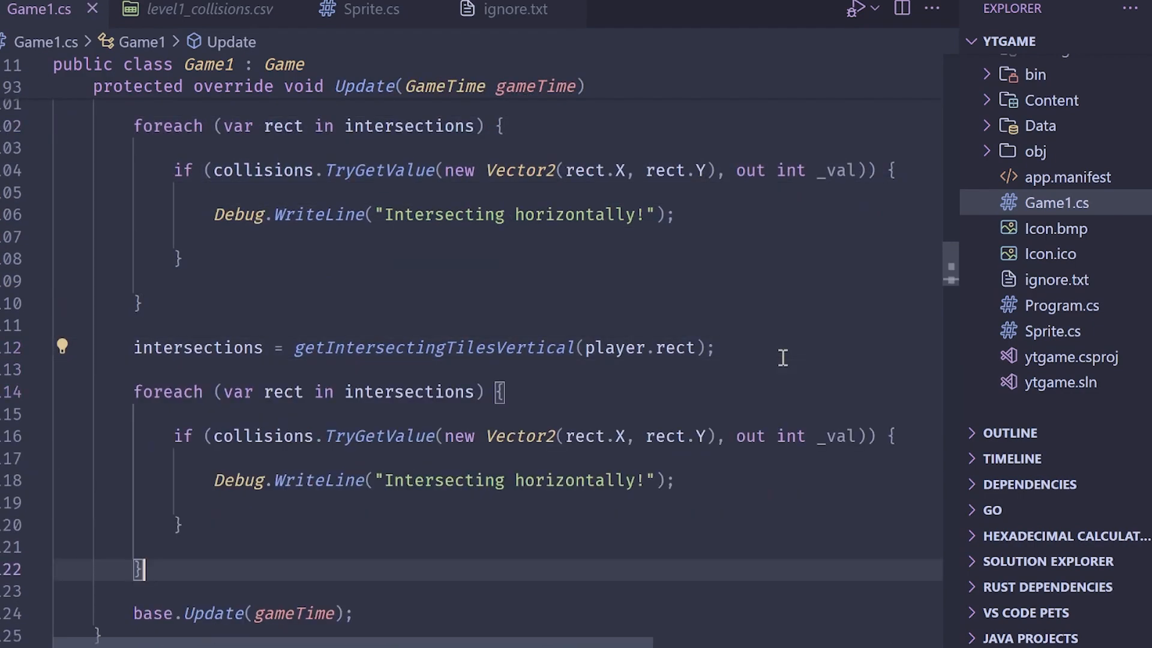
text(vertical)
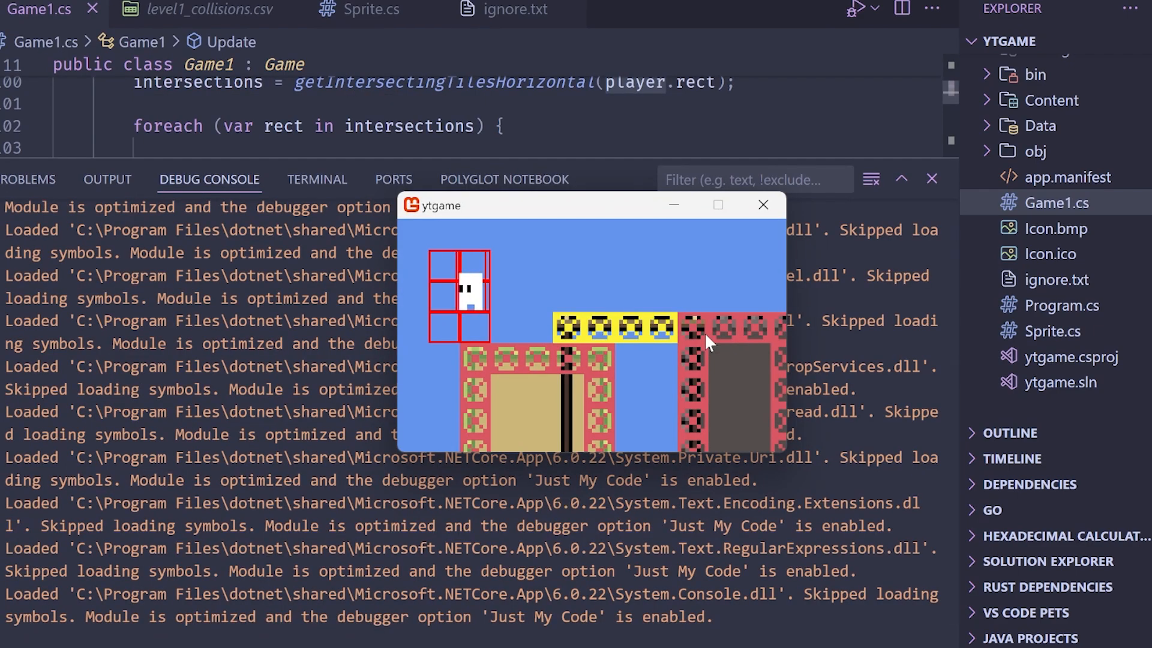
- Move the player with the arrow keys to see horizontal and vertical intersection messages logged
key(Right)
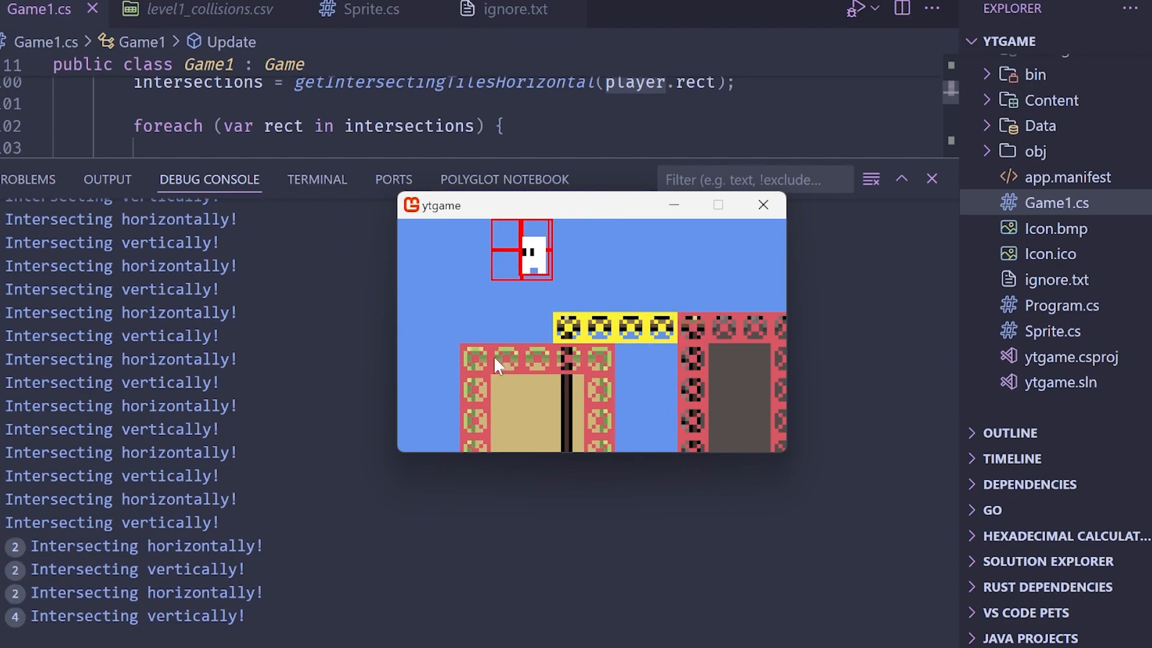
mouse_move(601, 380)
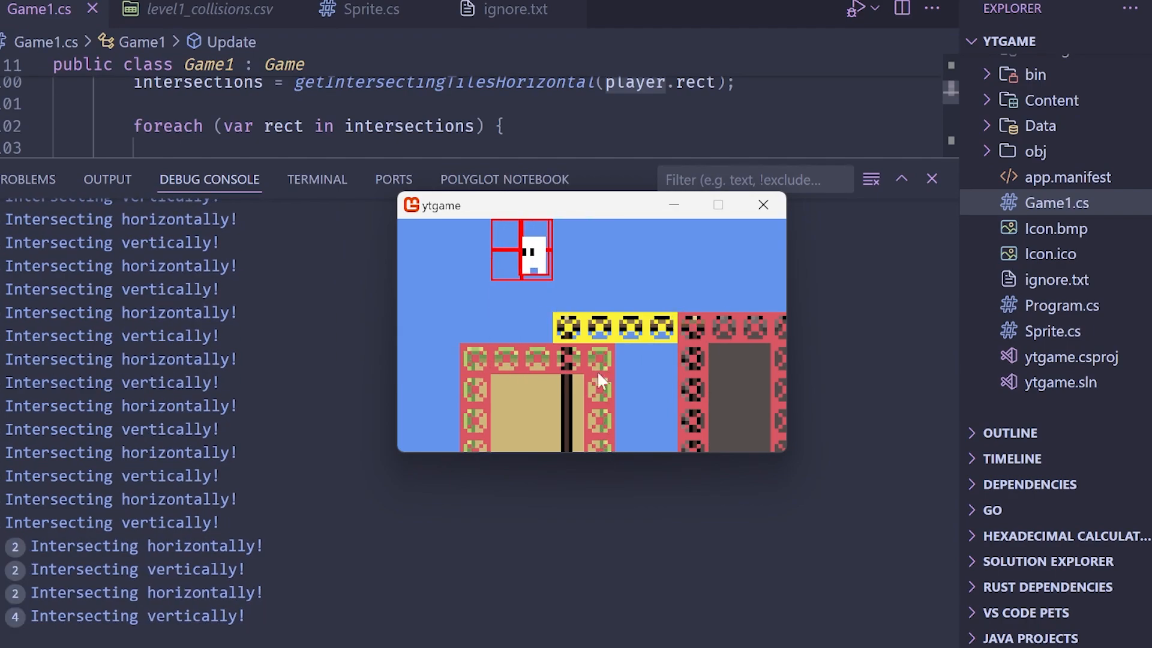
mouse_move(702, 433)
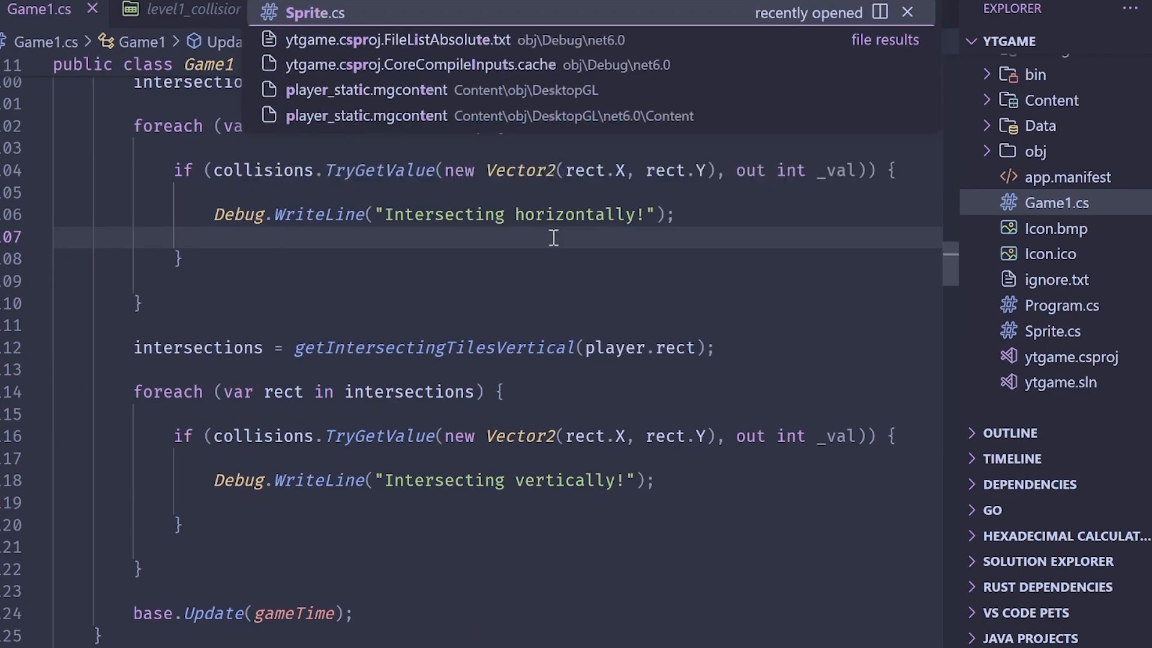
- Give Sprite a public Vector2 velocity field initialised with new()
click(317, 12)
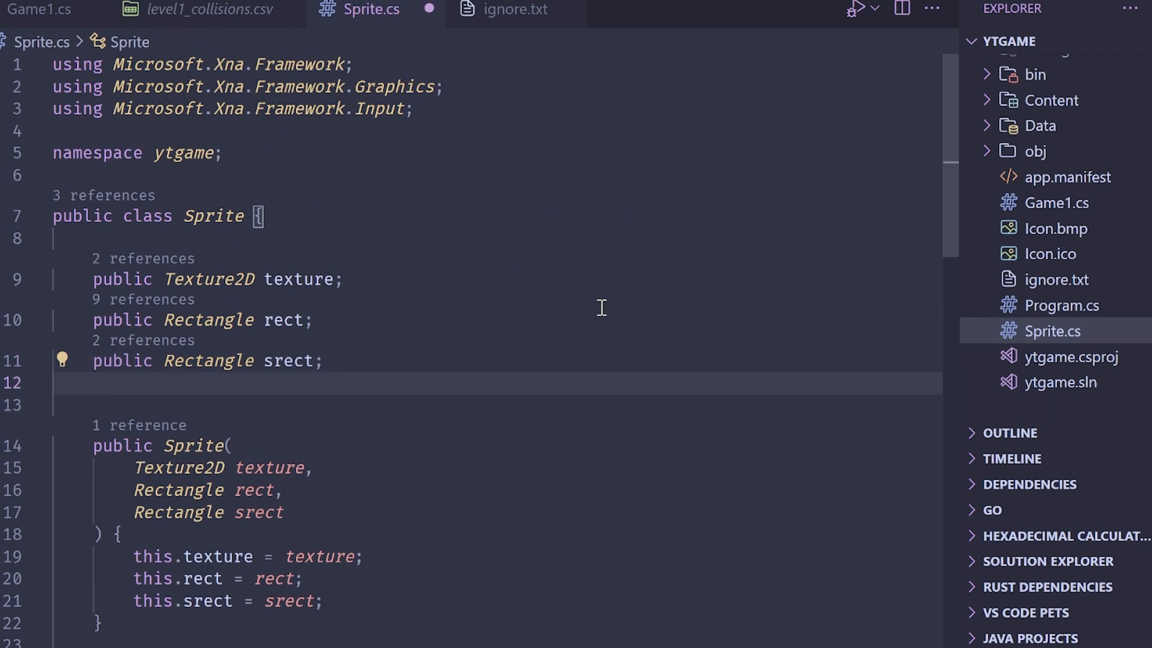
text(public Vector2 velocity;)
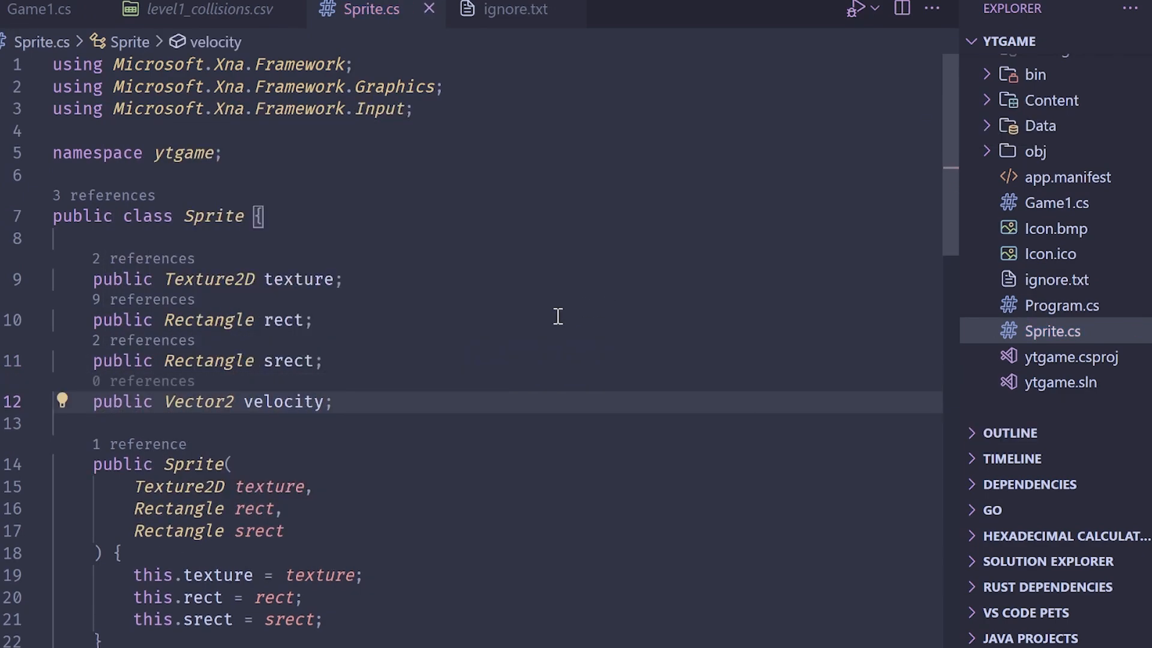
text(velocity)
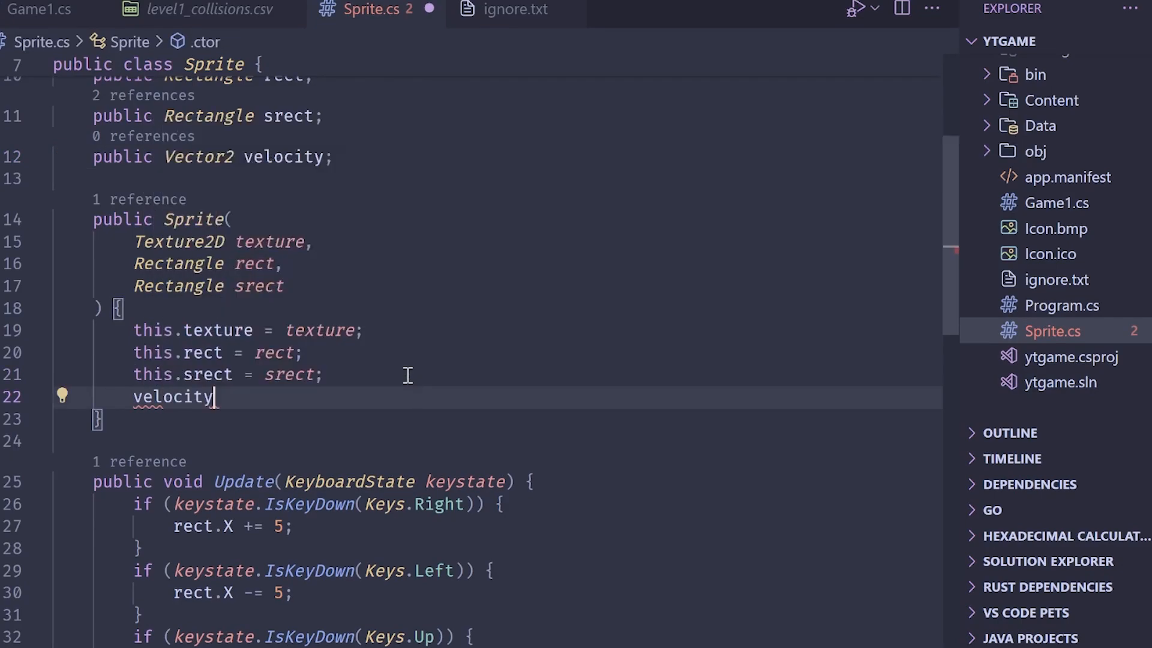
text(= new();)
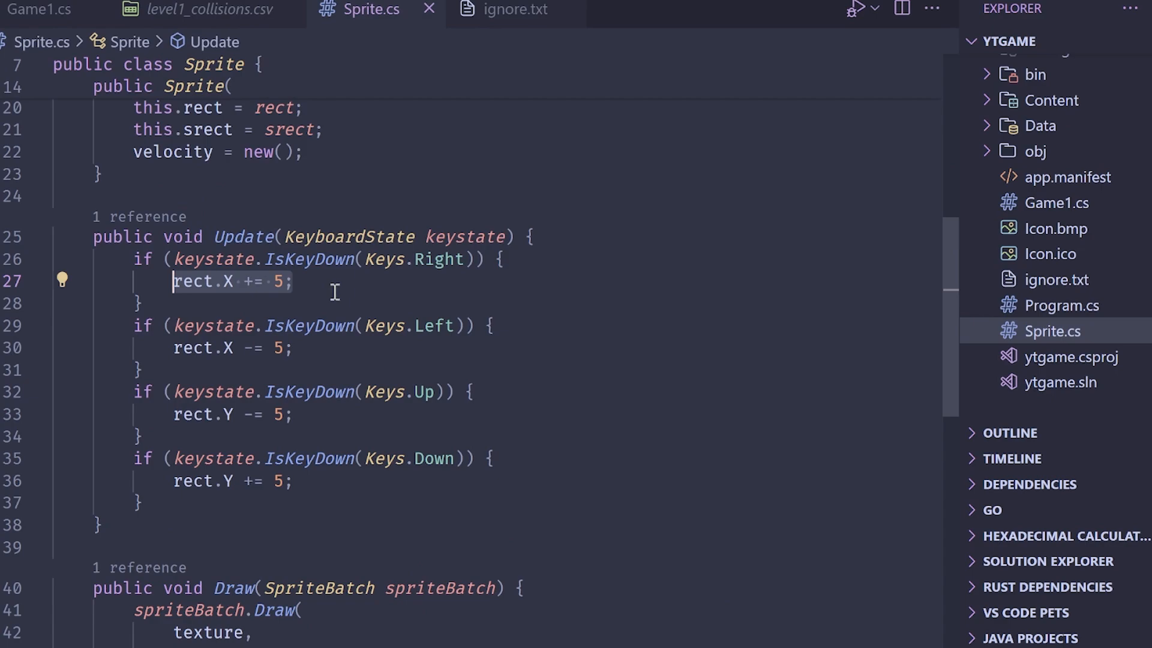
- Have arrow keys set velocity to ±5 and reset velocity to Vector2.Zero at the start of Update
text(velocity.X)
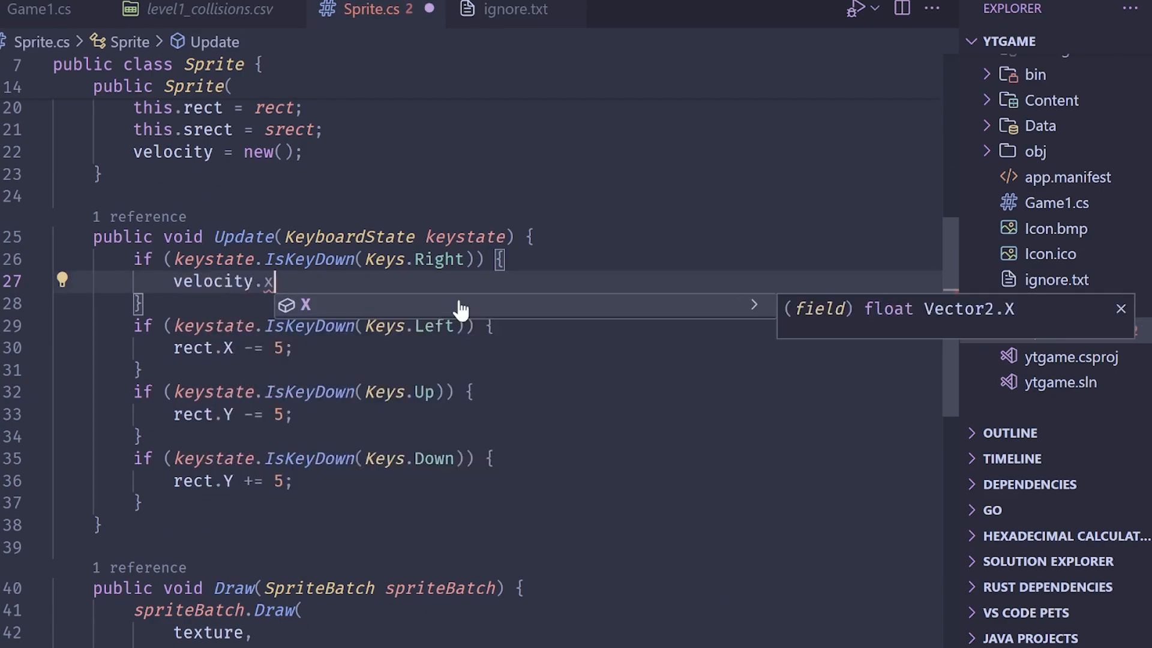
text(= 5;)
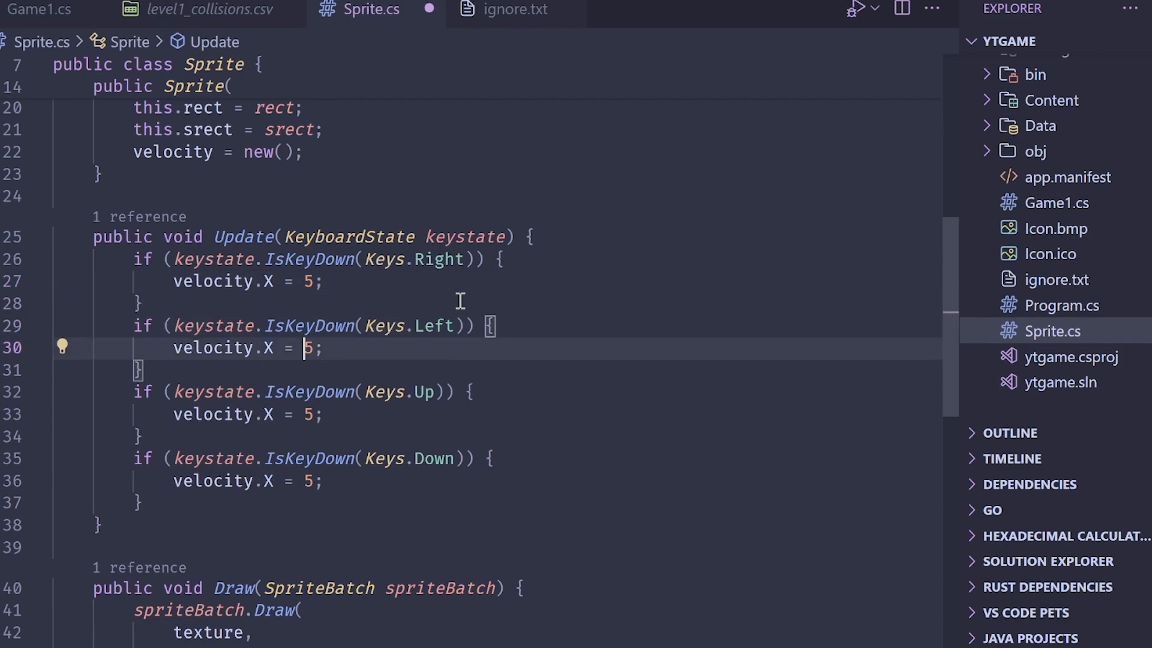
text(-)
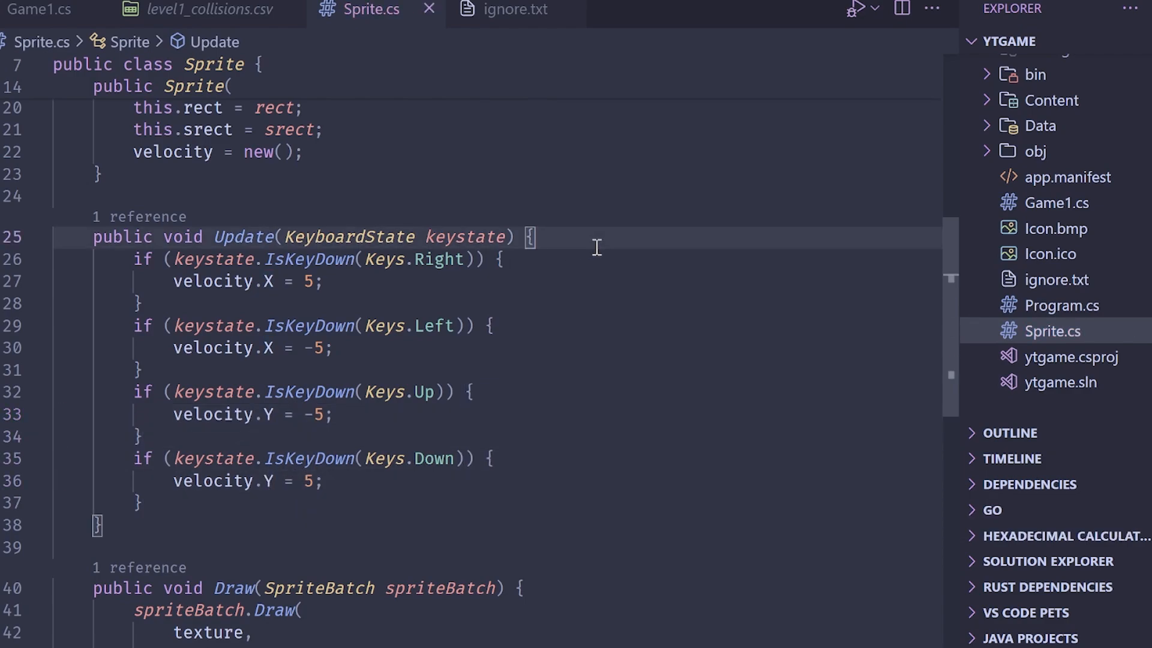
key(Enter)
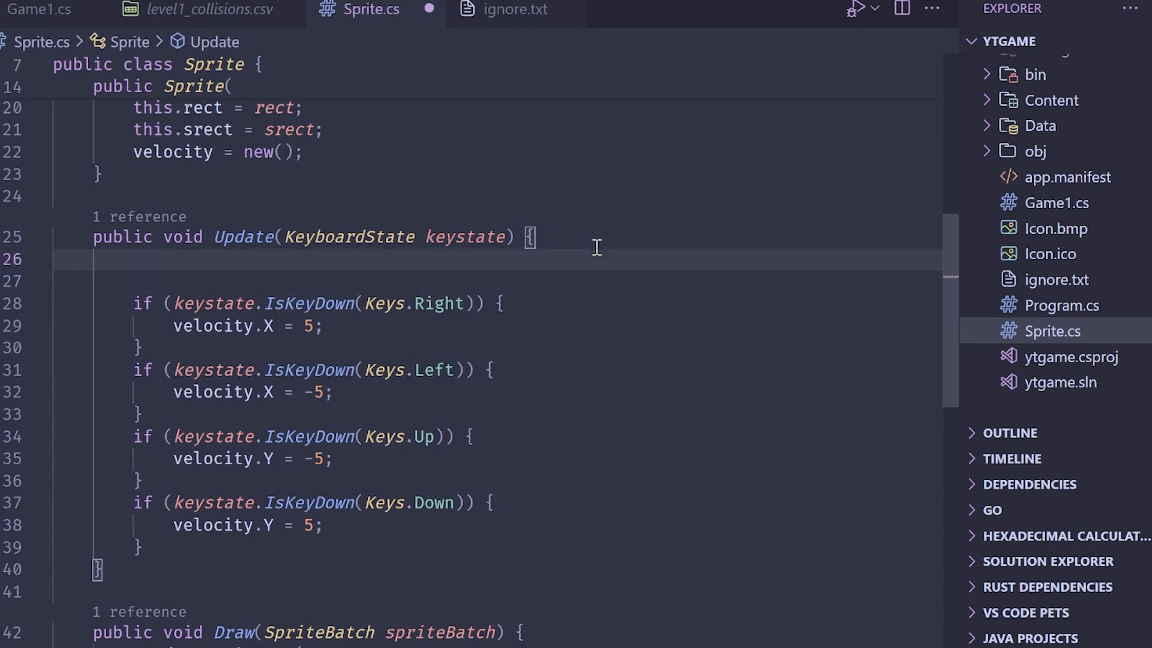
text(velocity)
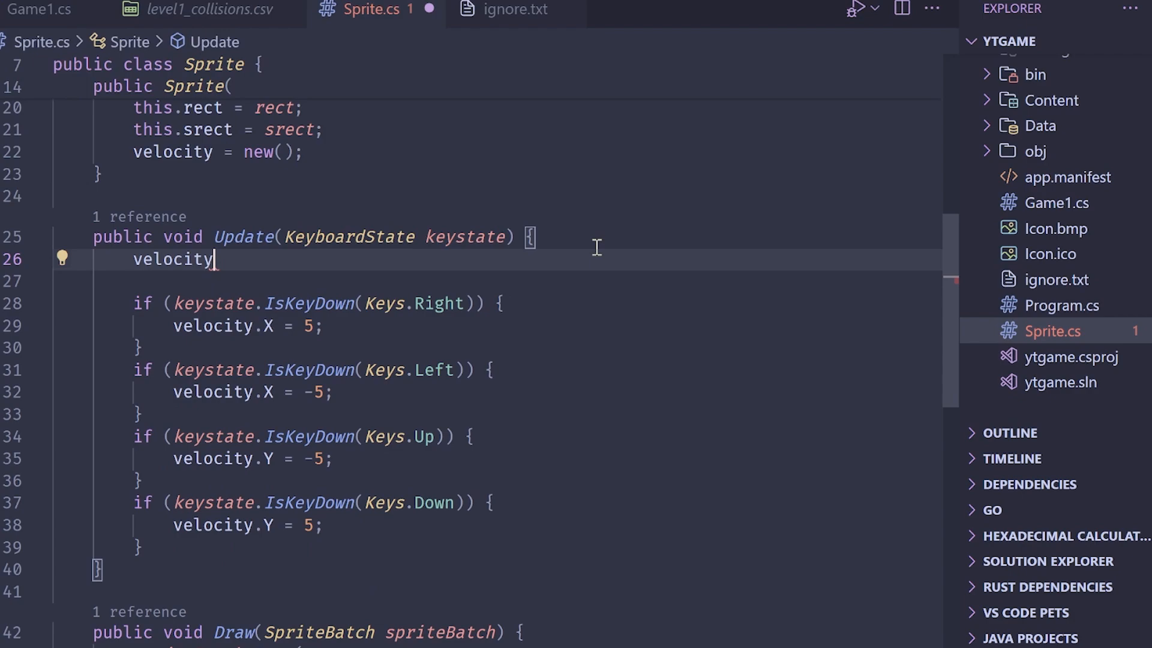
text(= Vector2.Zero)
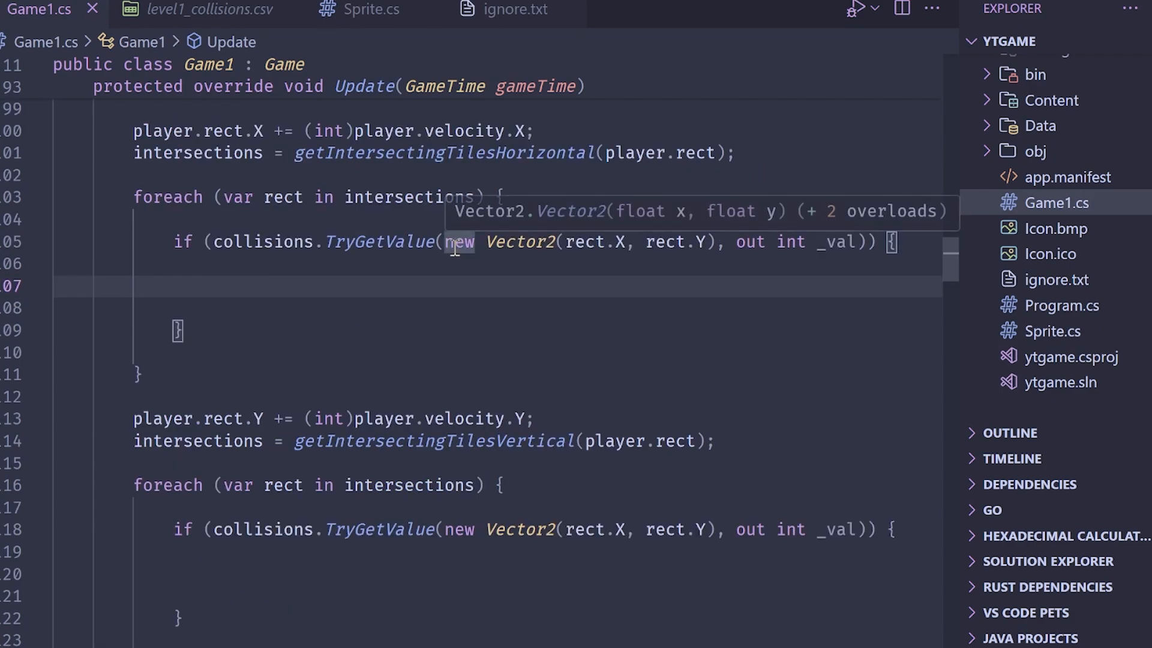
mouse_move(545, 277)
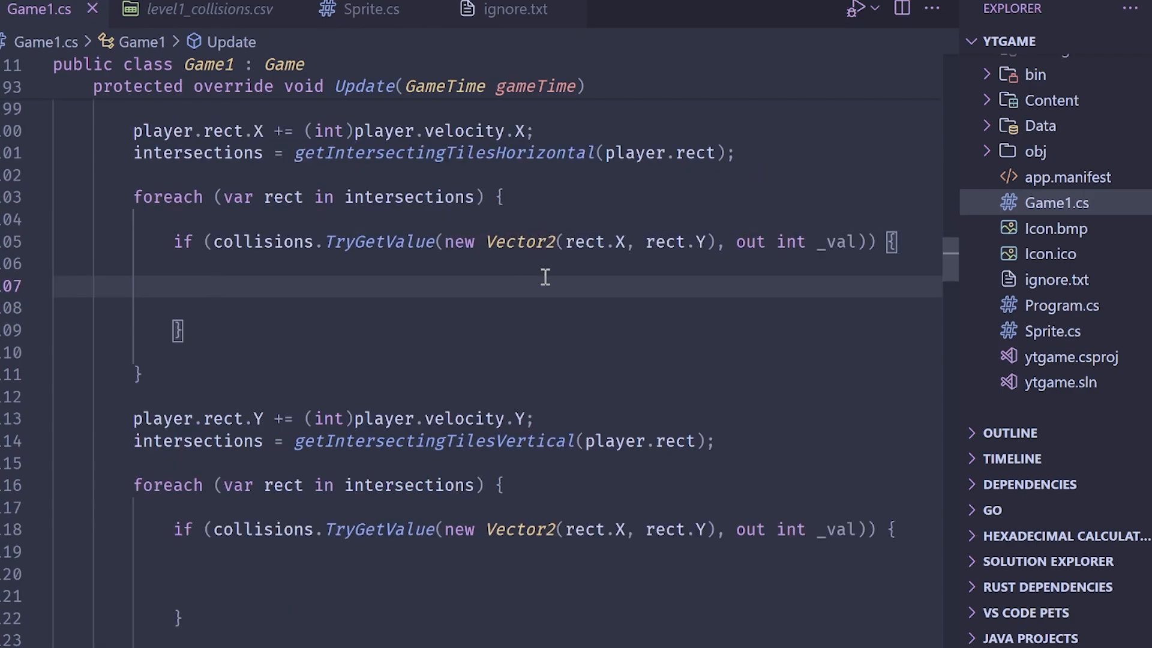
- Move player.rect by velocity.X and build a collision Rectangle from tile coords × TILESIZE
text(rect)
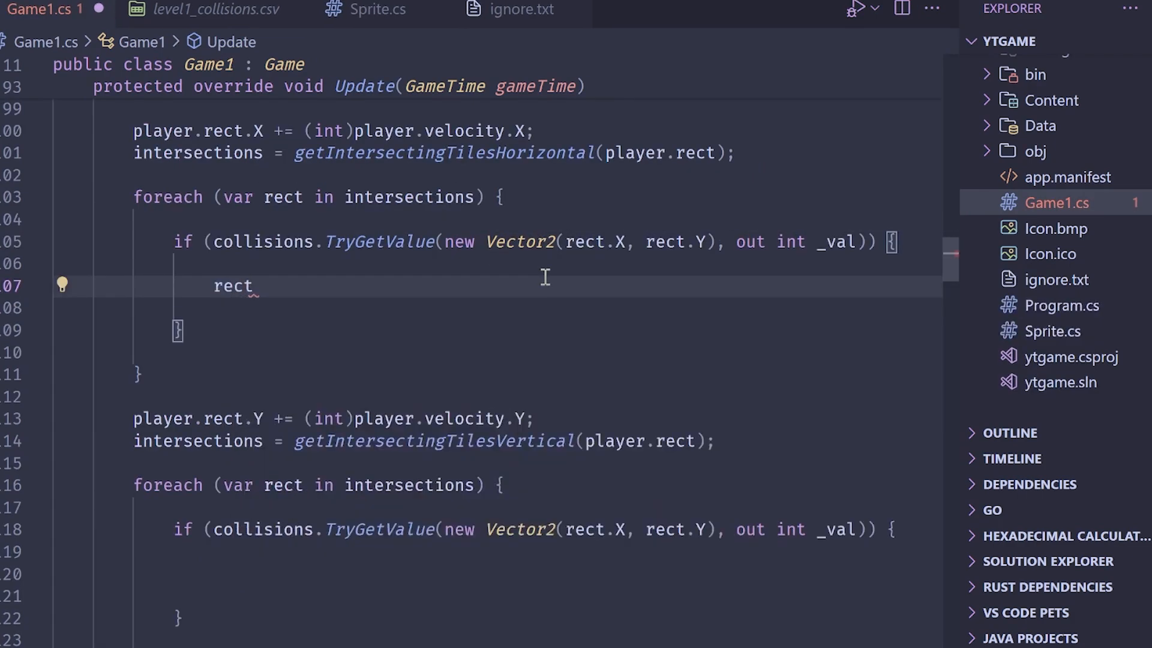
text(R)
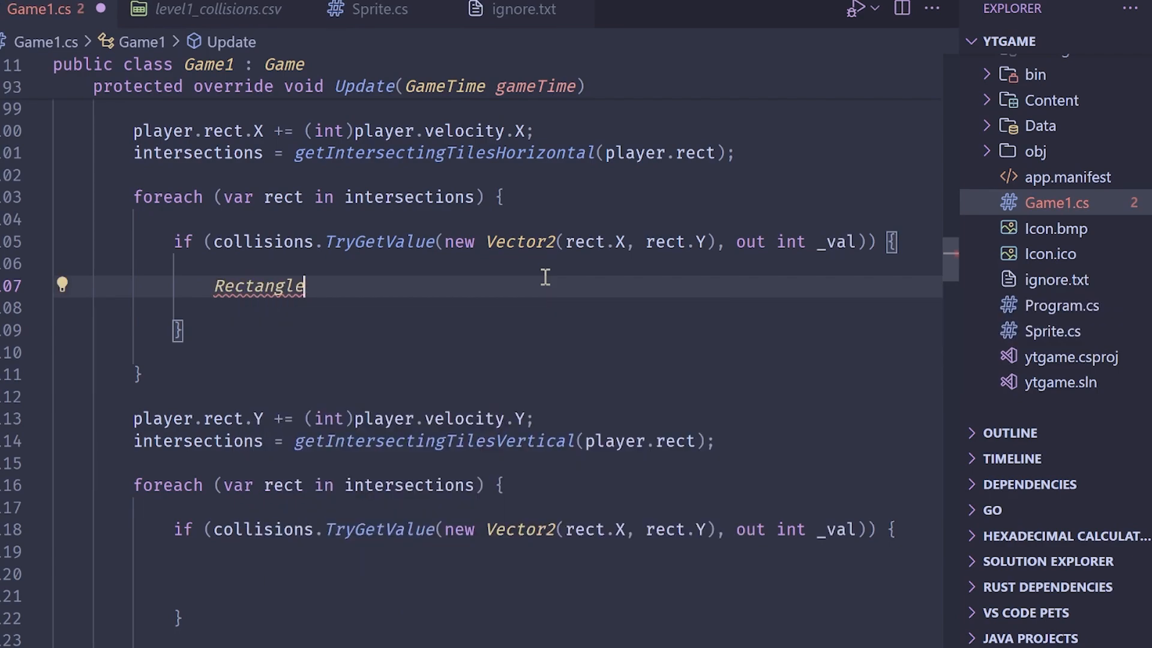
text(collision =)
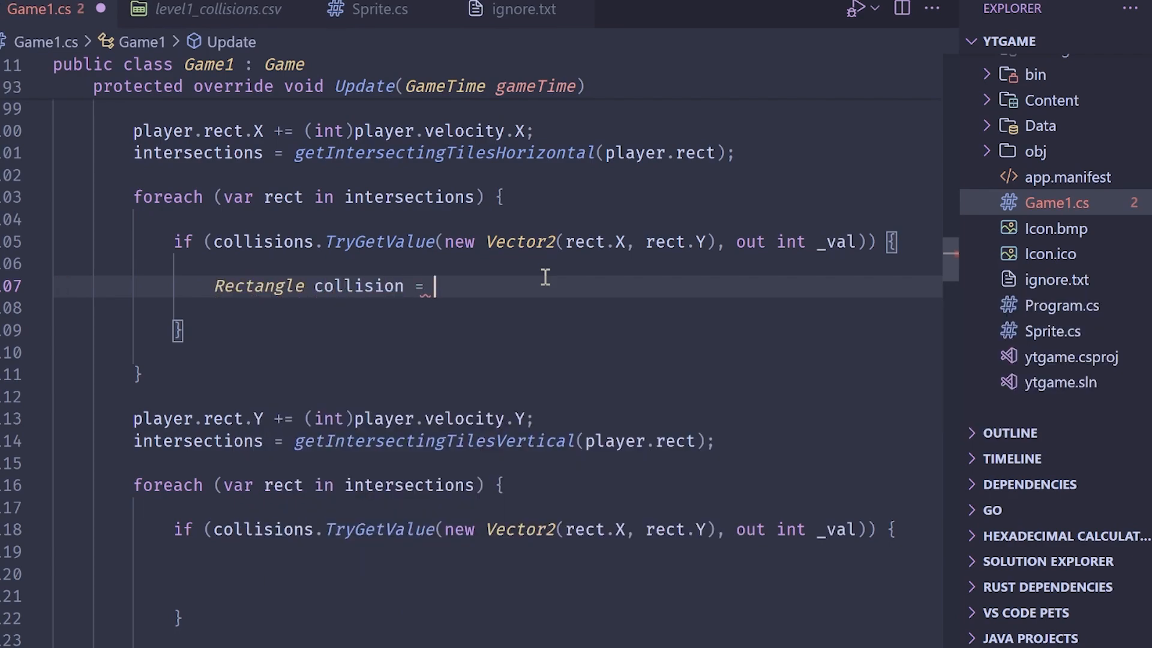
text(new Rectangle()
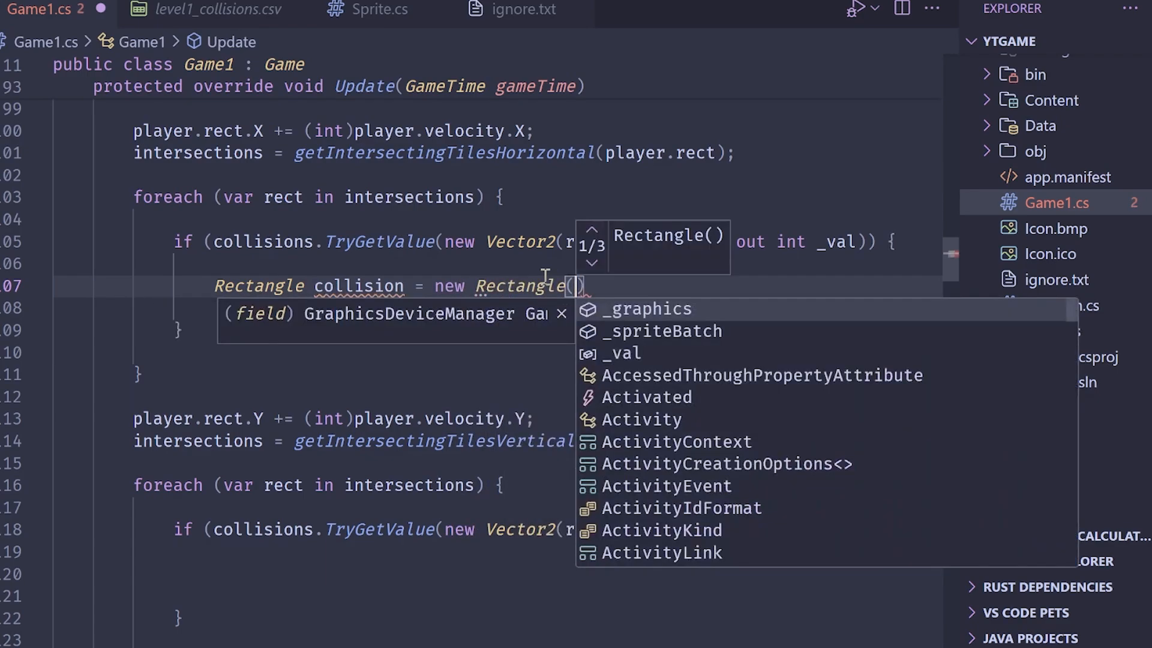
key(Enter)
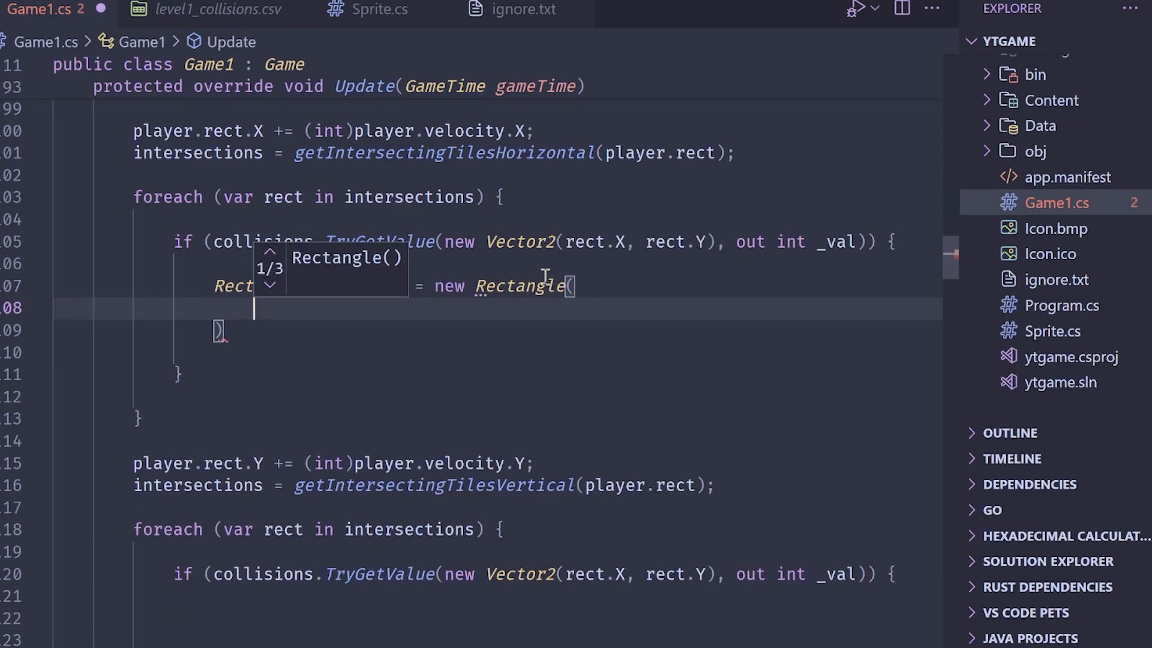
text(rect.Y * til)
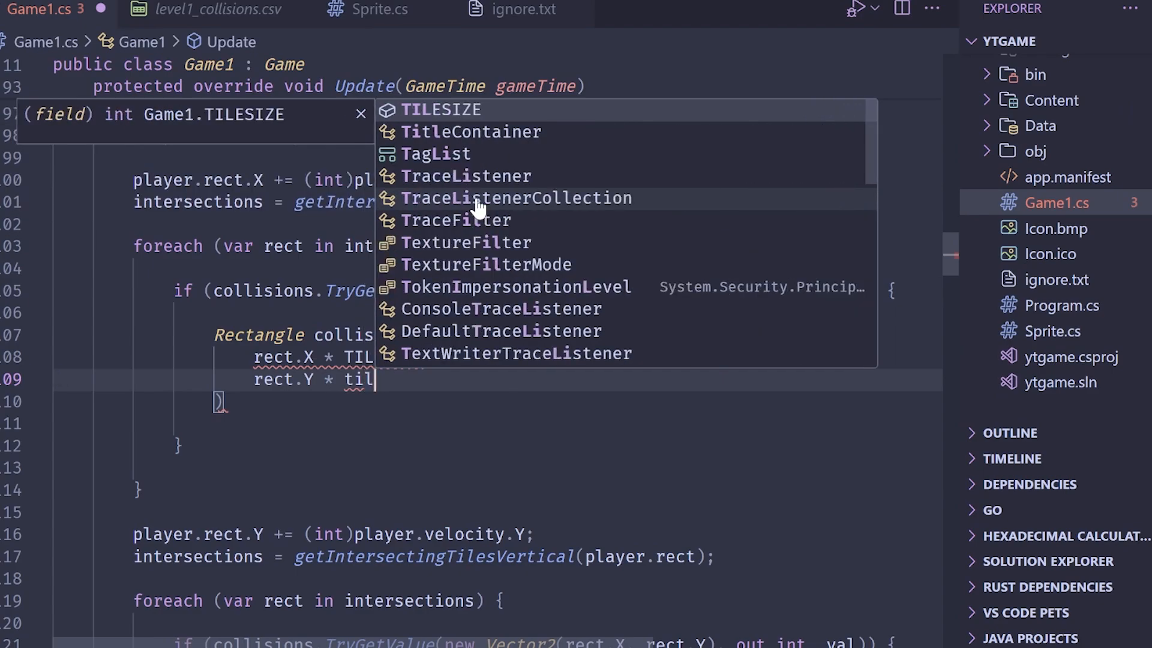
text(e)
text(TILESIZE,)
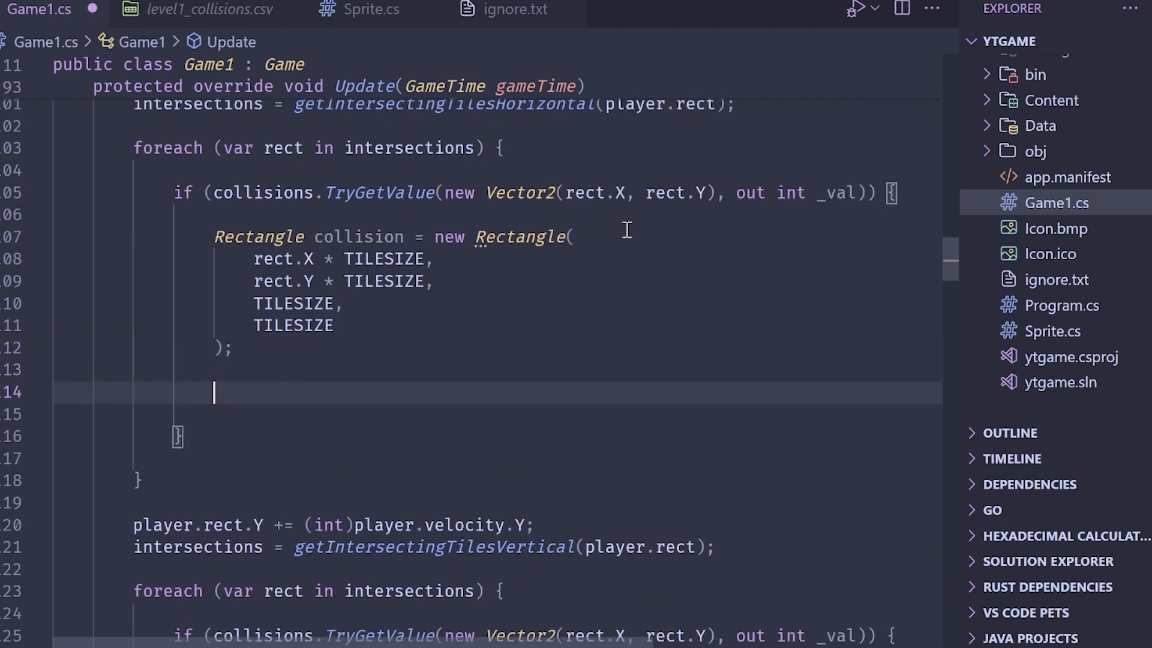
- Snap player.rect.X to collision.Left − Width when moving right, or collision.Right when moving left
text(if (player.rect.)
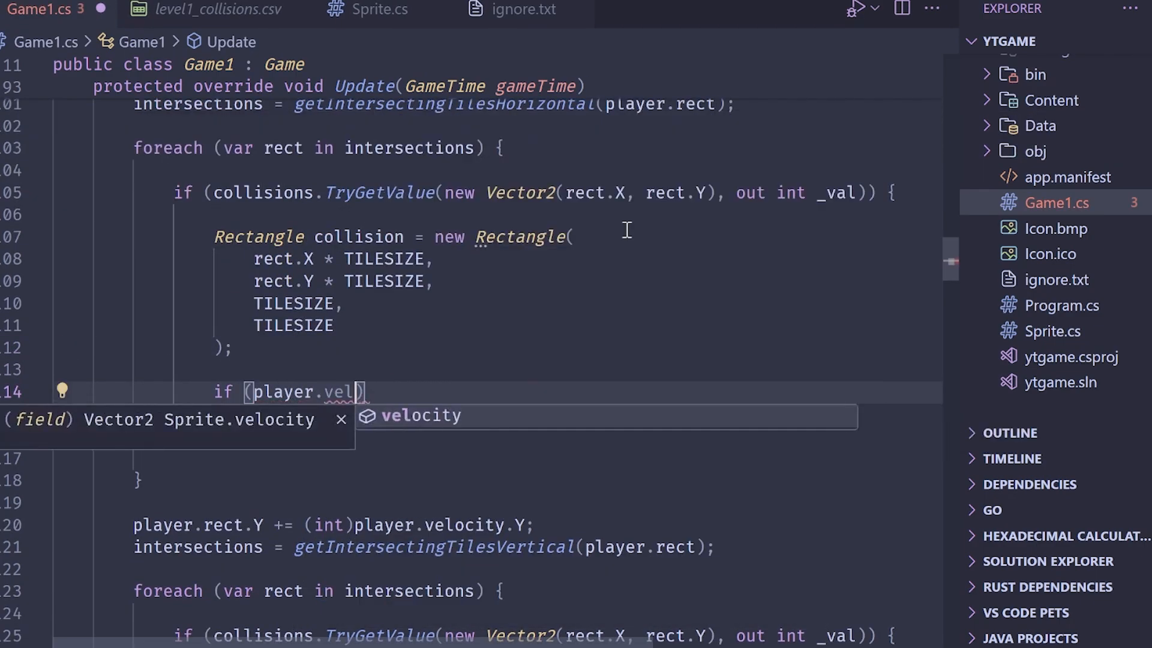
text(ocity.X > 0.0f)
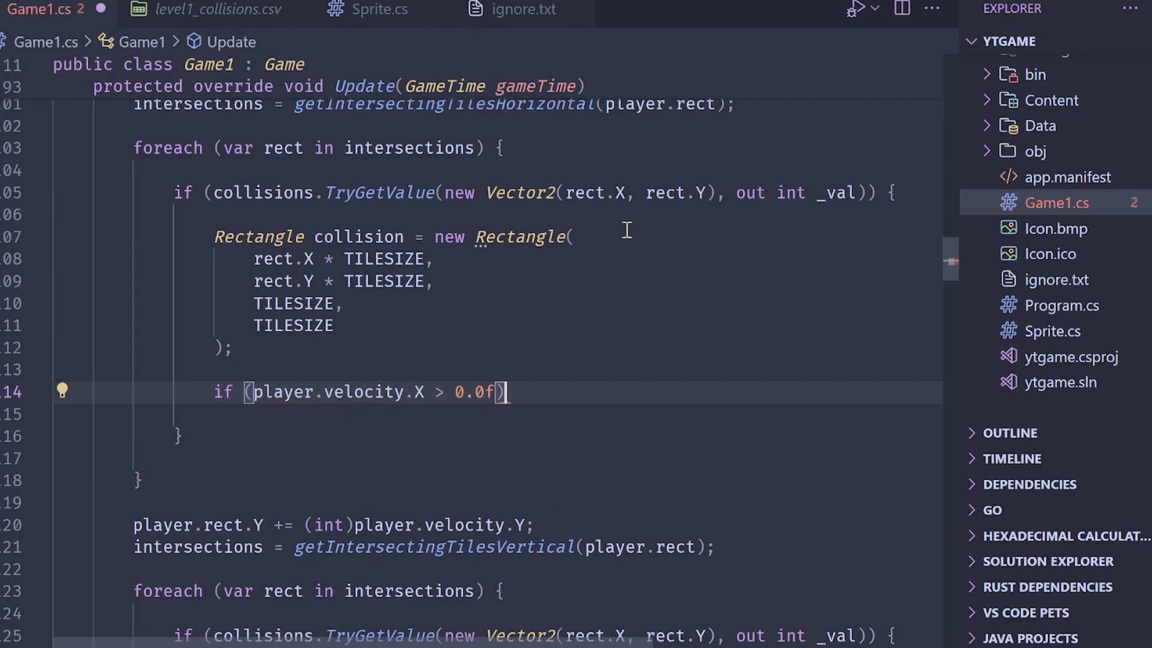
text(player.rect.x)
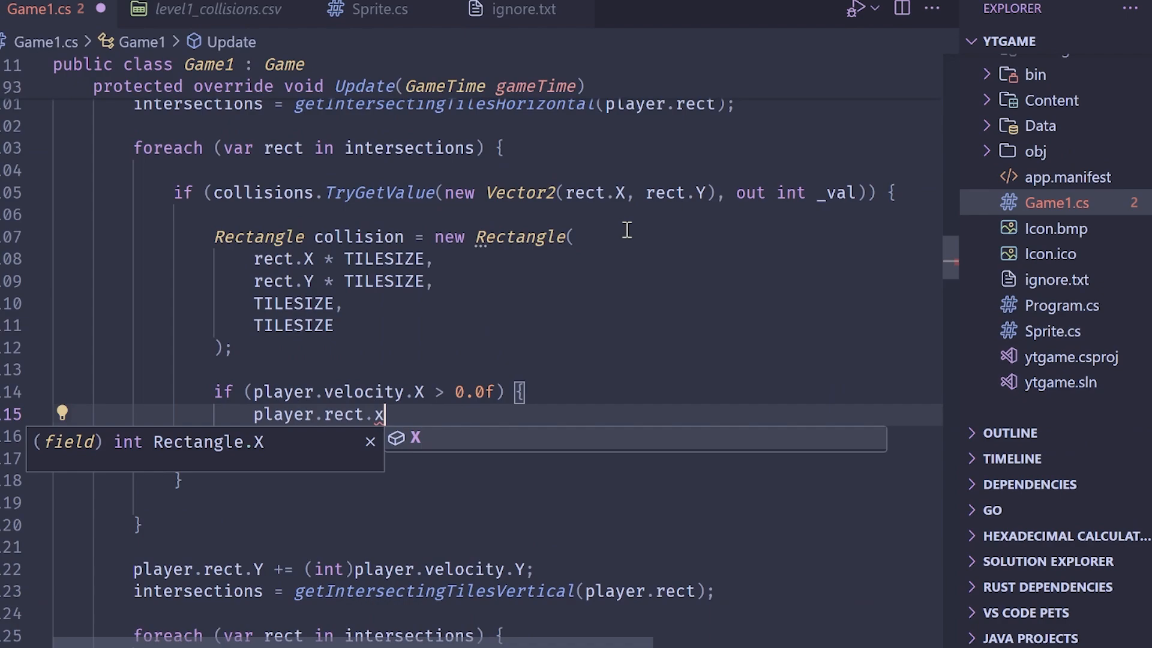
text(= collis)
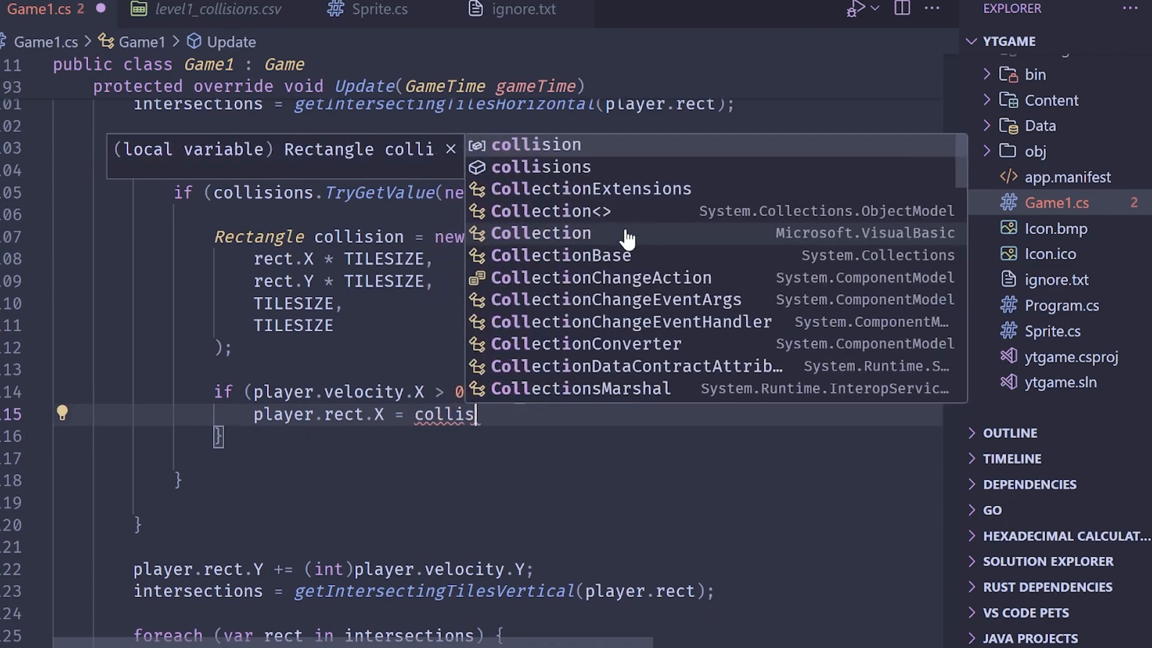
text(ion.)
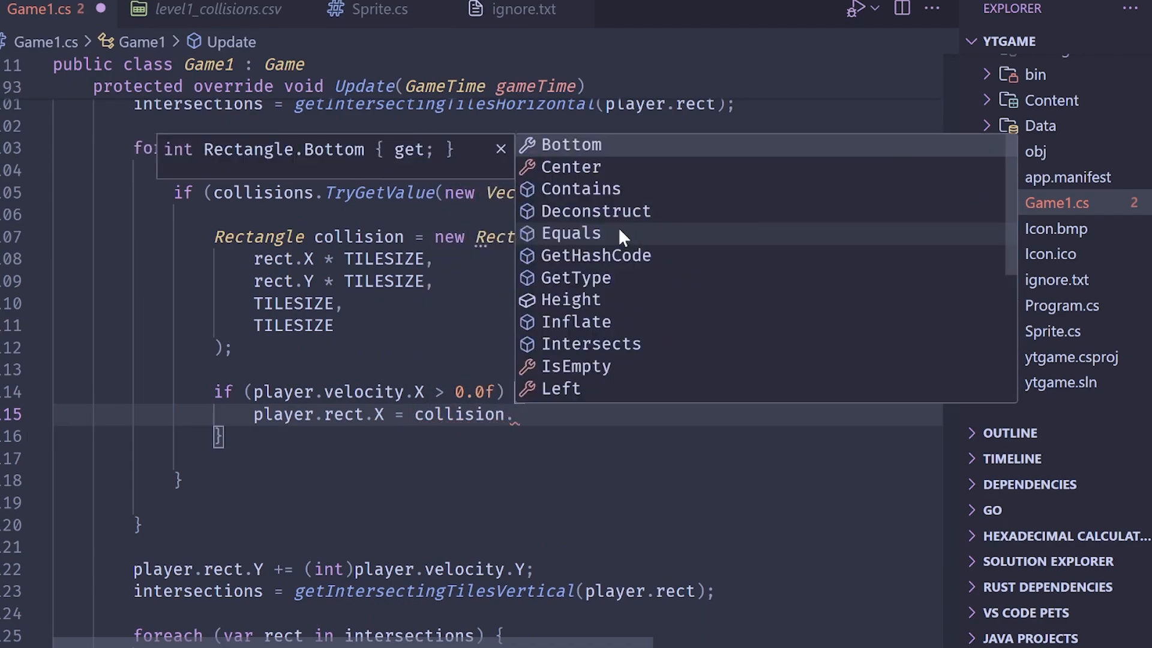
text(Left - player.rect.Width;)
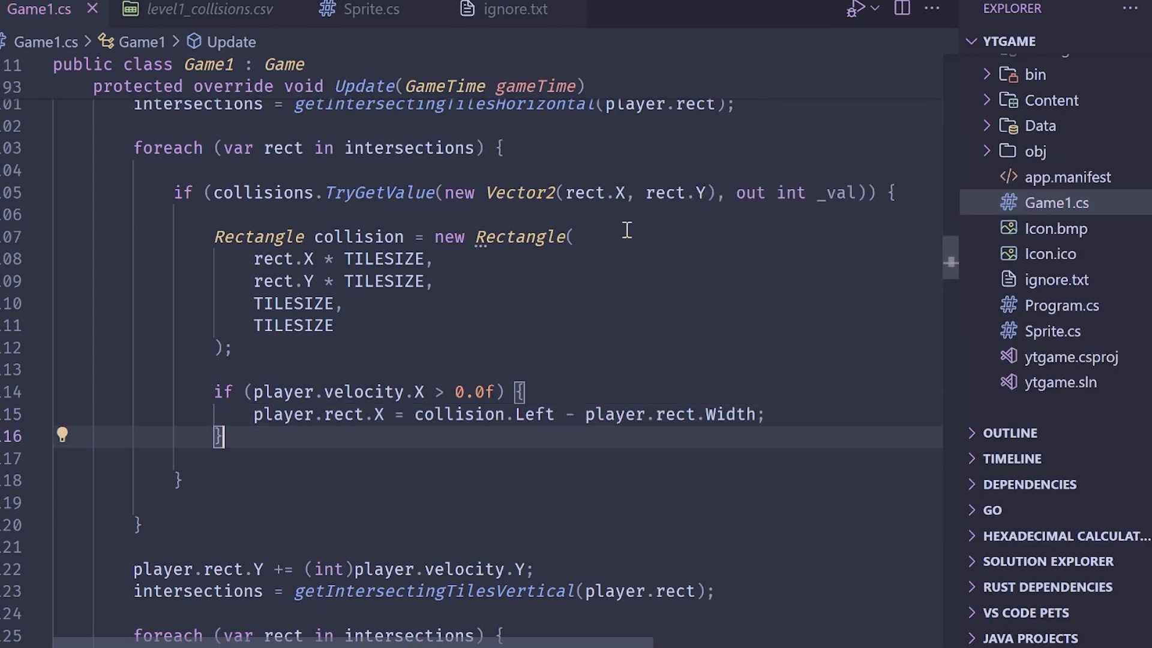
text(else if (player.re)
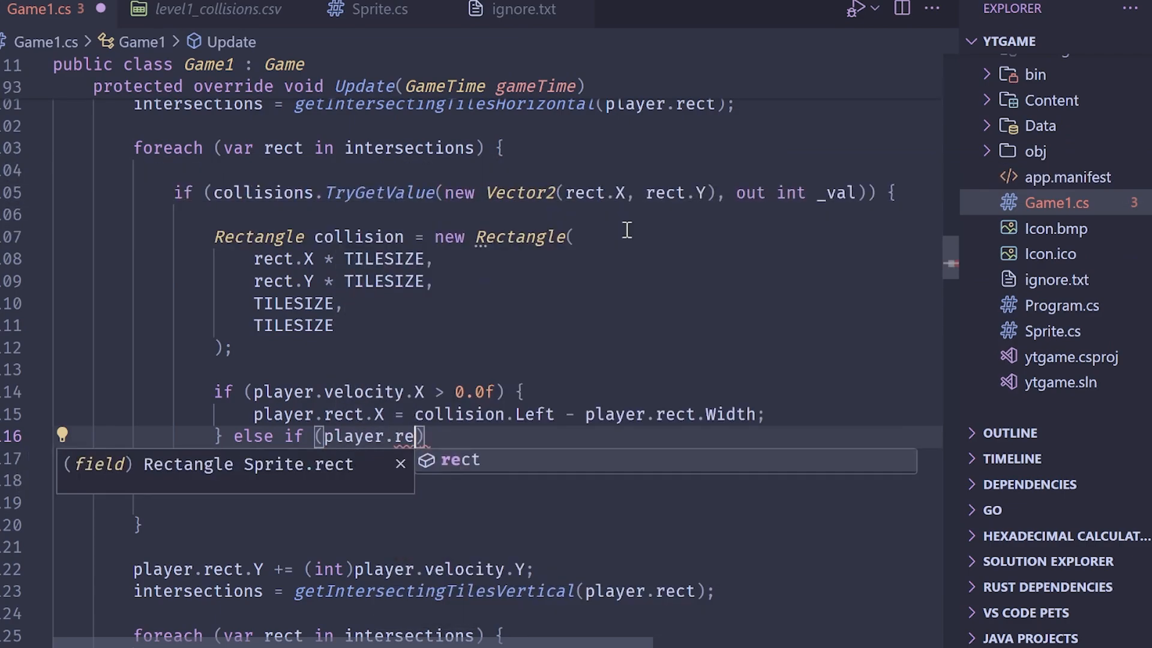
text(velocity.X <)
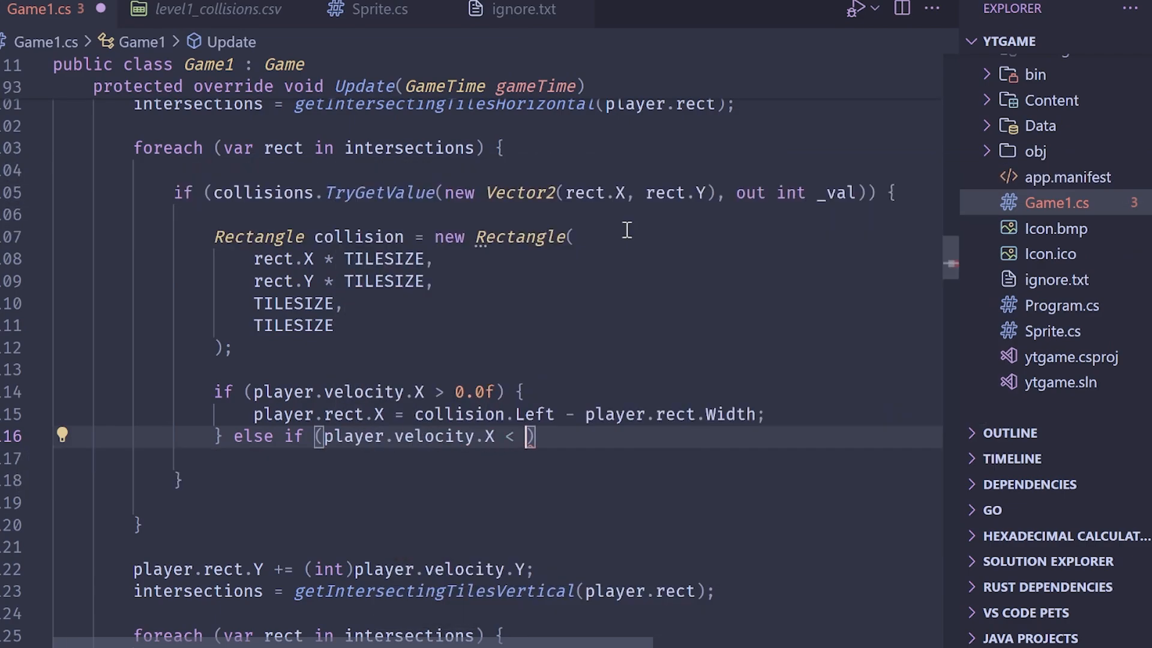
text(p)
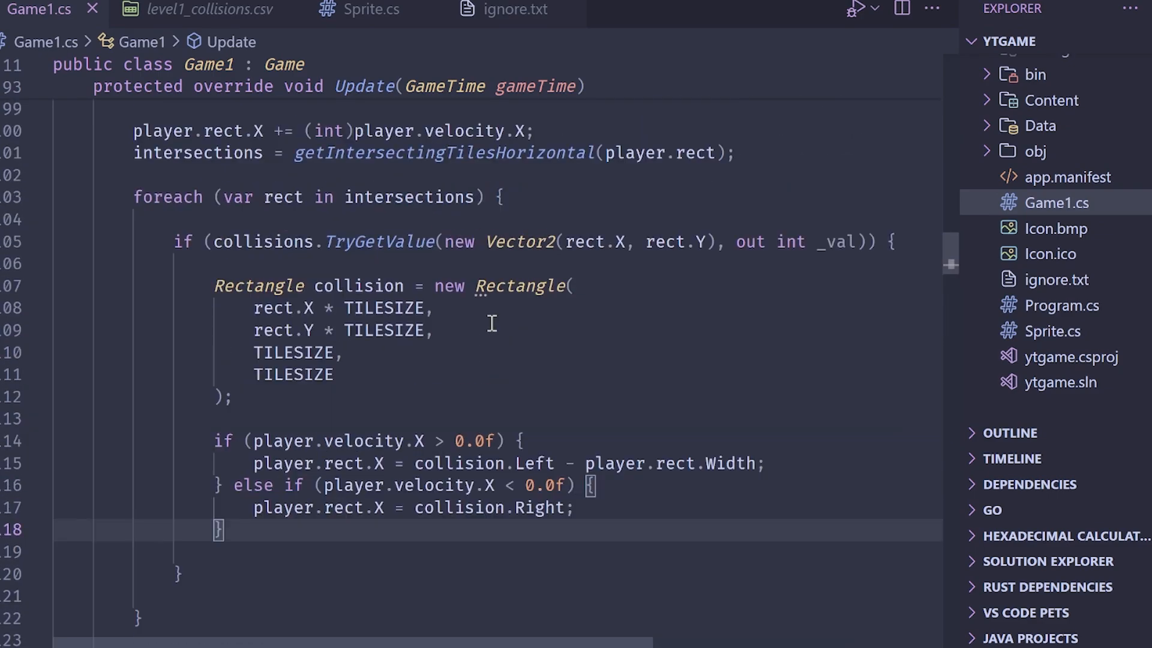
- Fill the vertical loop to snap player.rect.Y to collision.Top − Height or collision.Bottom by direction
scroll(down, 3)
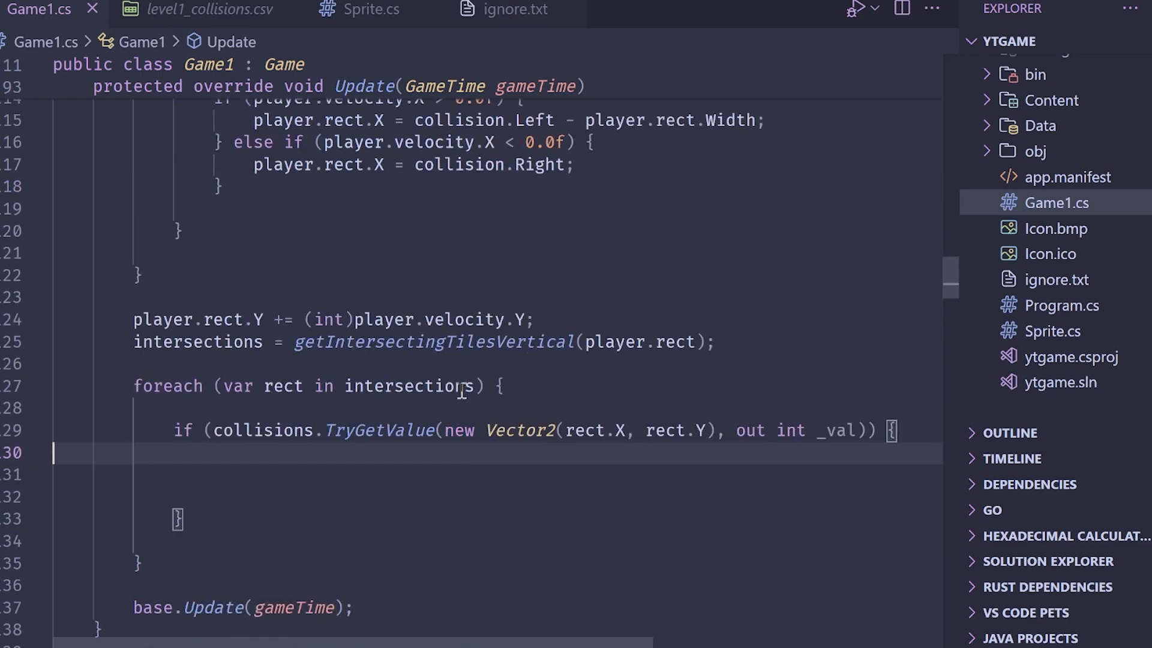
click(853, 8)
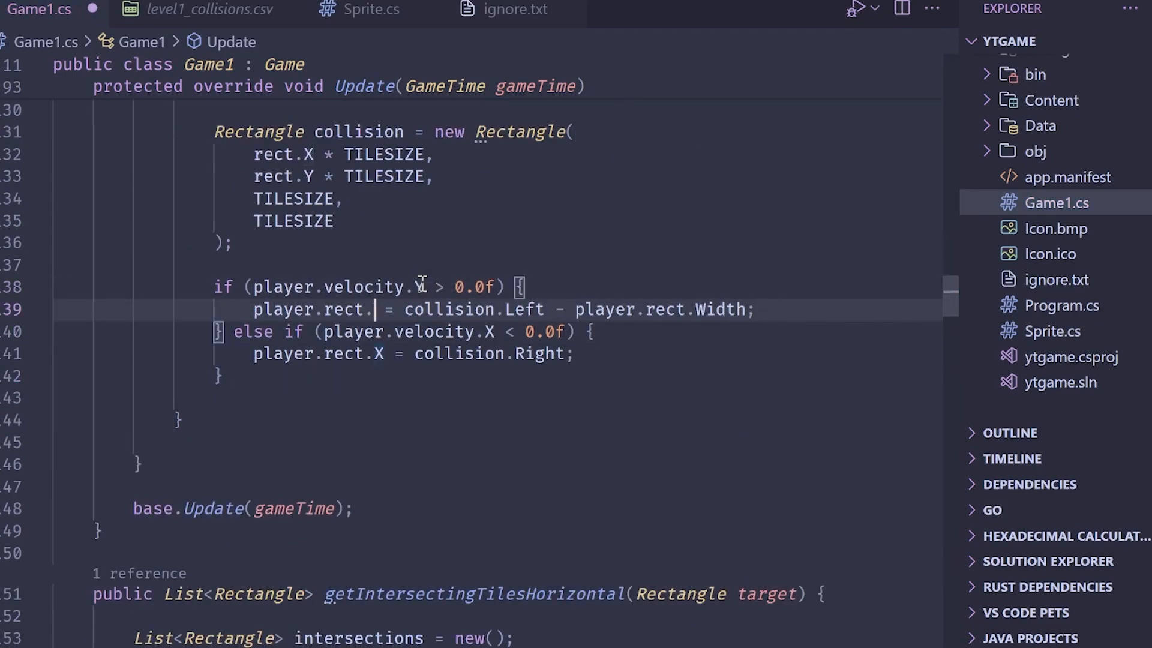
text(Y)
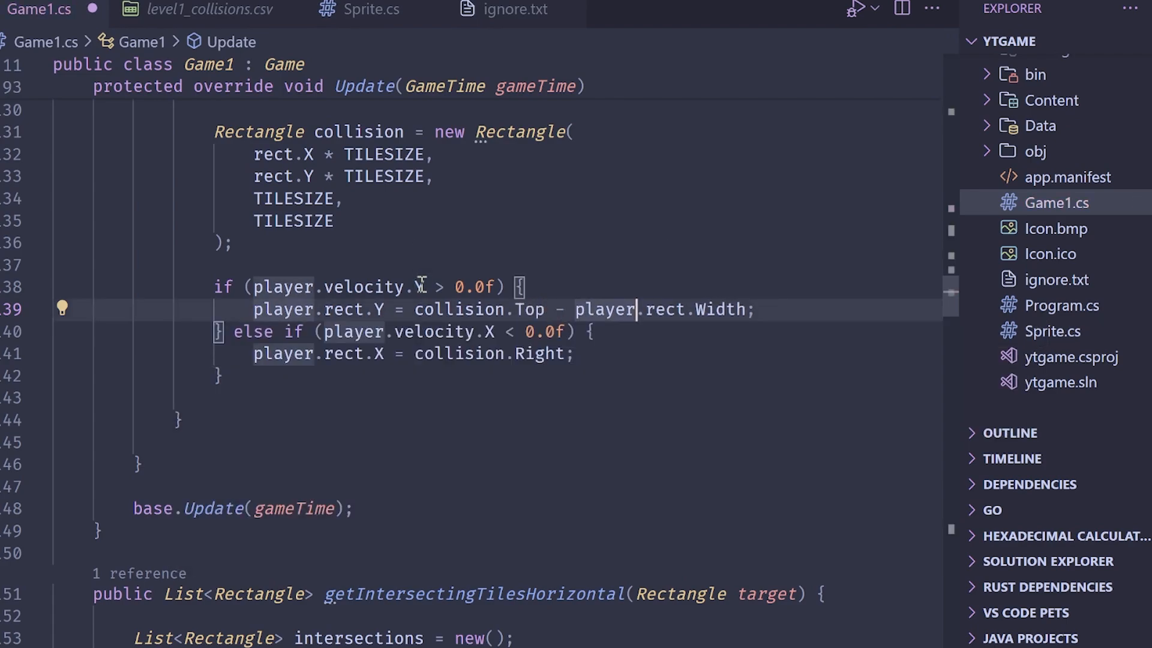
text(Height)
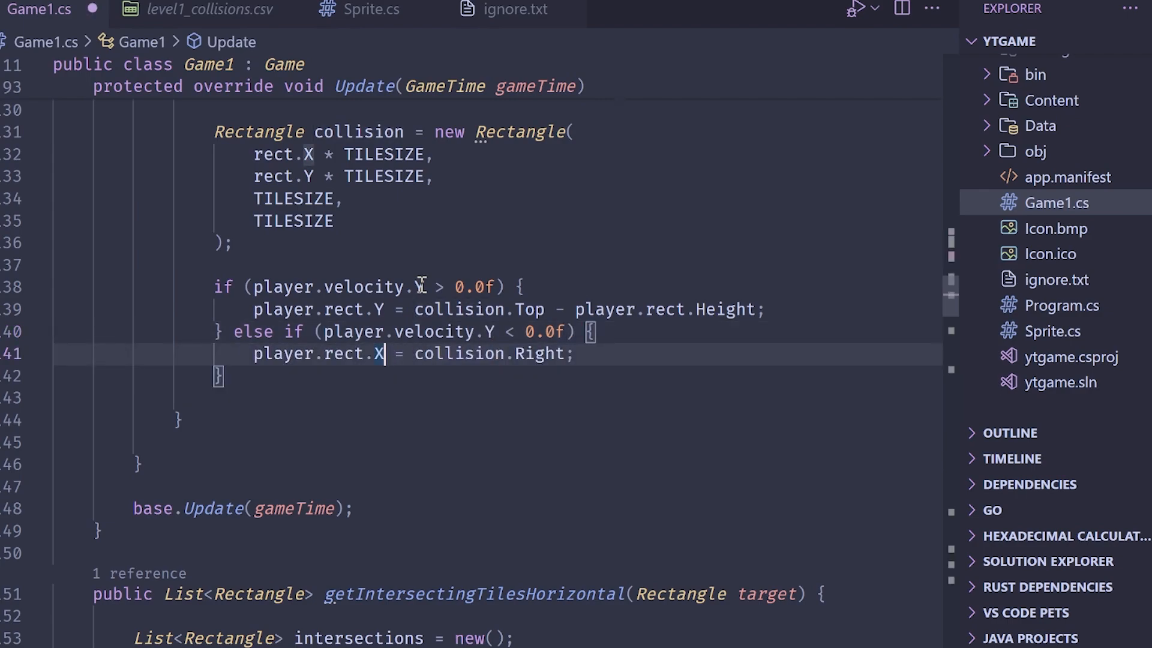
text(Y)
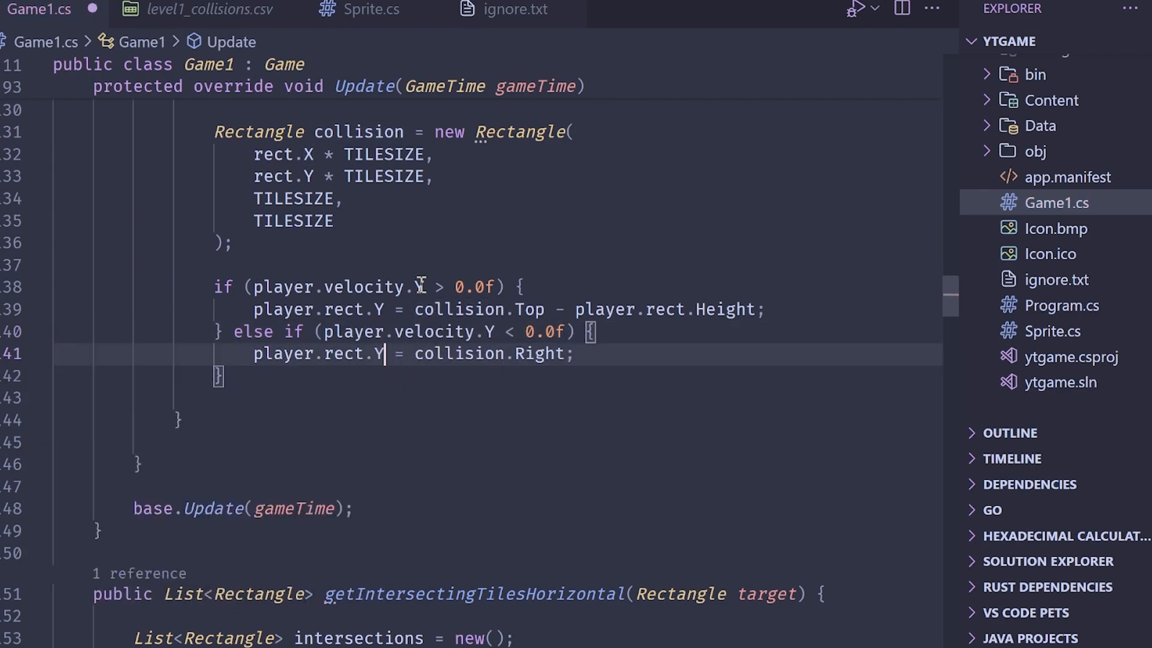
text(bottom)
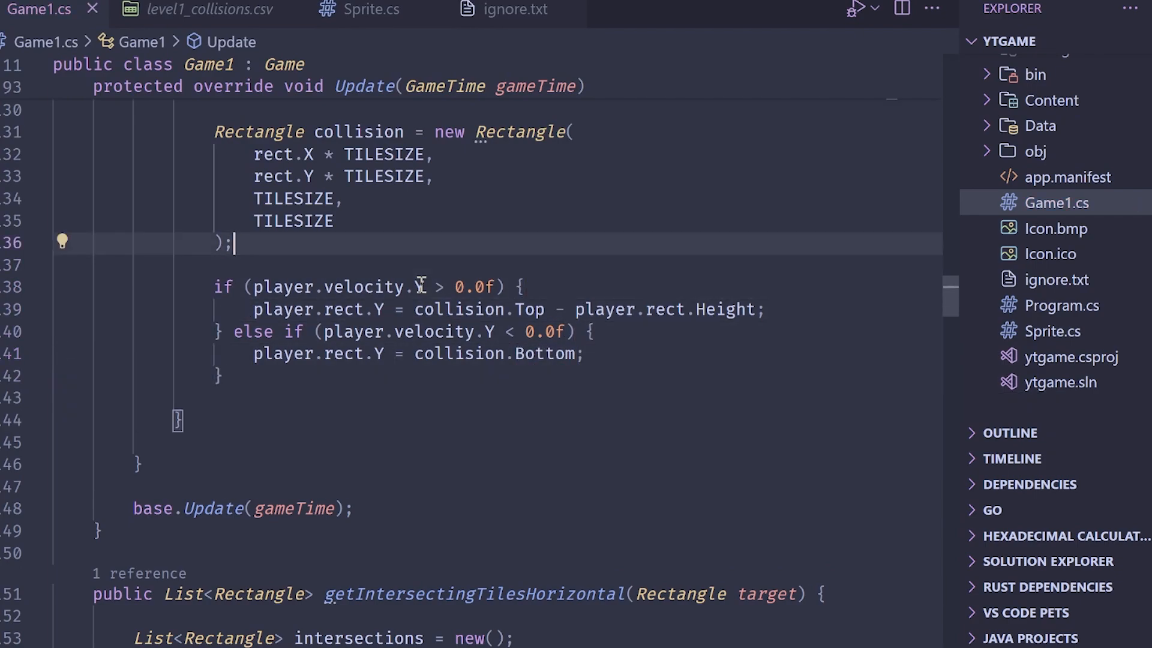
- Review the horizontal collision loop, then bring up Sprite.cs with its velocity update
click(853, 9)
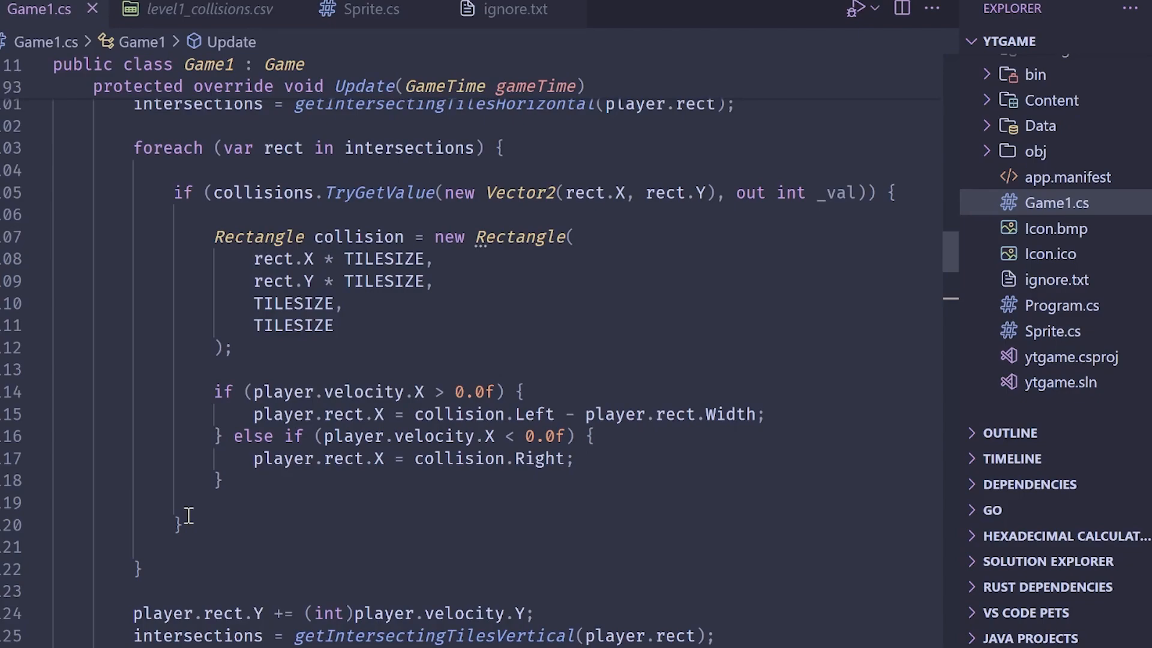
click(371, 10)
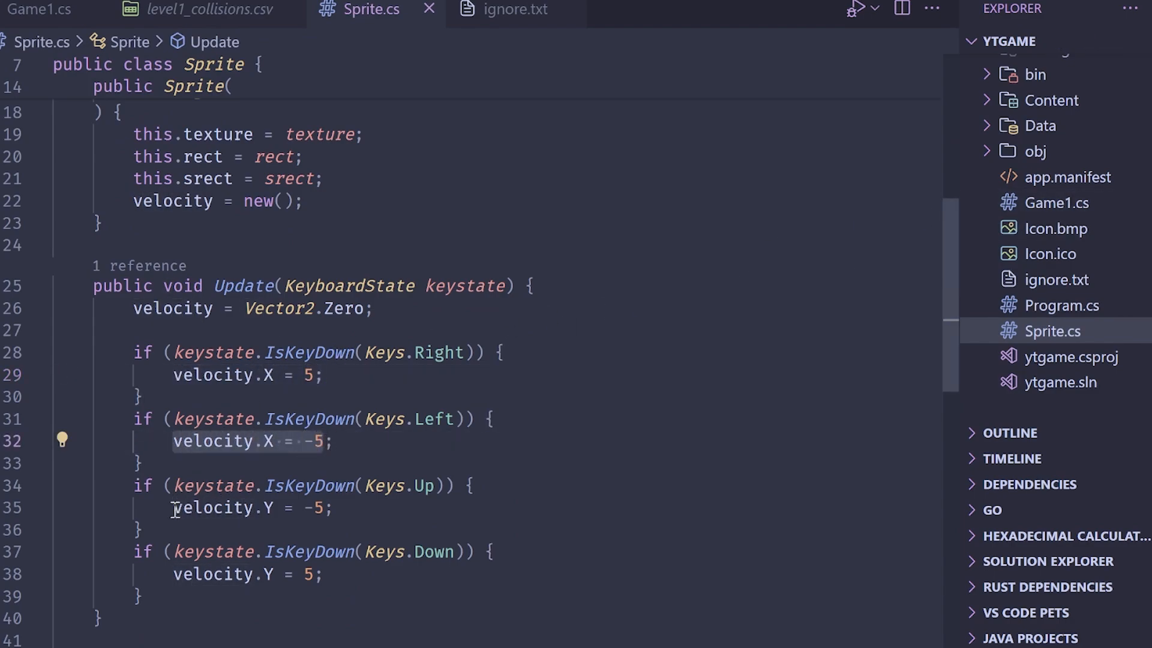
- Check the velocity = Vector2.Zero line in Sprite.Update and return to Game1.cs
click(374, 308)
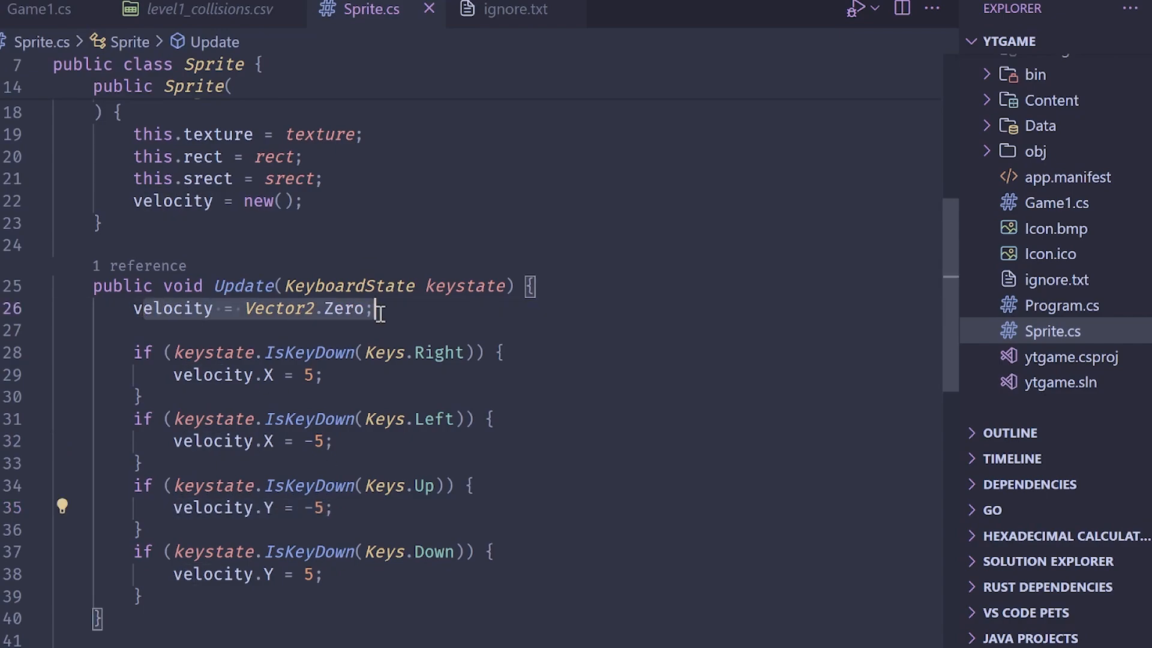
click(378, 309)
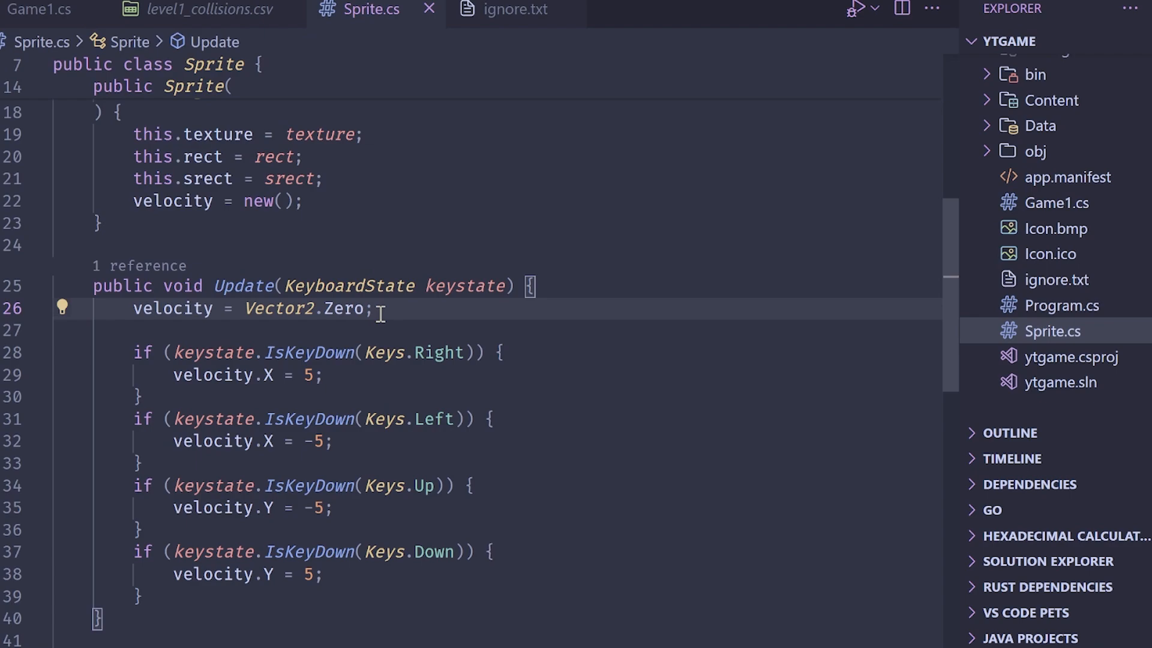
click(40, 9)
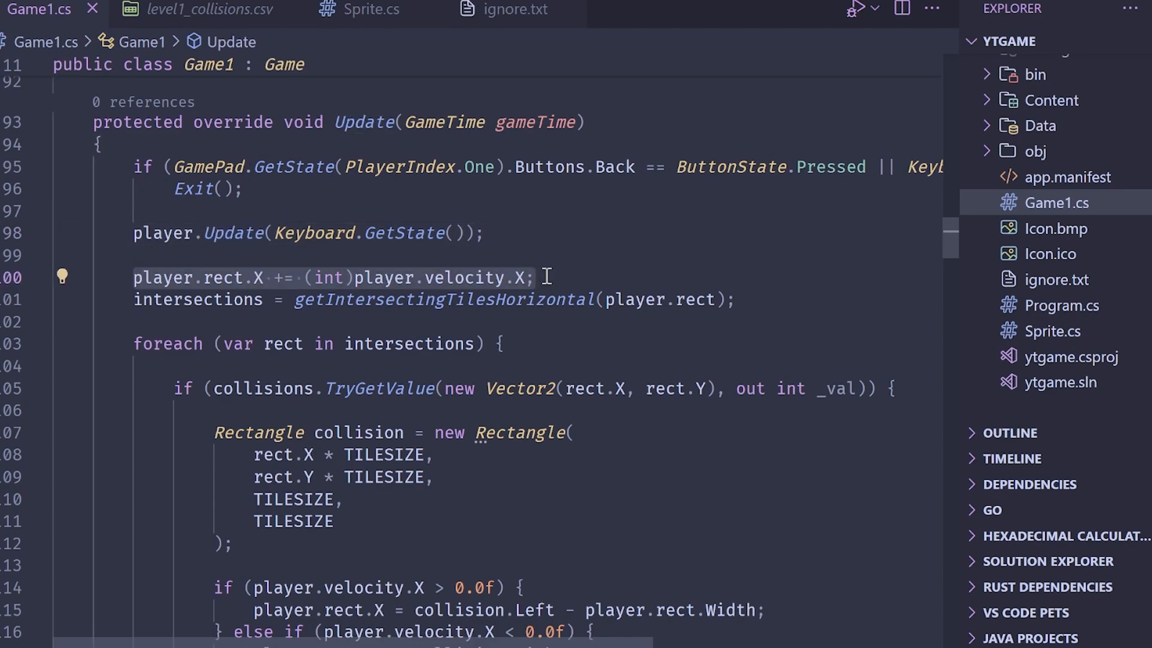
click(518, 278)
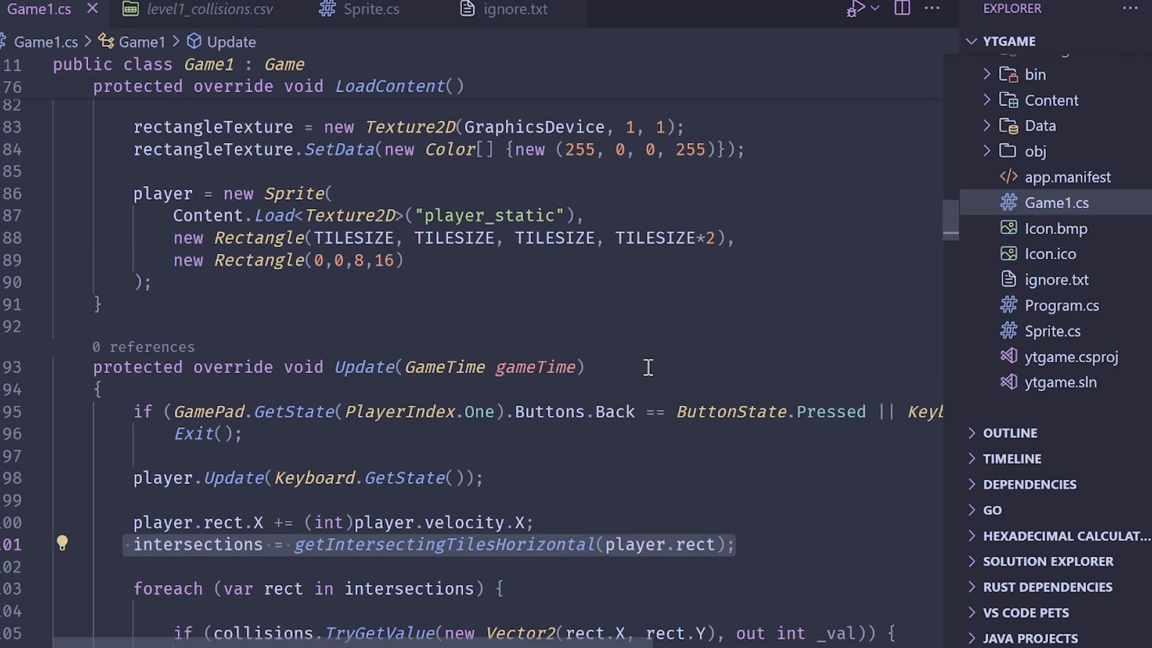
scroll(down, 3)
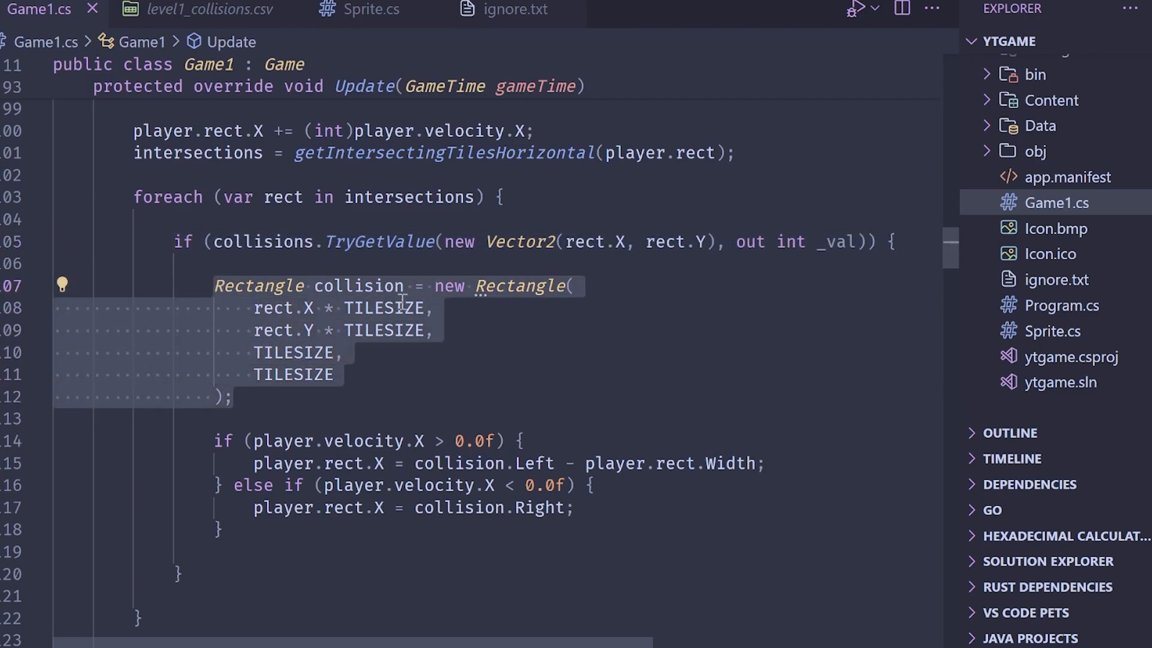
mouse_move(349, 408)
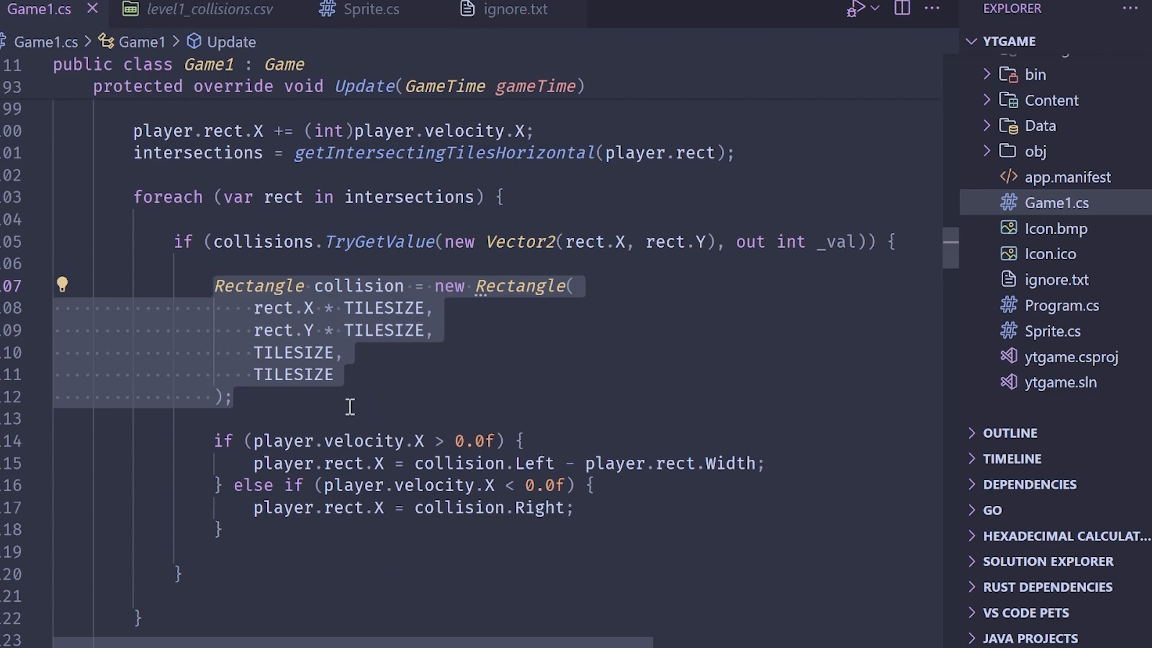
scroll(down, 3)
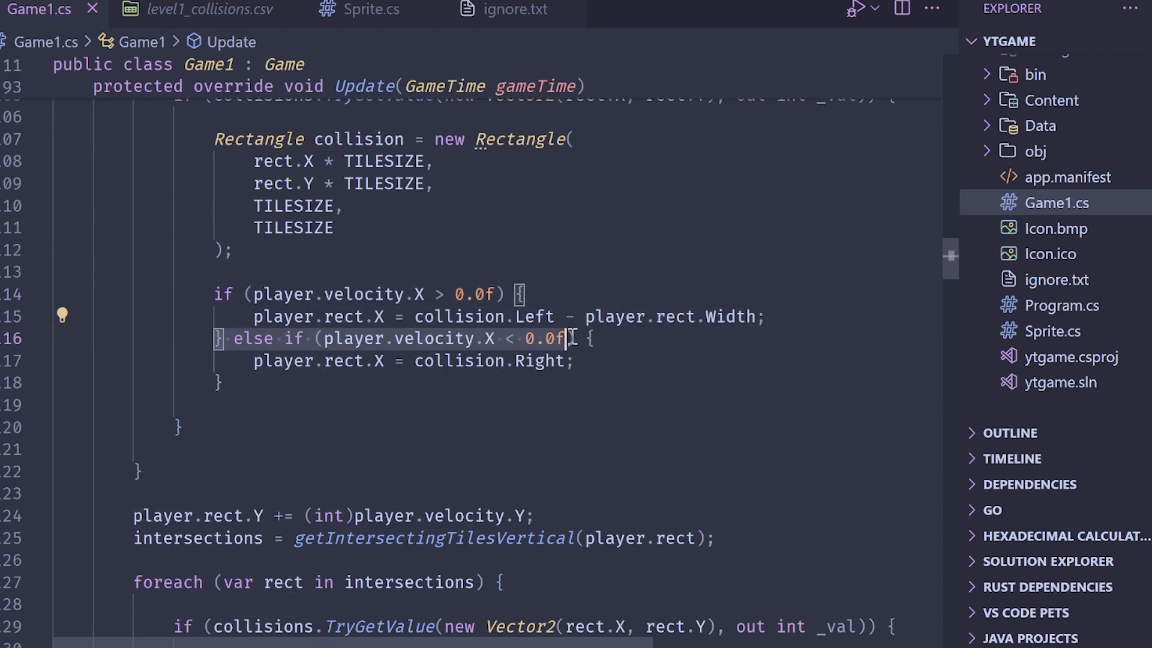
click(331, 361)
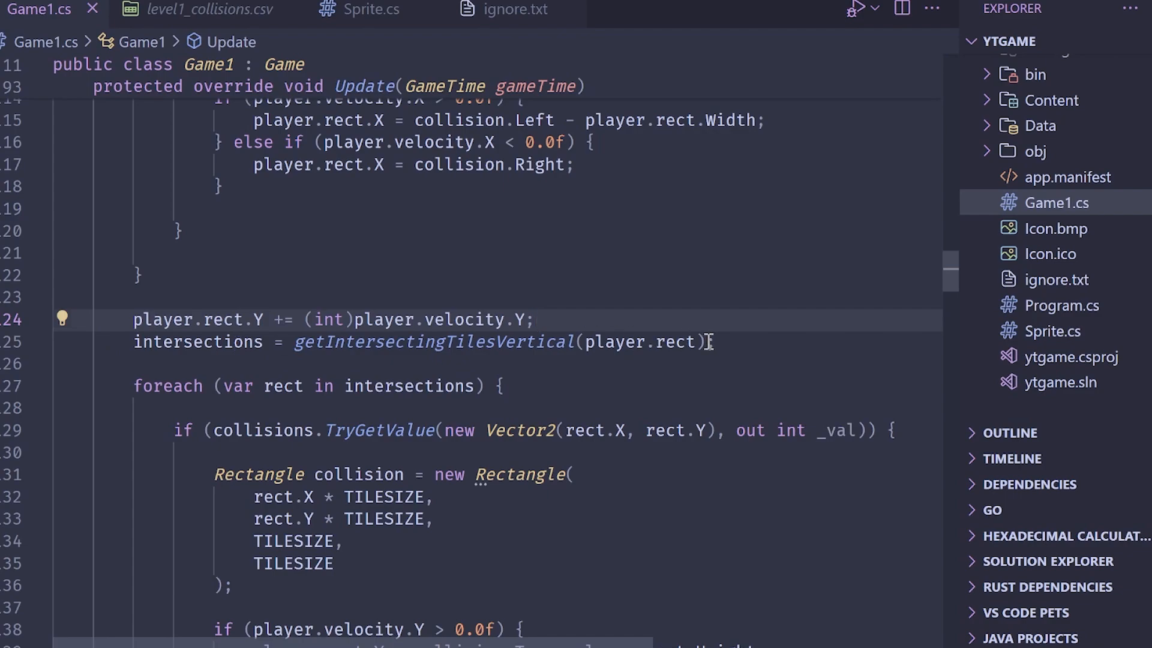
scroll(down, 3)
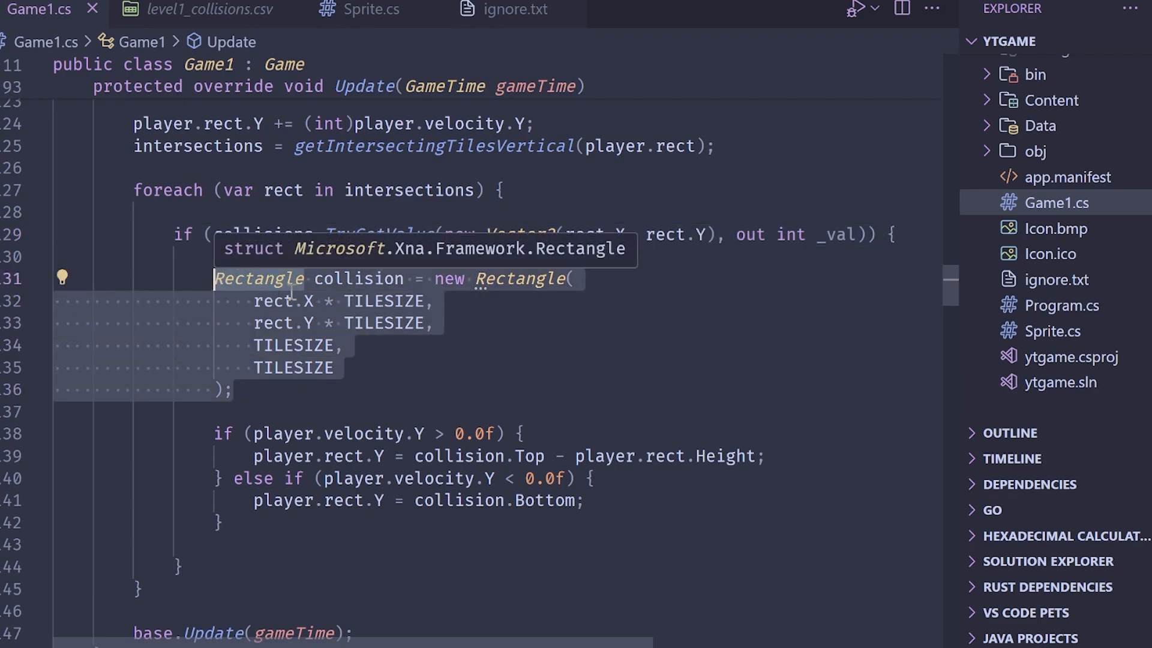
mouse_move(401, 383)
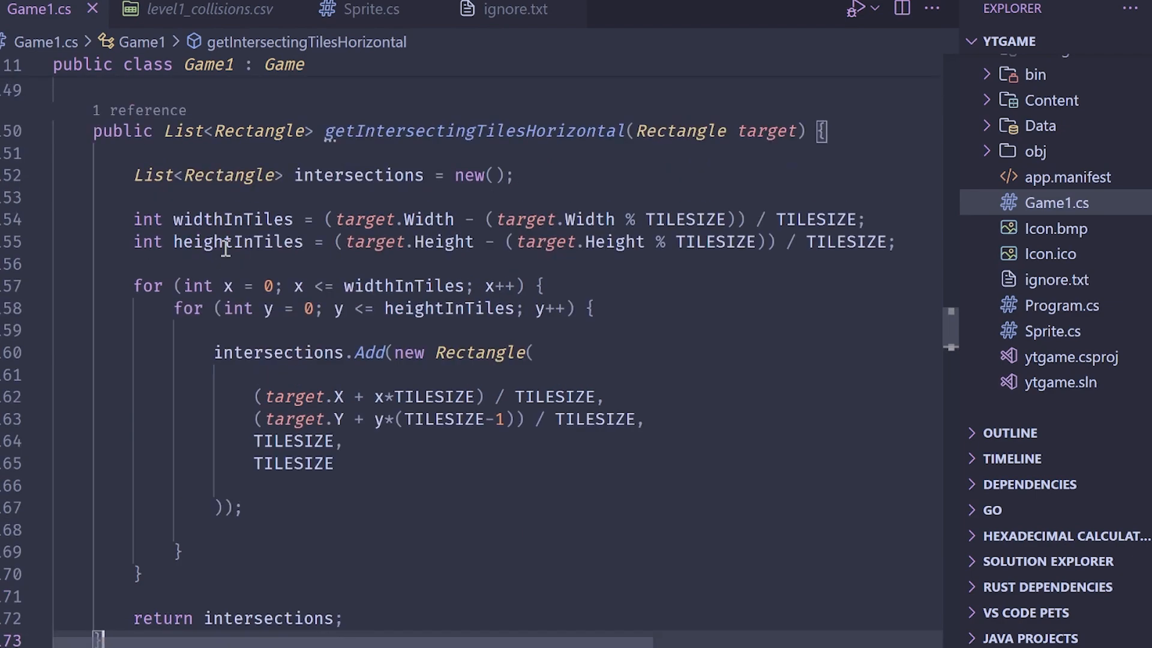
drag(329, 218, 865, 219)
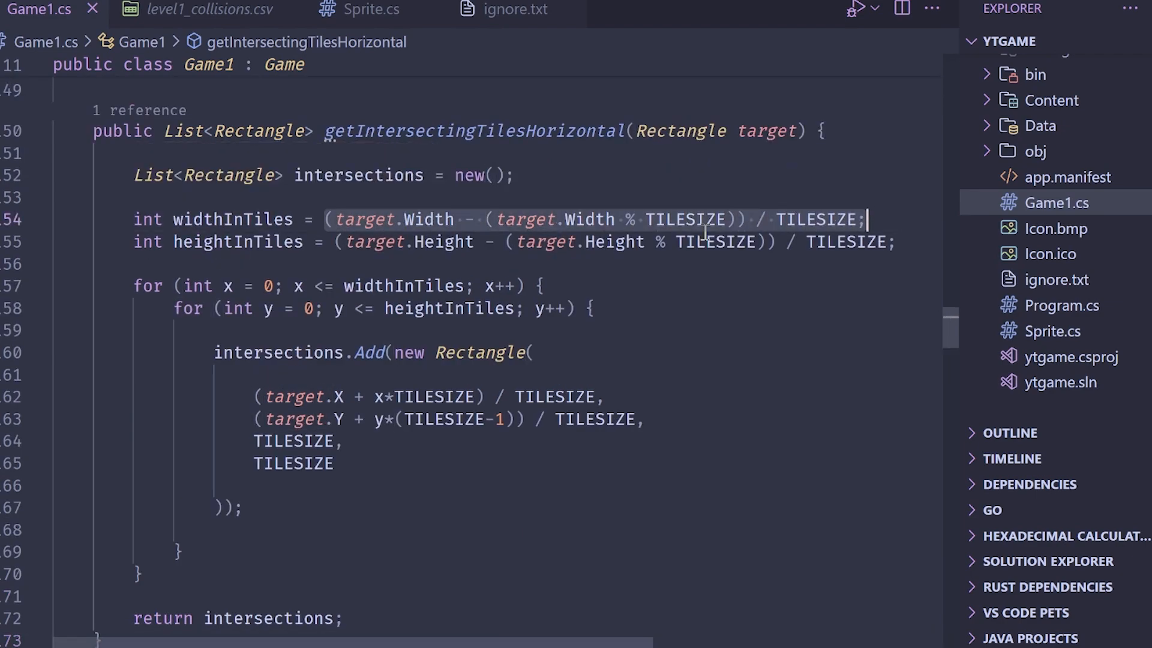
click(900, 241)
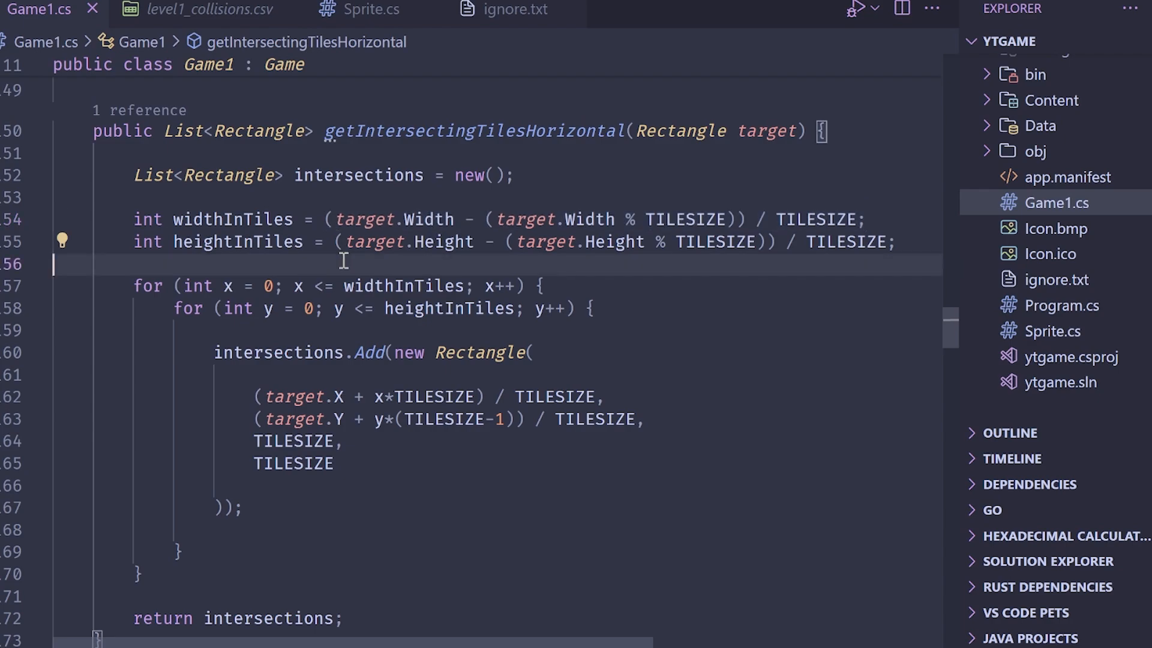
mouse_move(434, 184)
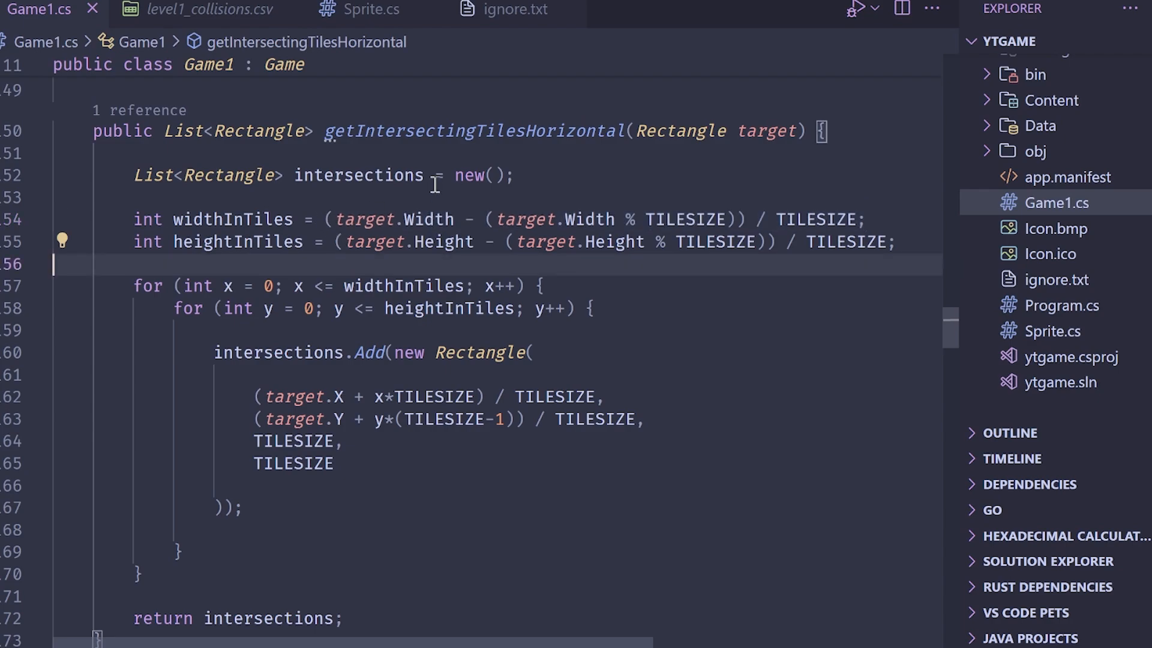
mouse_move(268, 579)
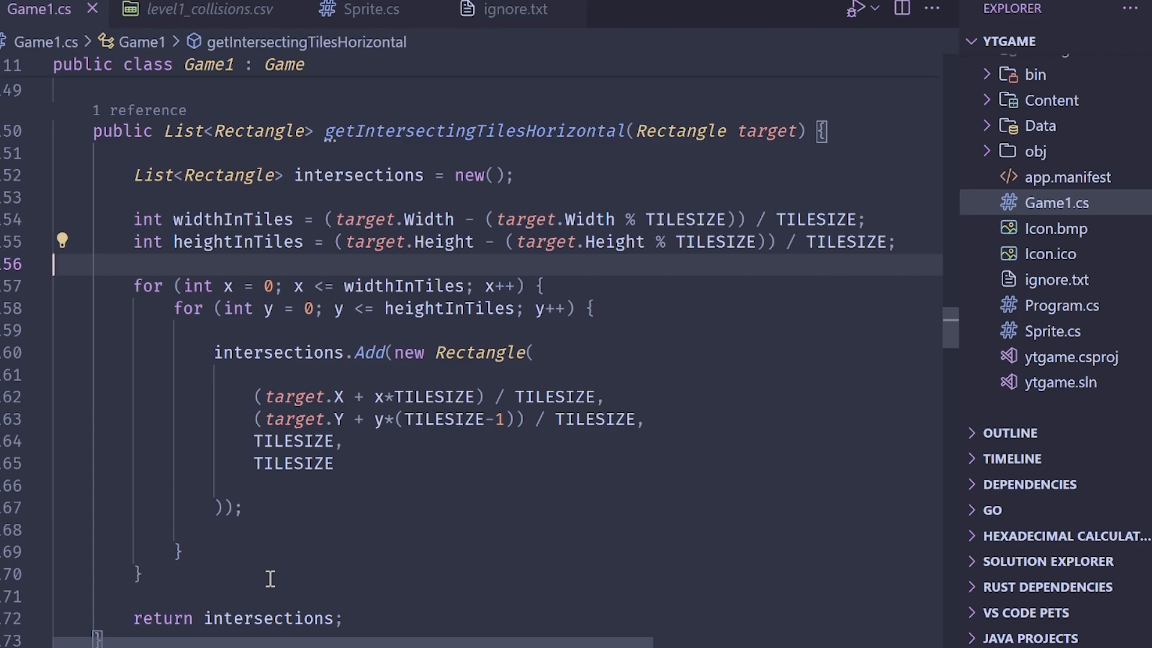
scroll(up, 3)
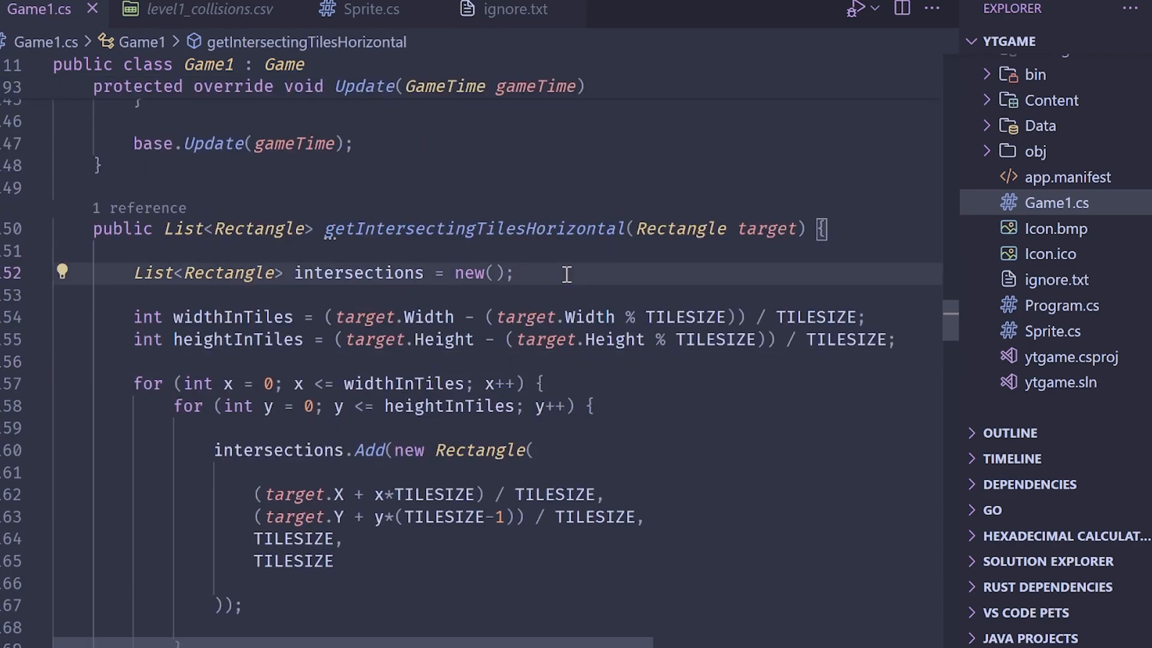
- Add velocity.Y = 5.0f right after velocity is zeroed in Sprite.Update
click(371, 11)
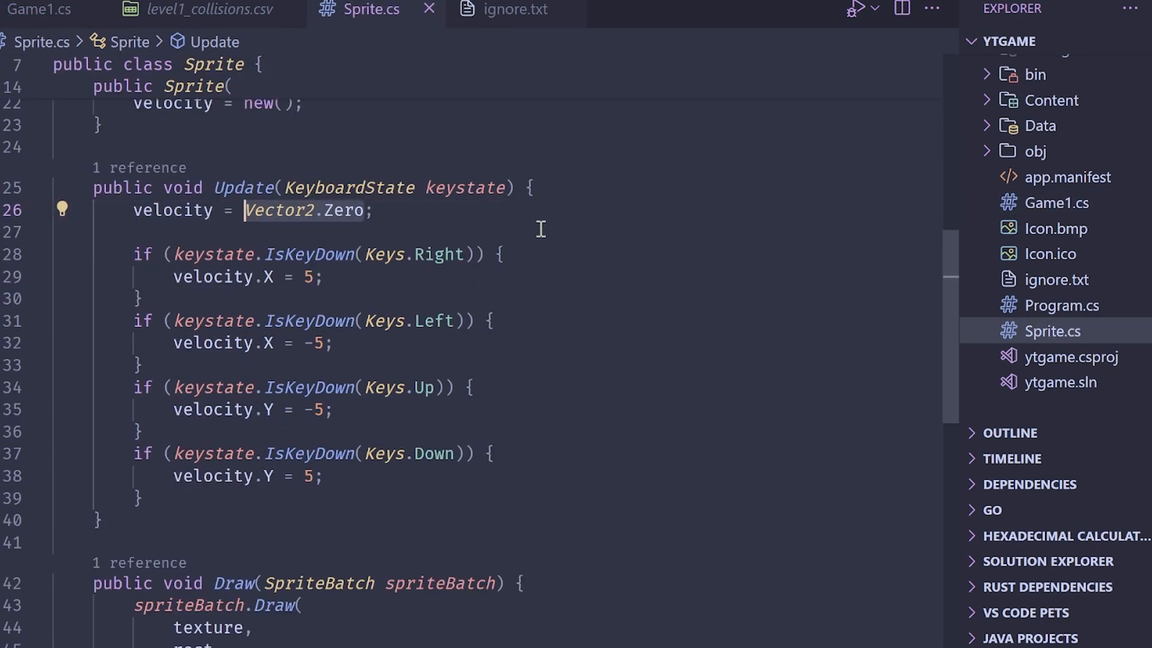
text(vel)
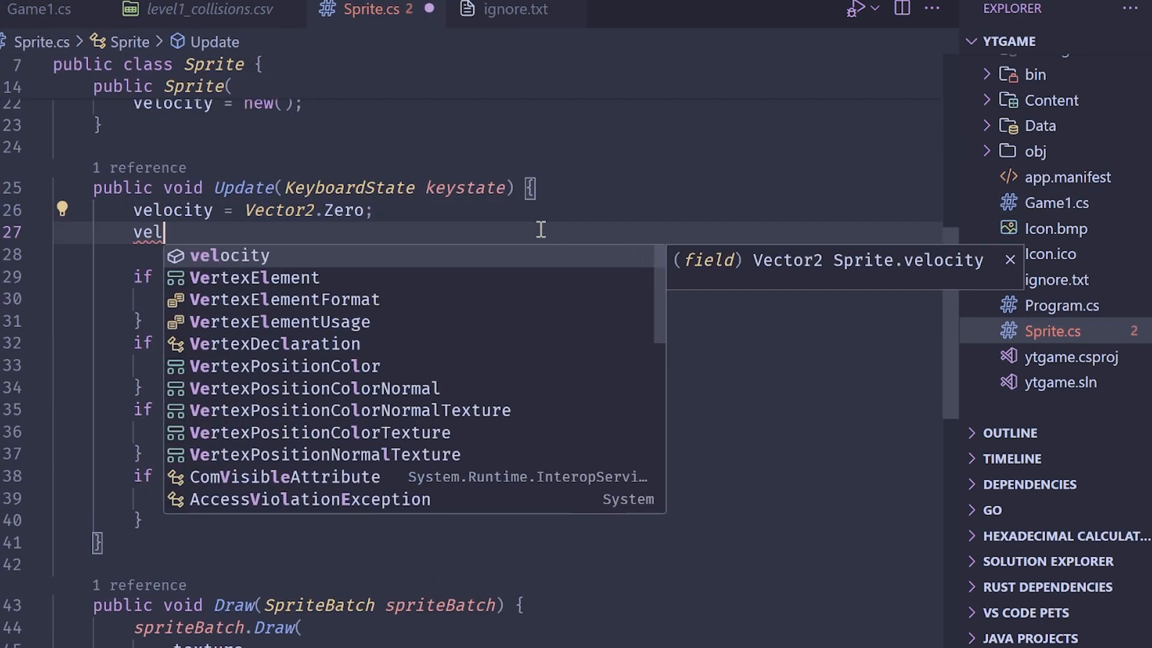
text(ocity.Y)
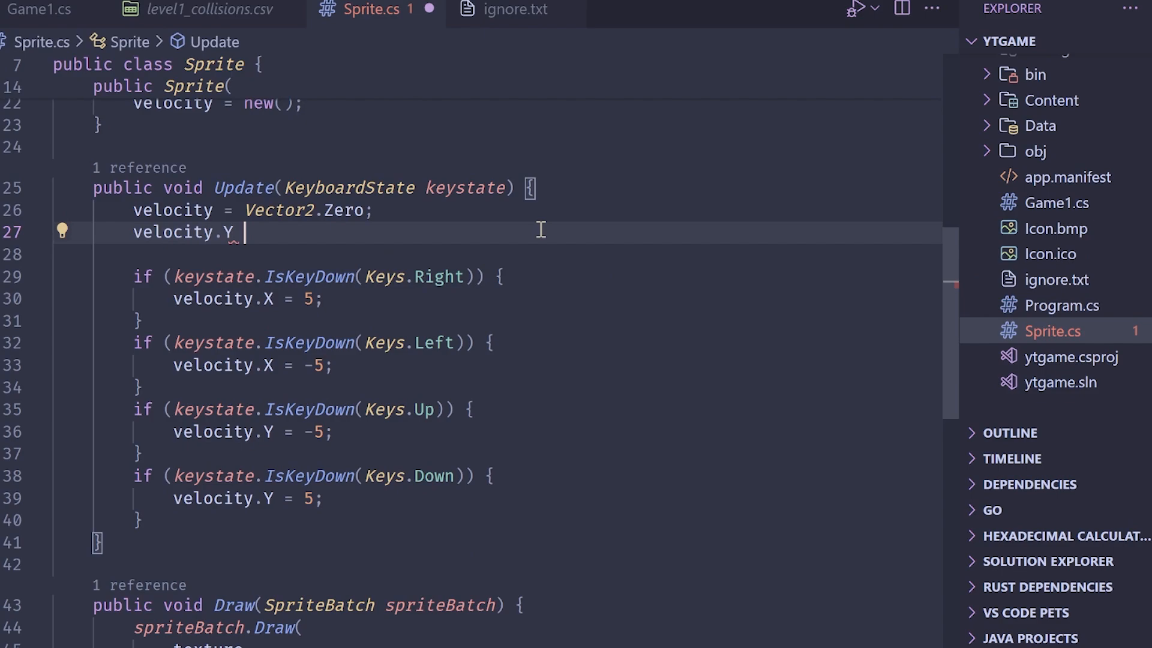
text(= 5.0f;)
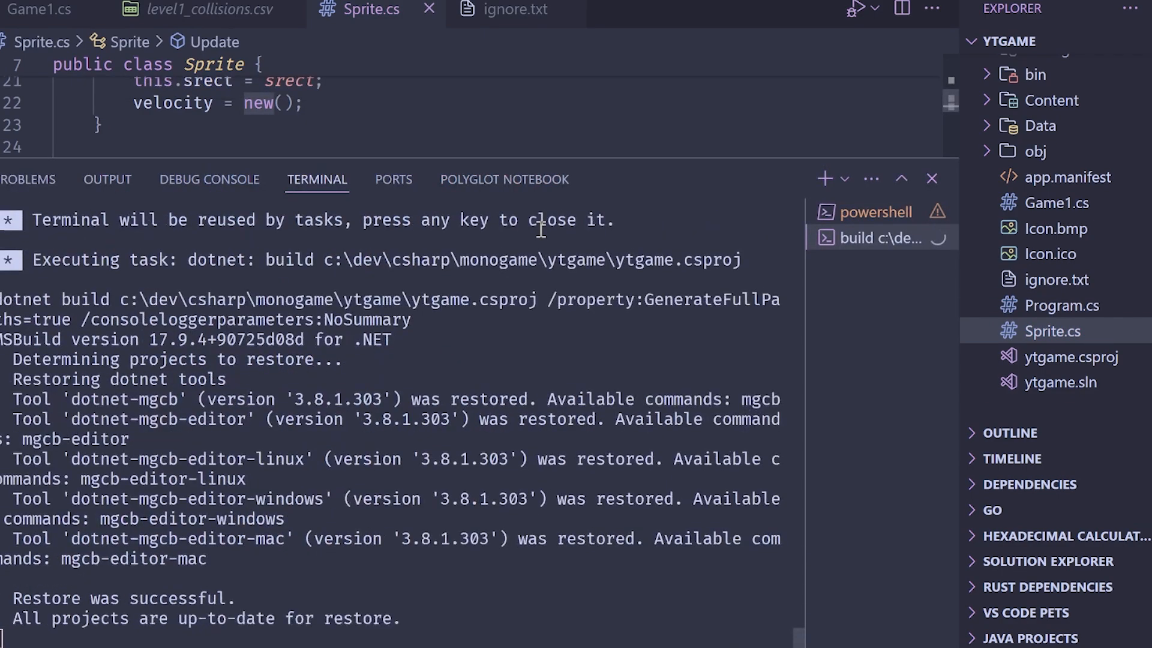
- Launch the ytgame window and watch the player fall and land on the ground tiles
click(209, 179)
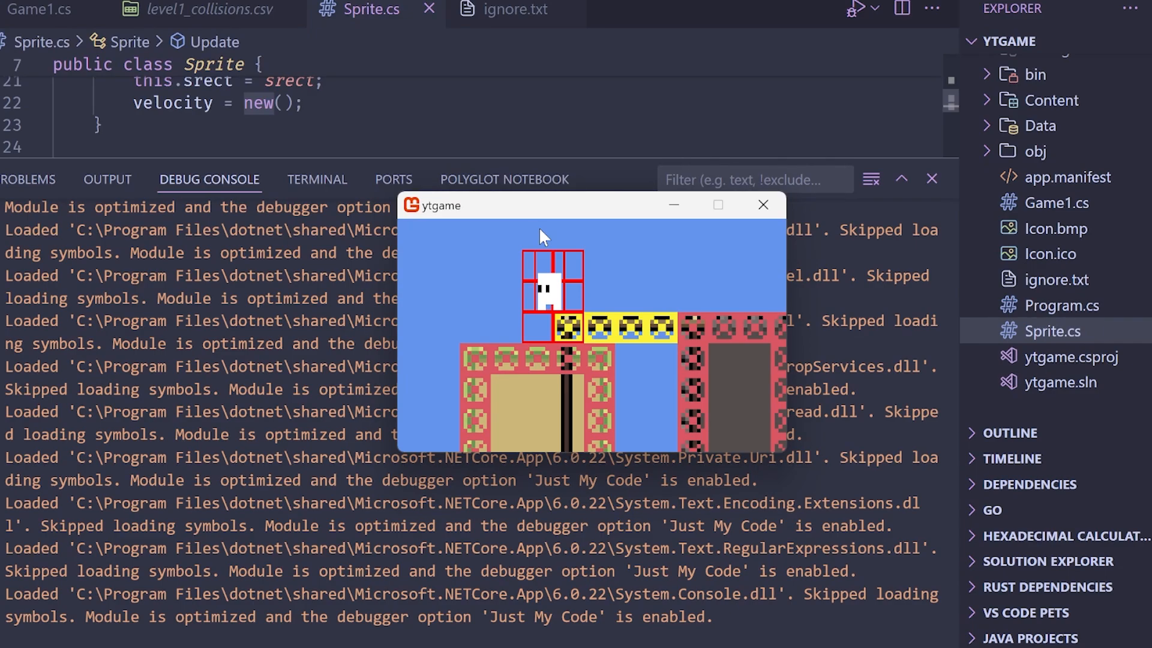
mouse_move(552, 332)
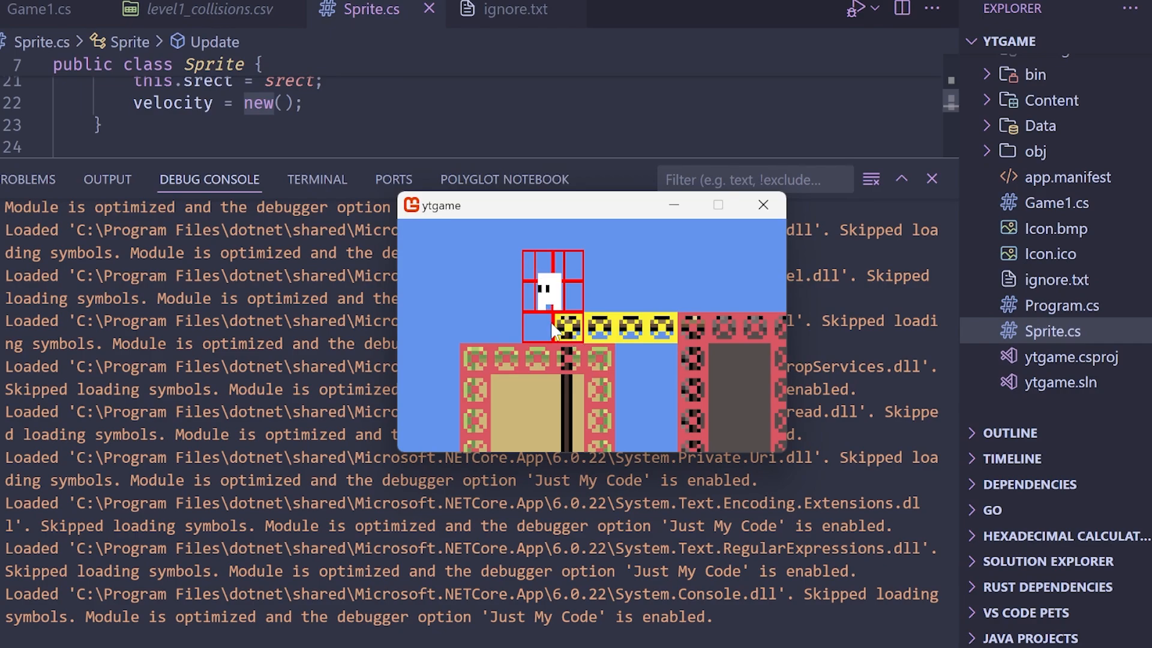